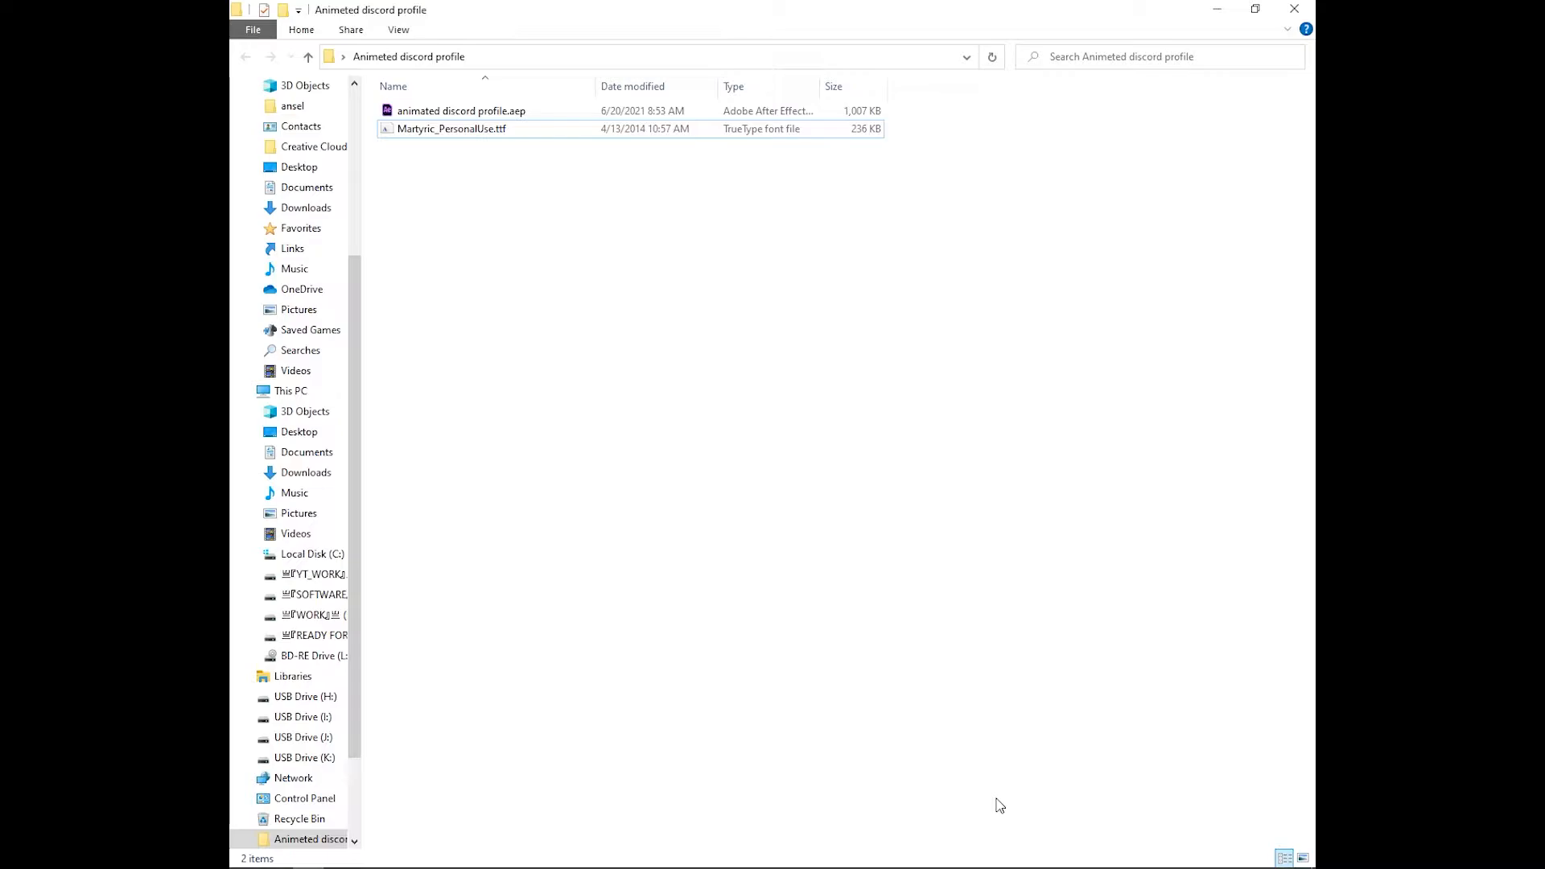
pyautogui.moveTo(779, 782)
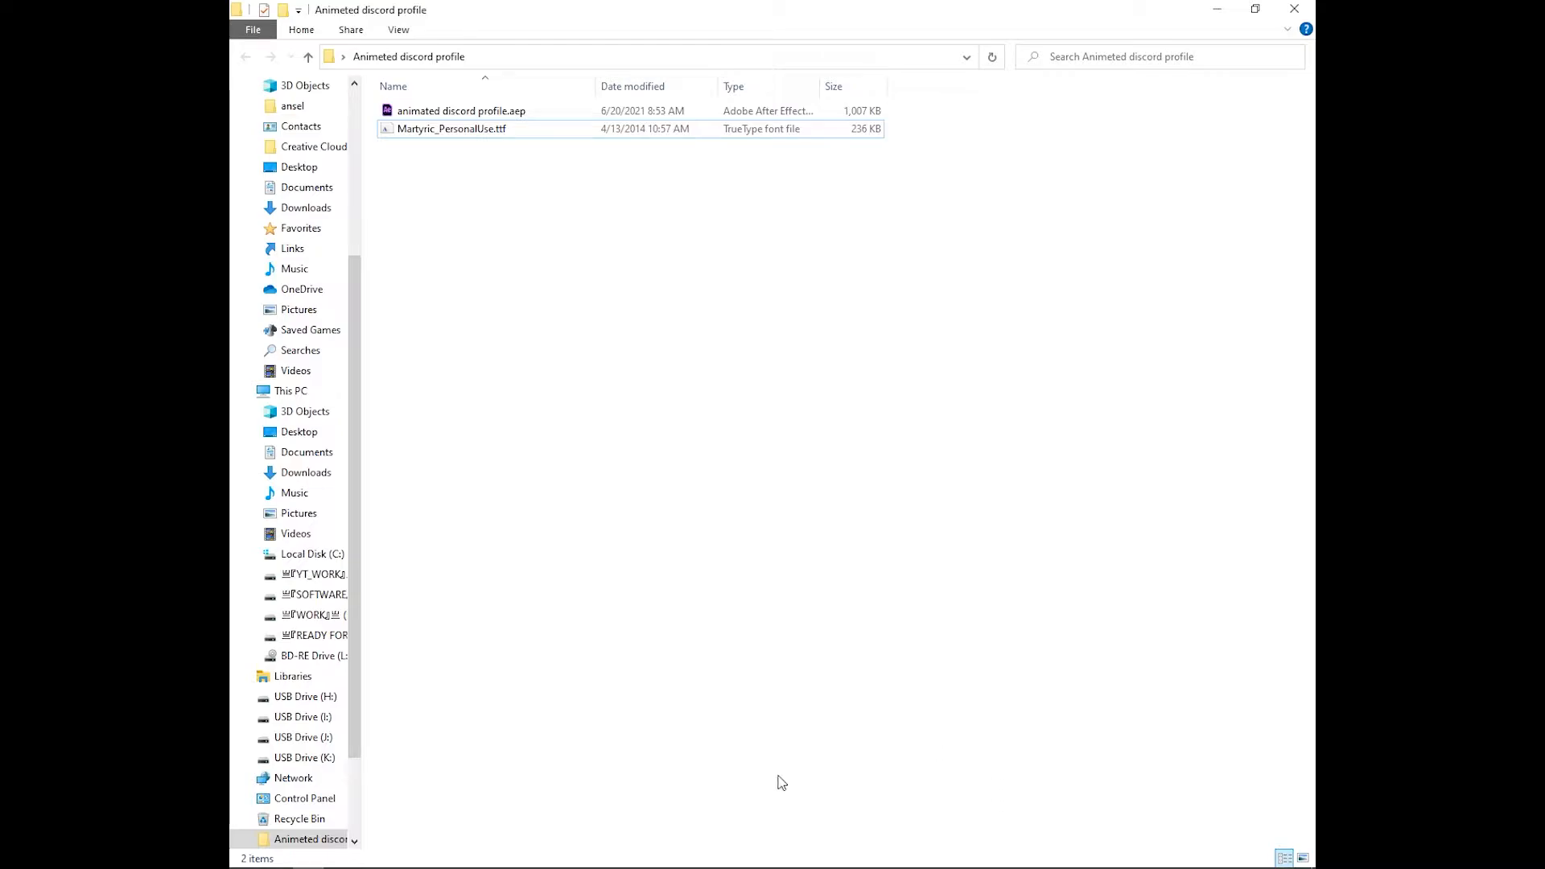
# - Preview the Martyric_PersonalUse.ttf font in File Explorer, then close the preview window
pyautogui.click(431, 442)
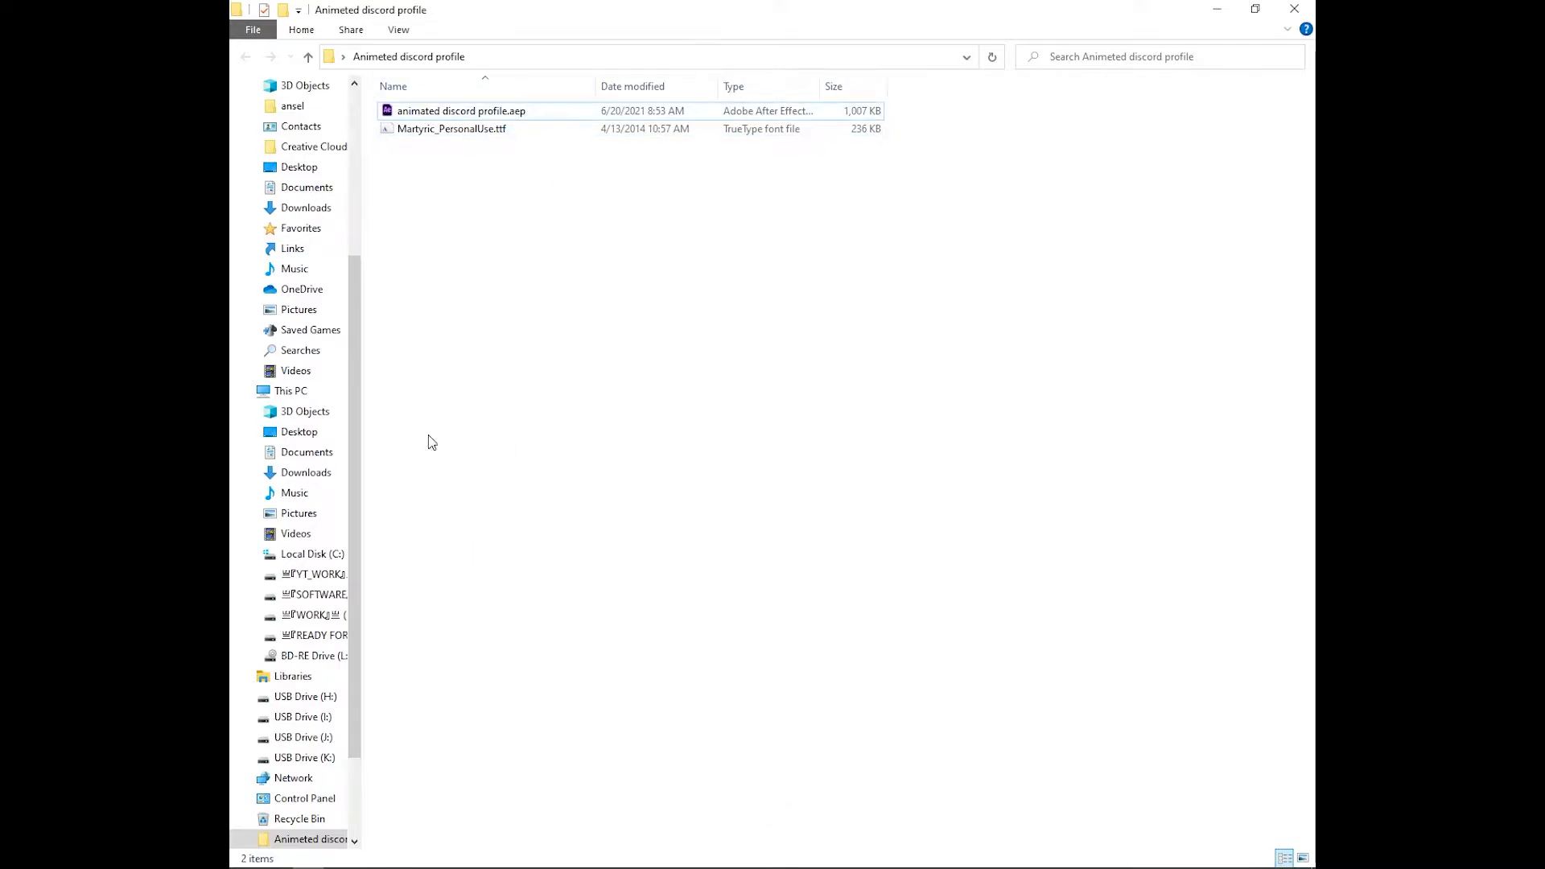
pyautogui.click(483, 129)
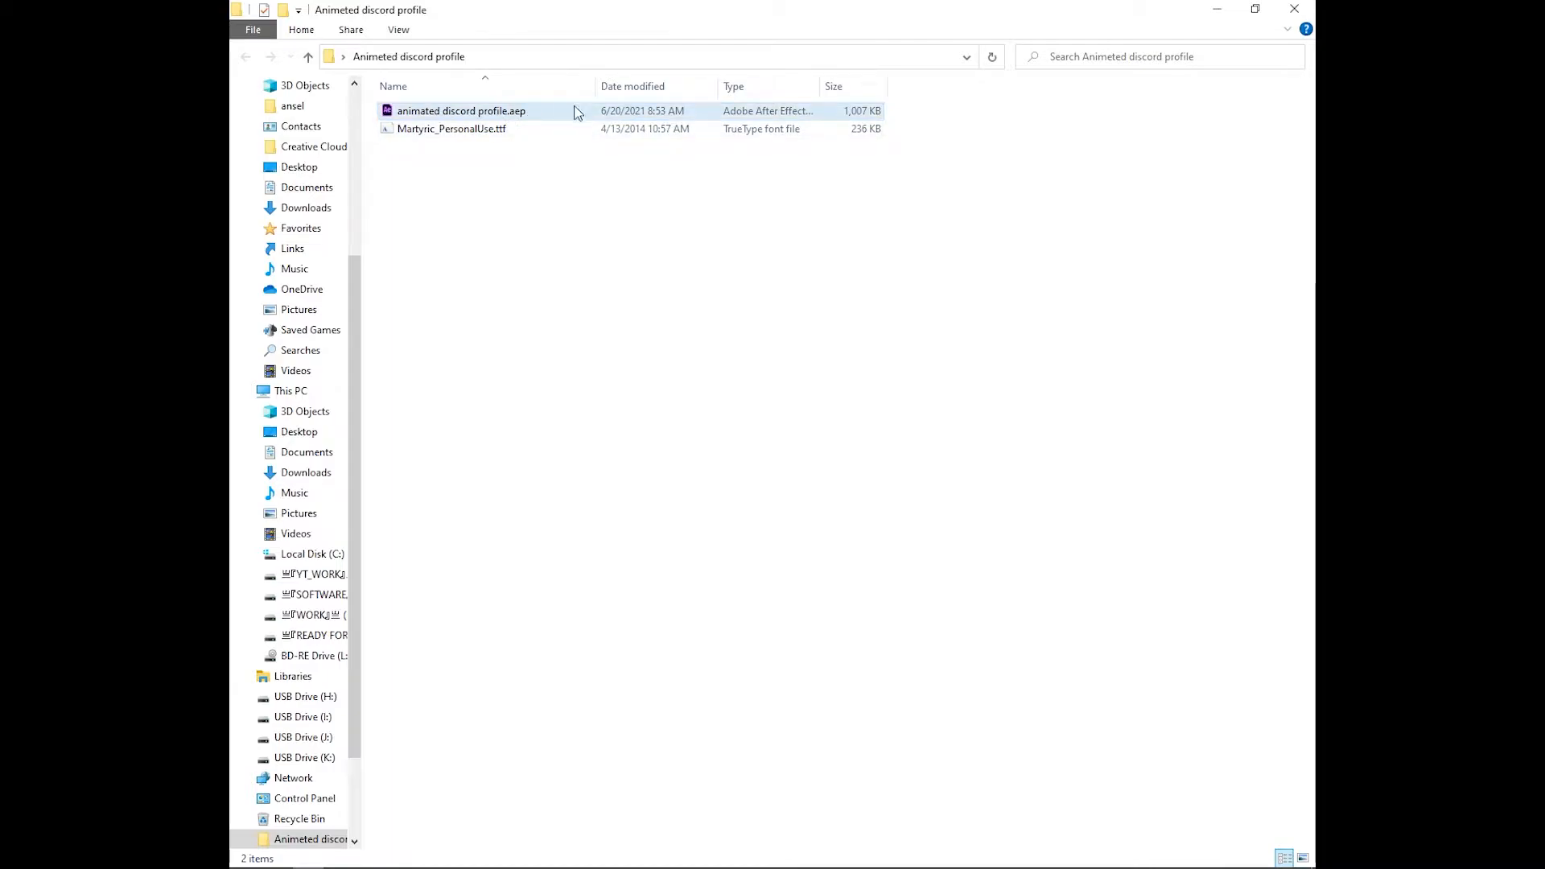
pyautogui.doubleClick(448, 129)
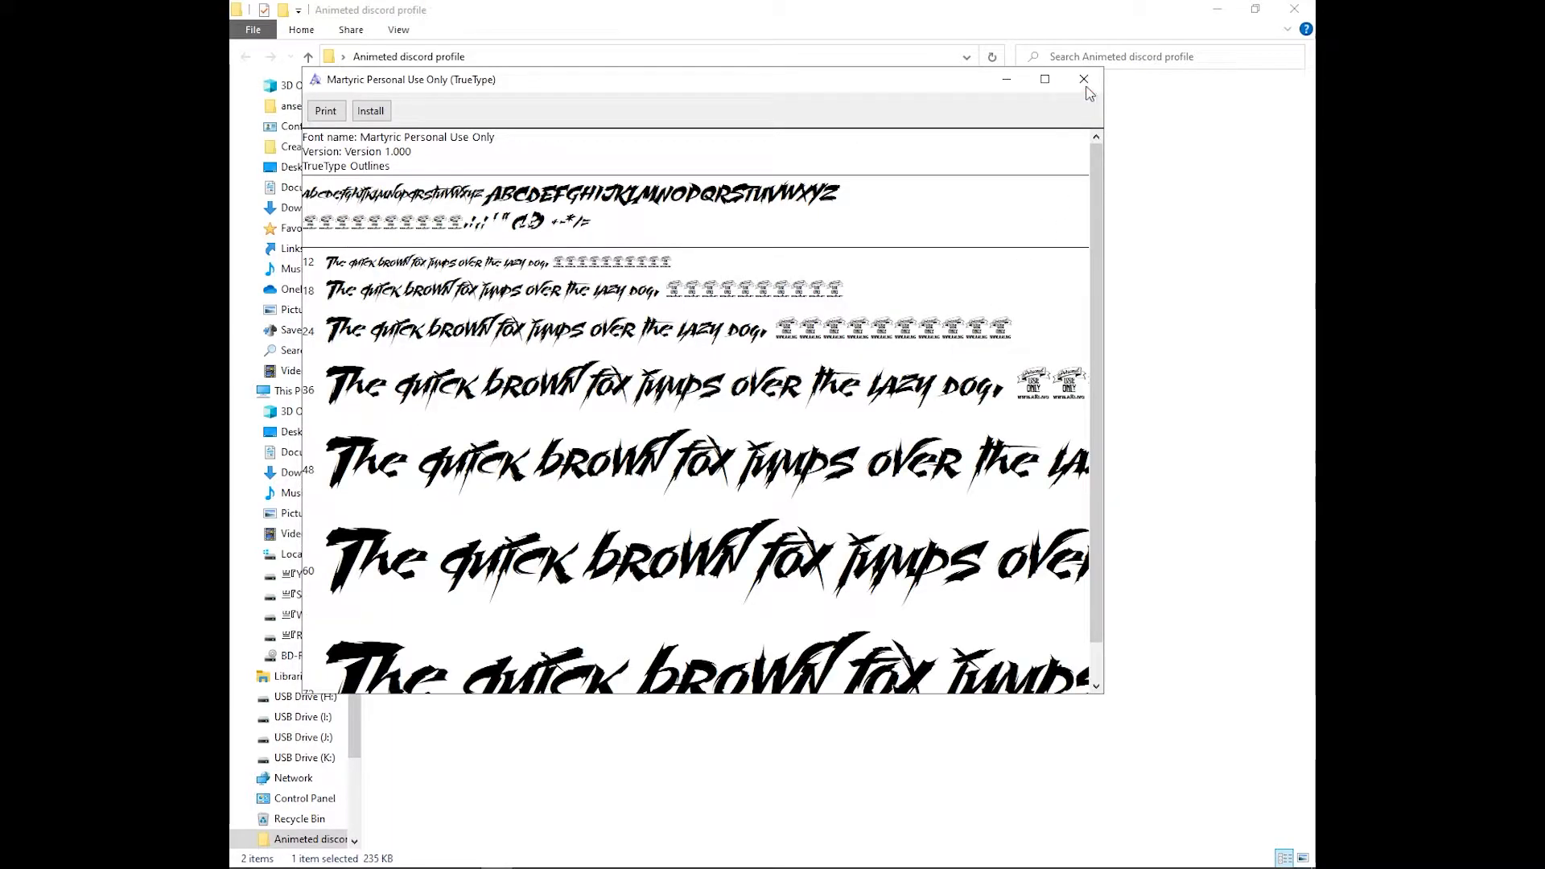
pyautogui.click(1083, 79)
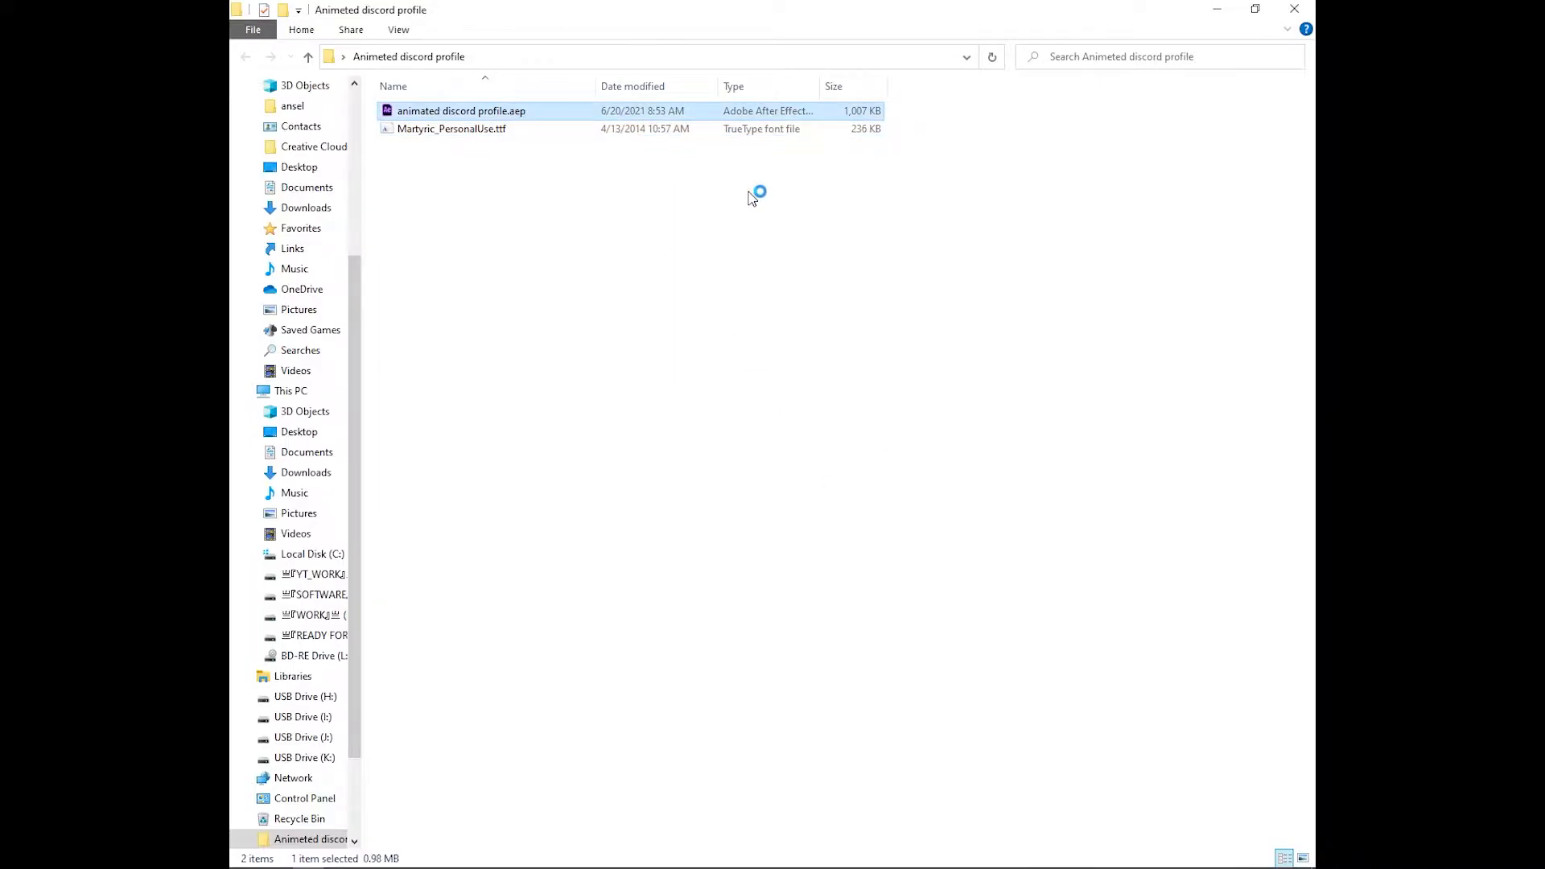
# - Open the discord profile project and add an enlarged, centred Martyric 'M' text layer
pyautogui.doubleClick(450, 110)
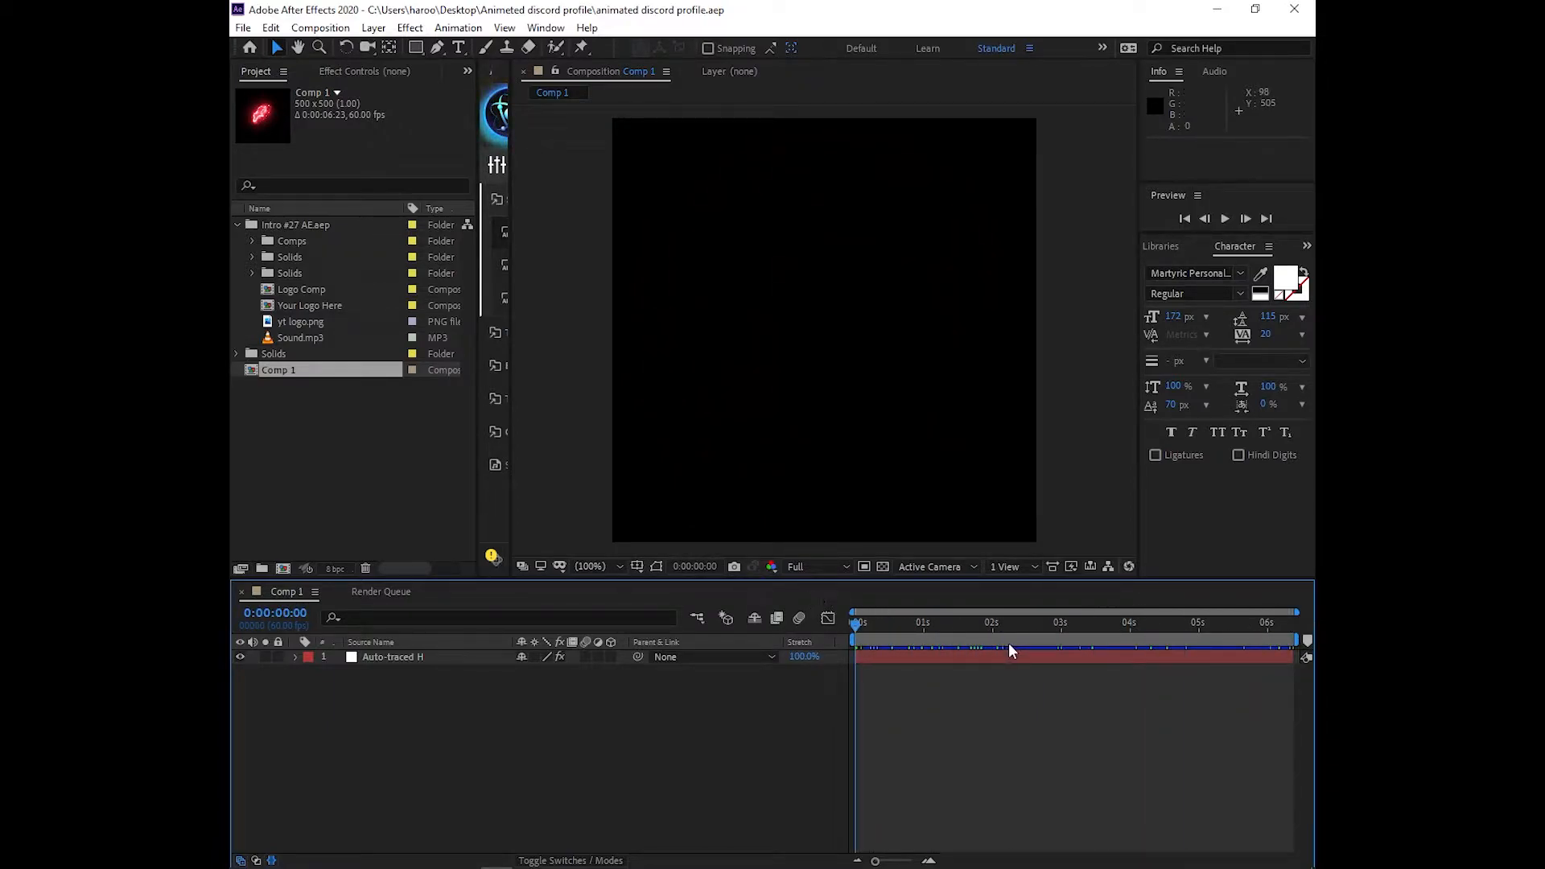
pyautogui.click(463, 49)
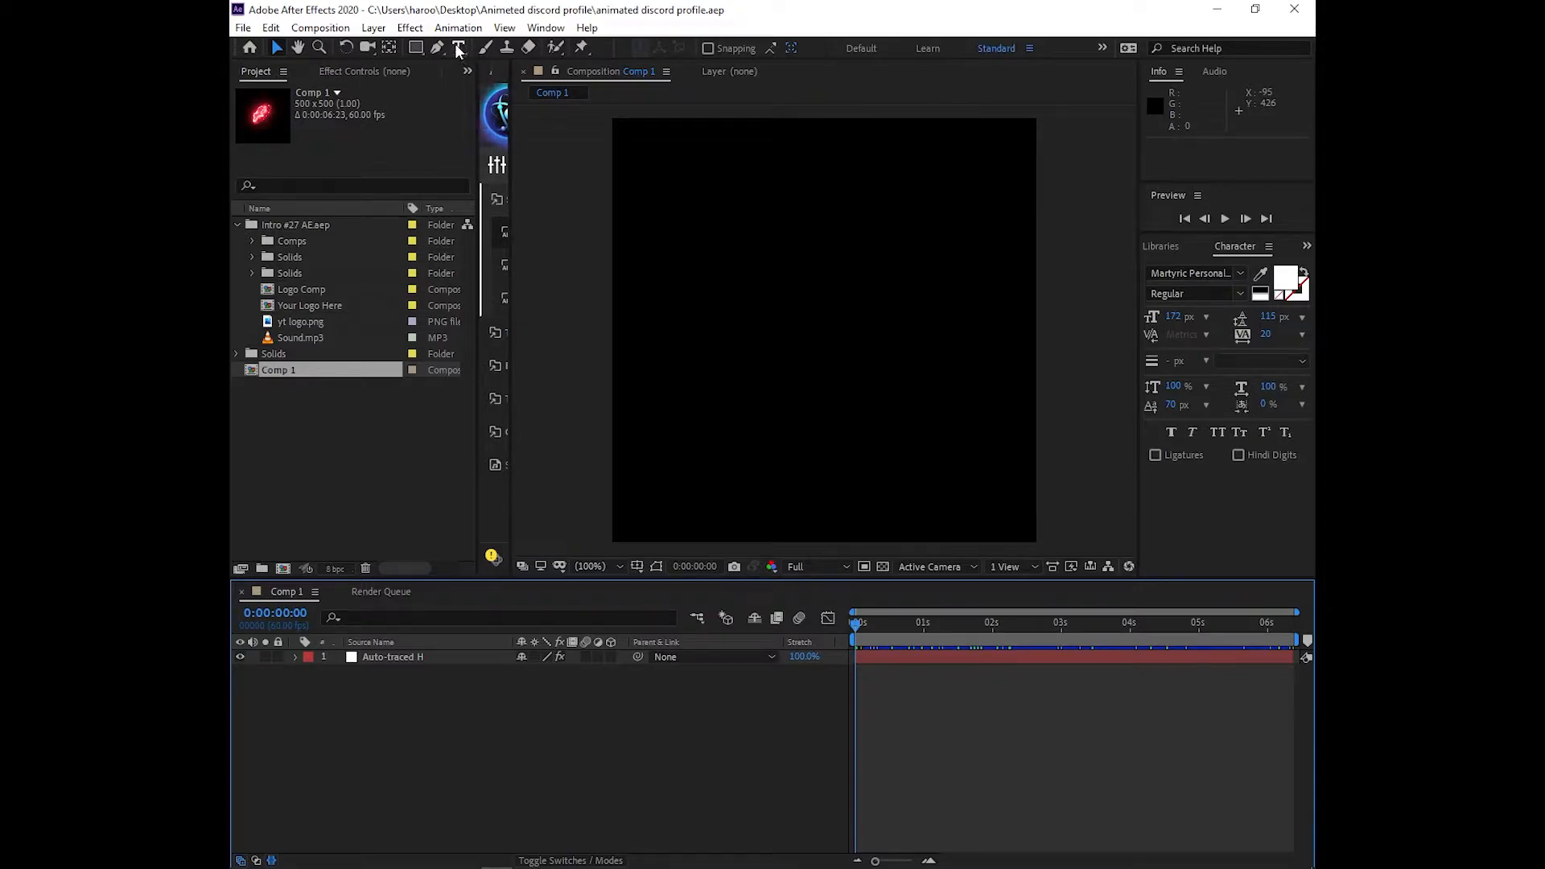
pyautogui.click(477, 49)
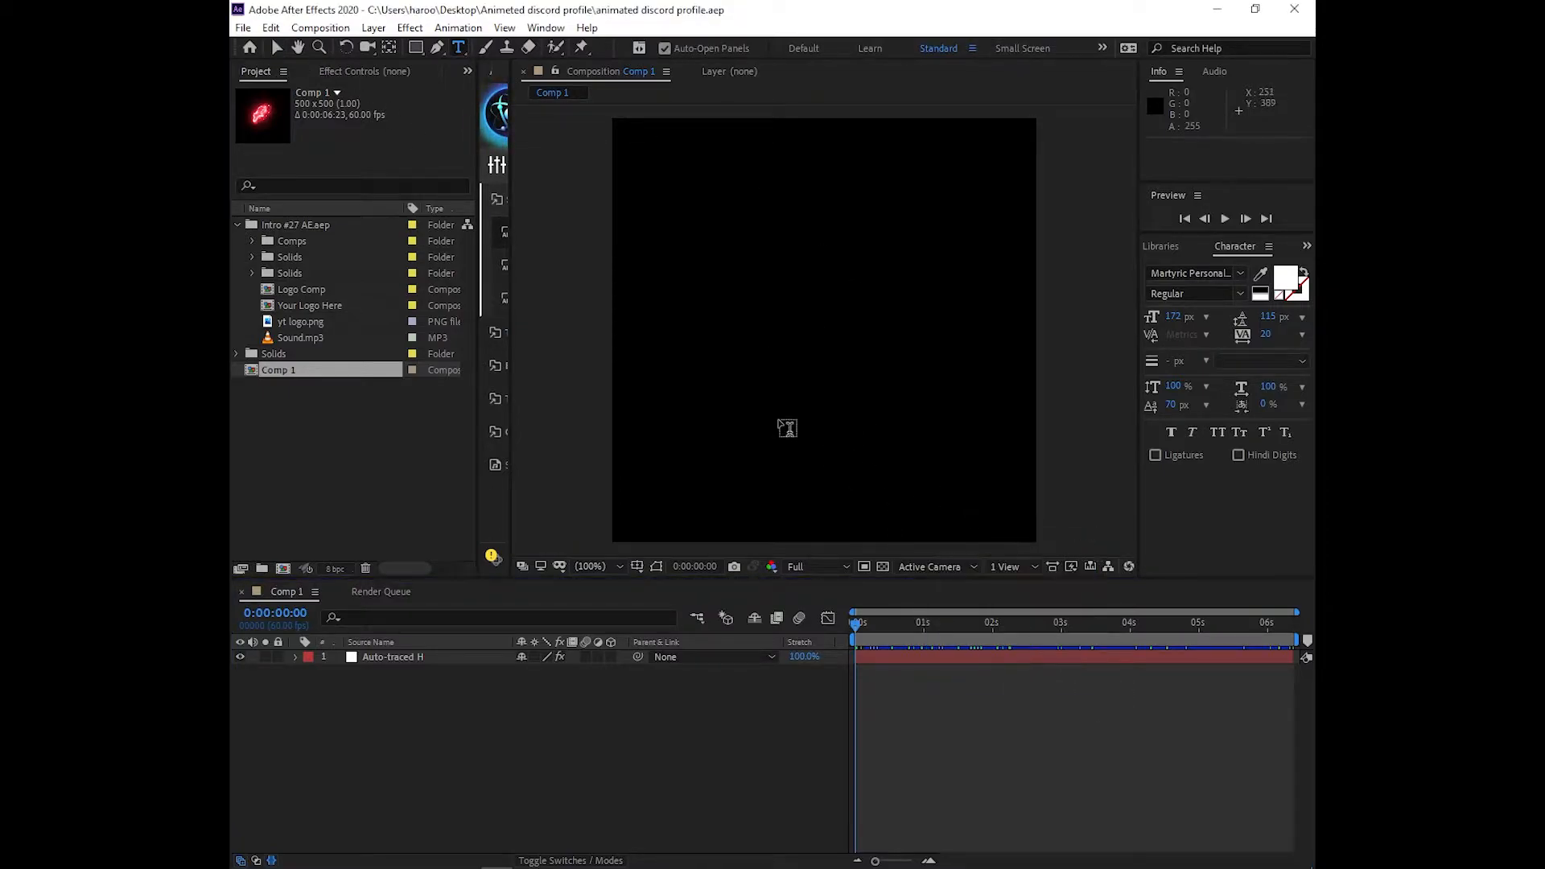
pyautogui.click(719, 322)
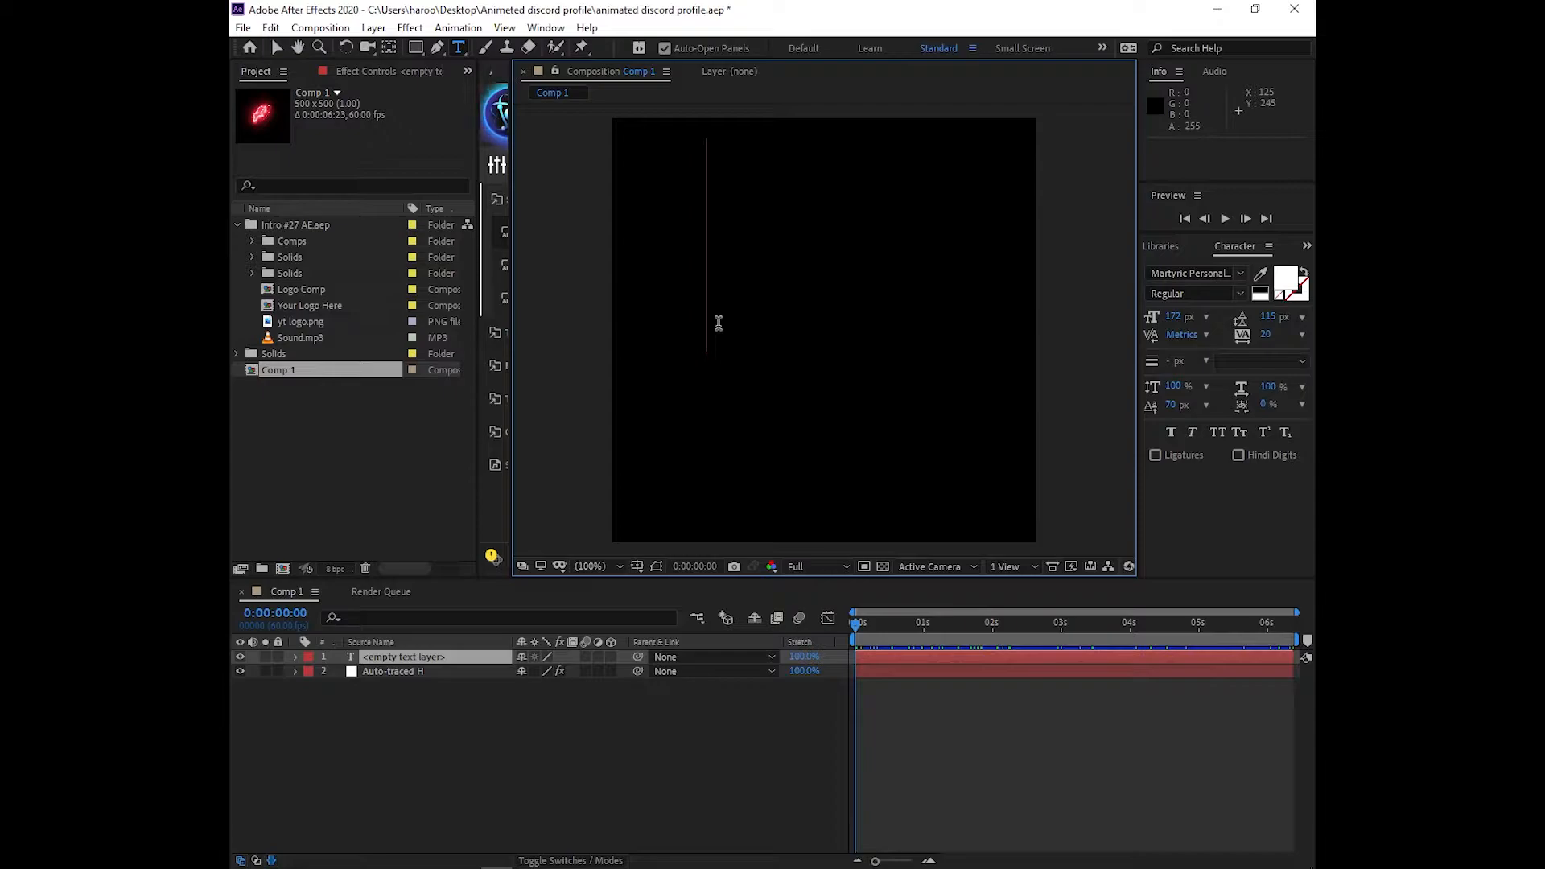
pyautogui.write('M')
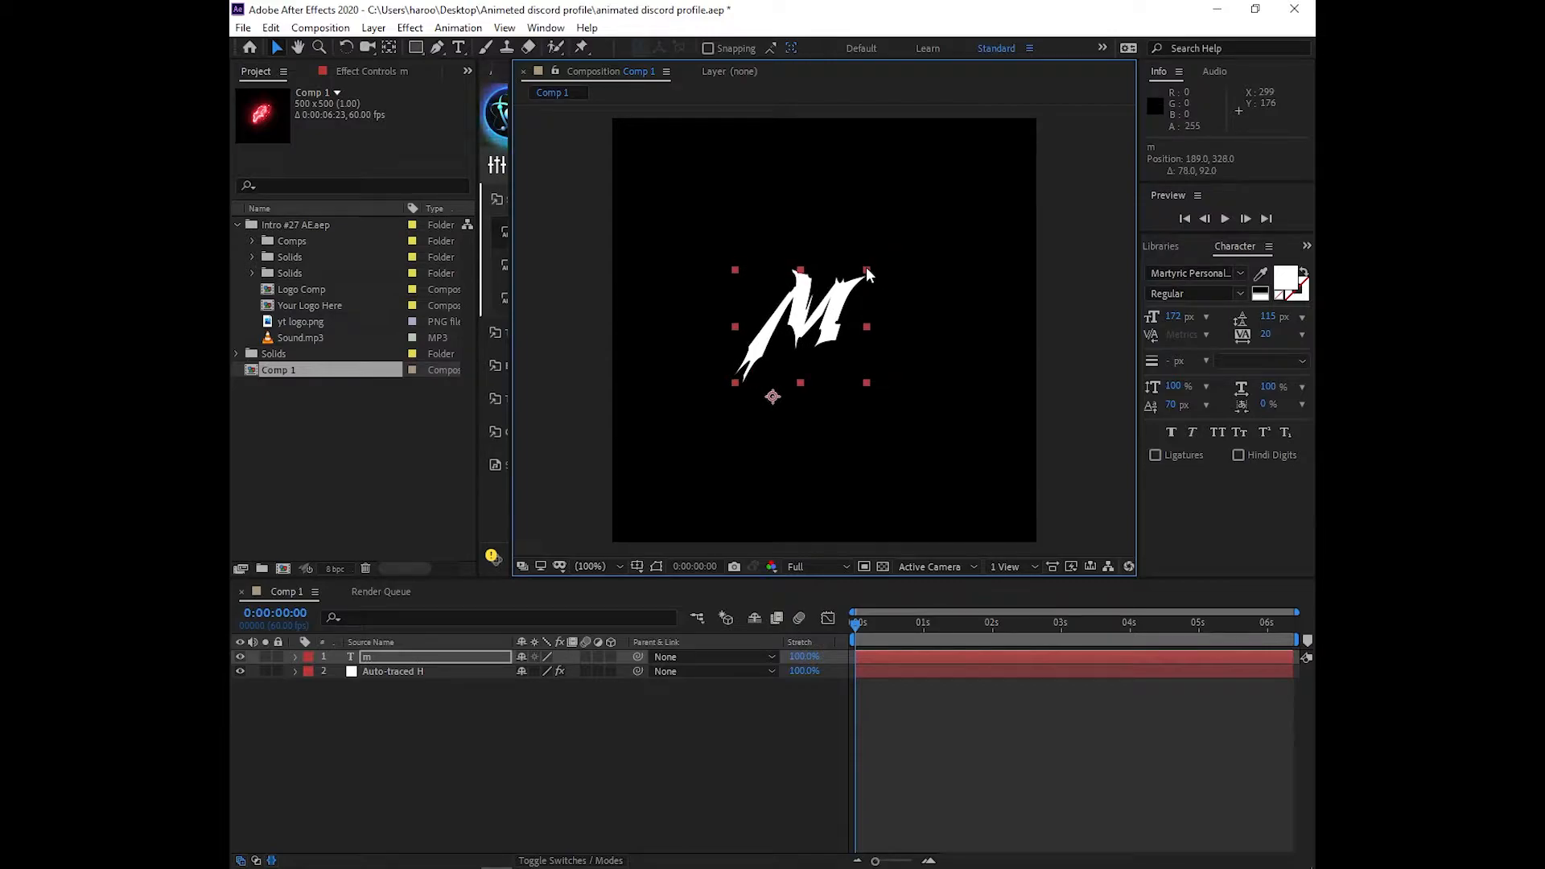
pyautogui.moveTo(866, 271); pyautogui.dragTo(934, 195)
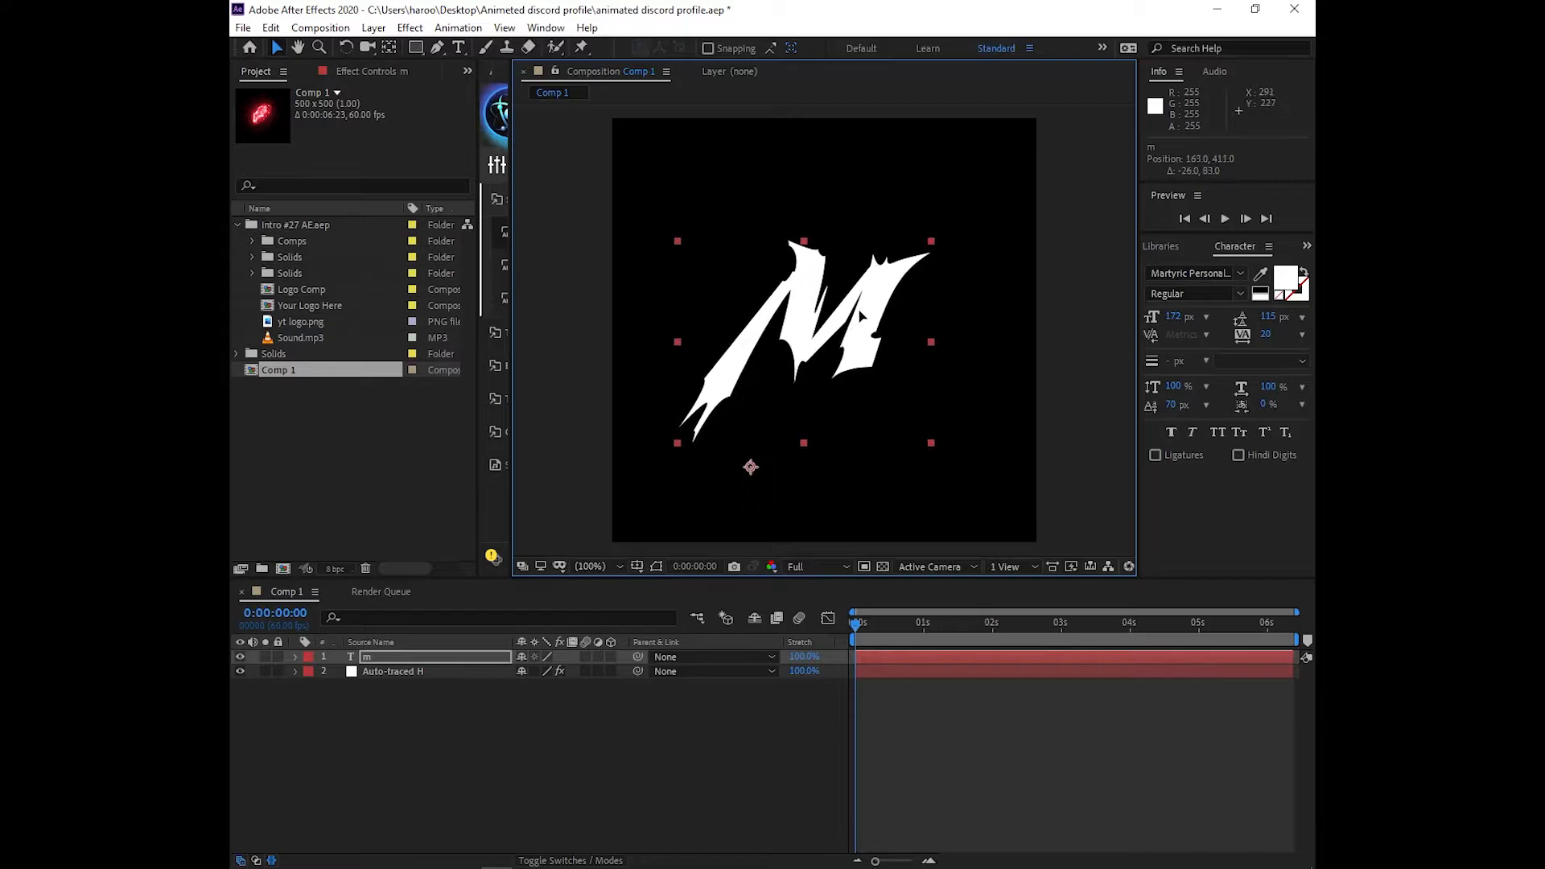
pyautogui.moveTo(749, 467); pyautogui.dragTo(758, 456)
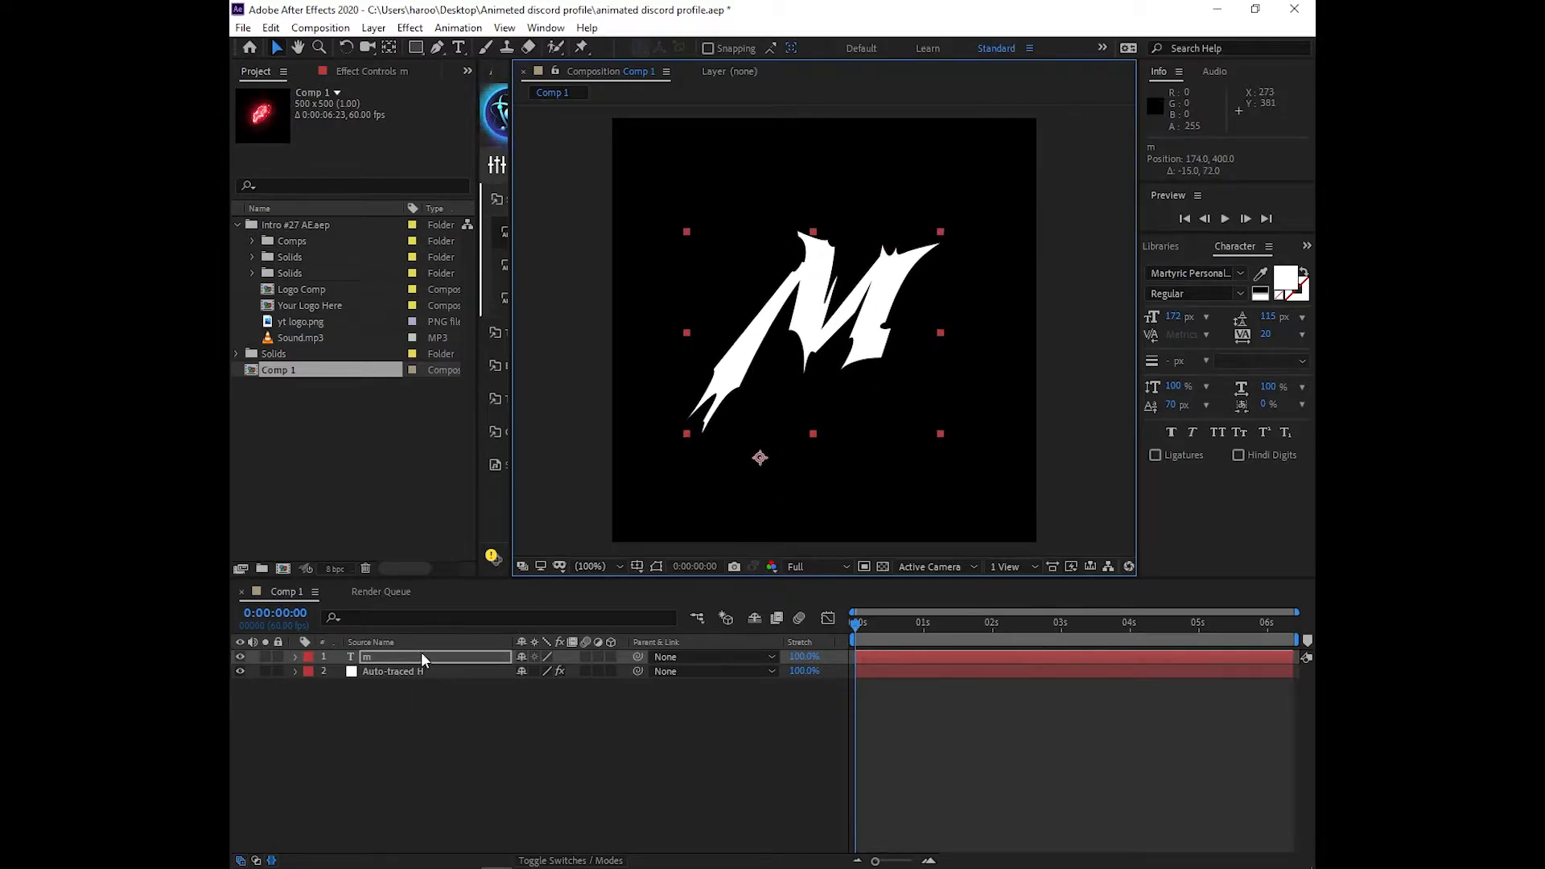
# - Auto-trace the 'm' text layer into 'Auto-traced m', then select the Auto-traced H layer
pyautogui.click(374, 27)
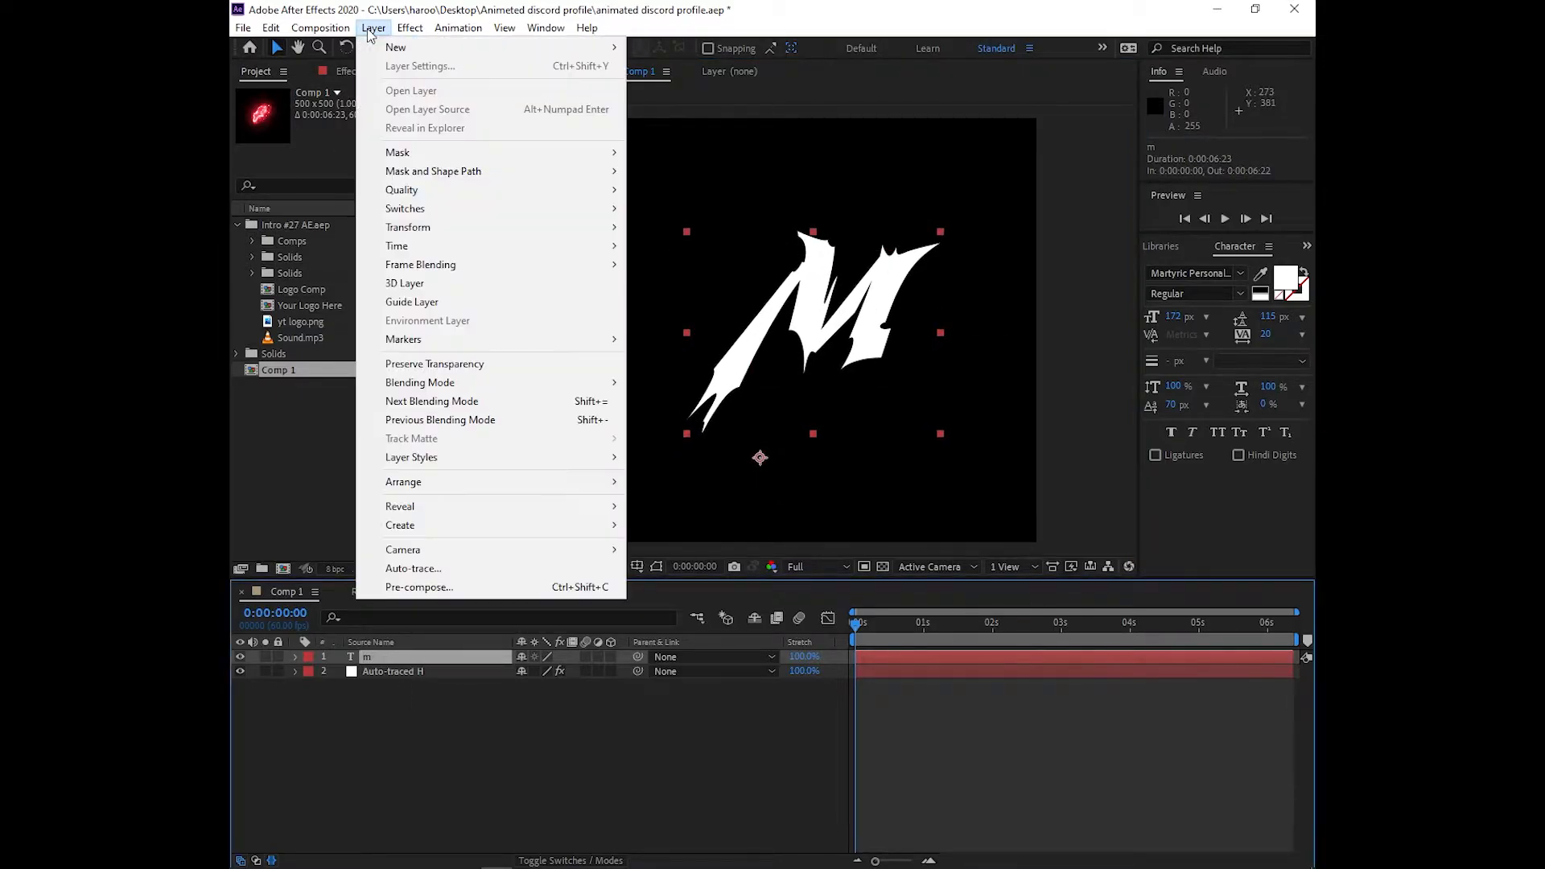
pyautogui.click(413, 568)
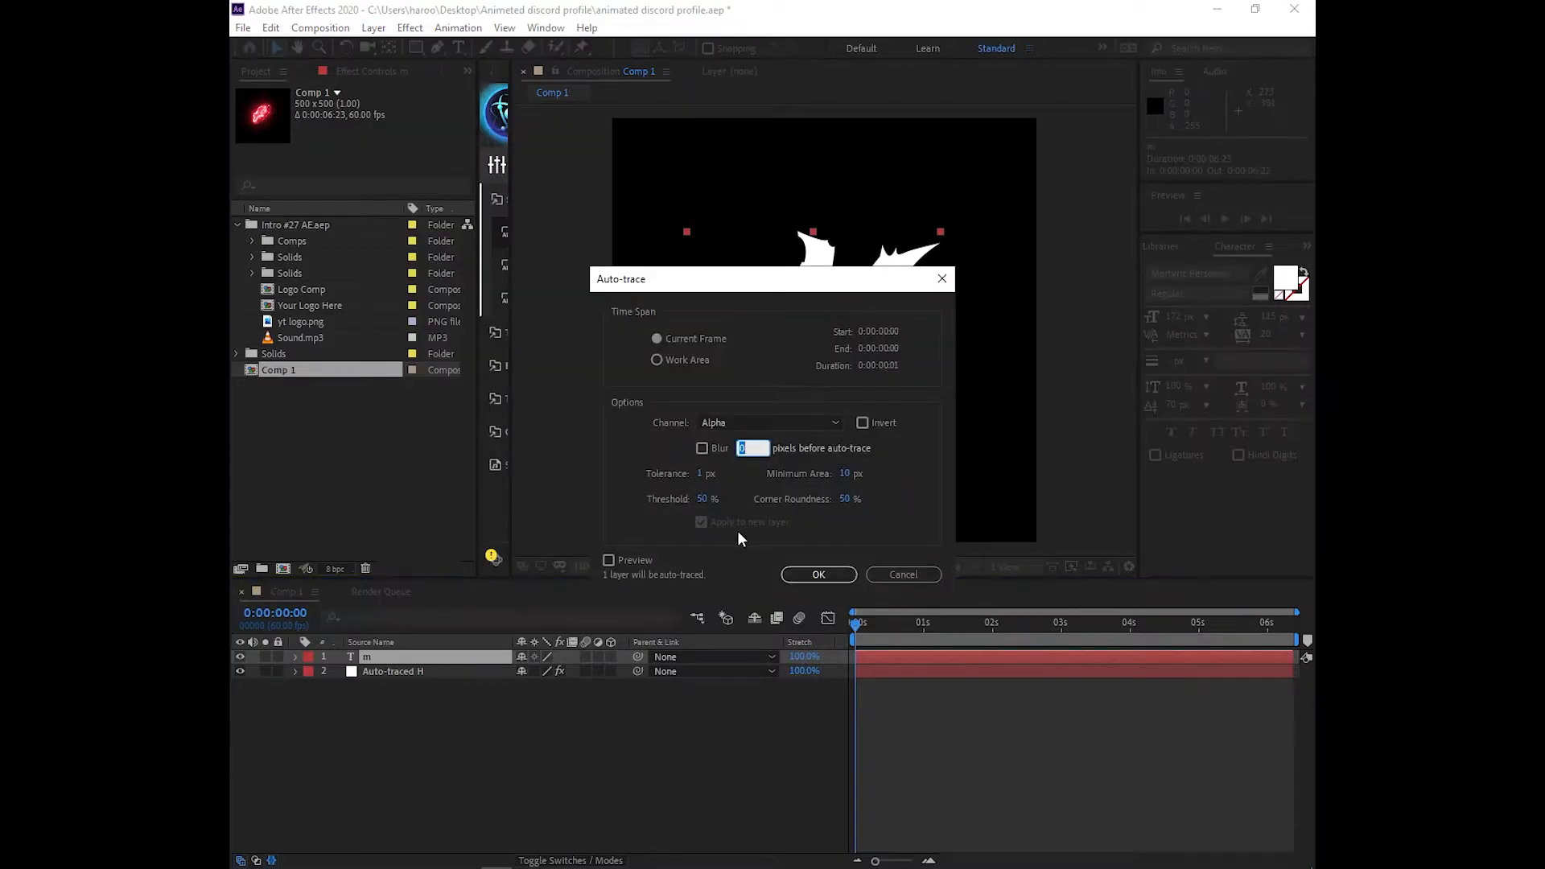
pyautogui.moveTo(723, 558)
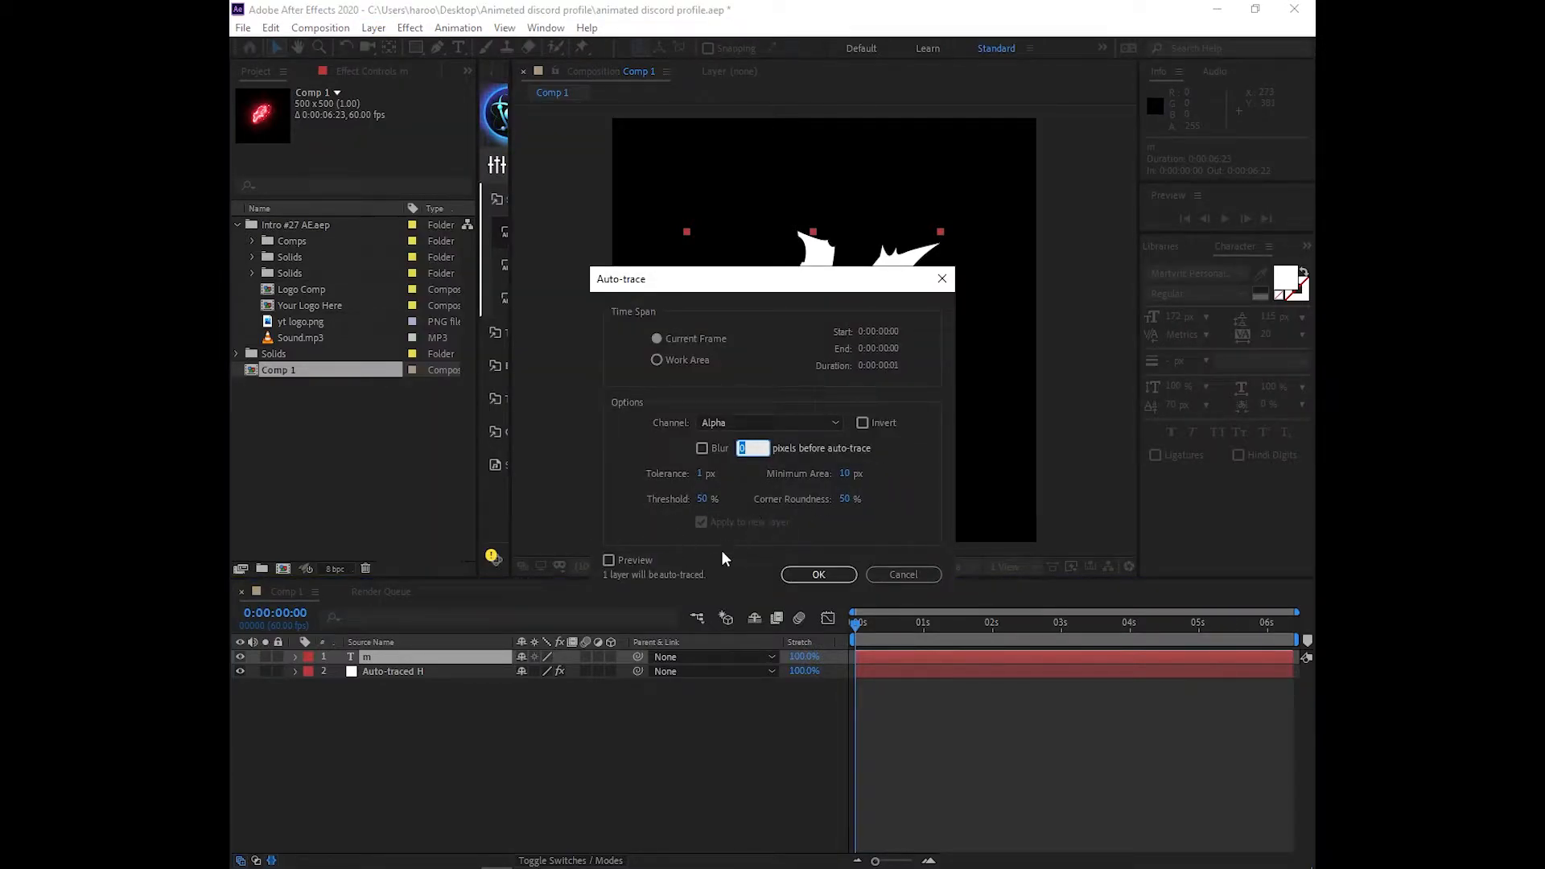
pyautogui.click(818, 574)
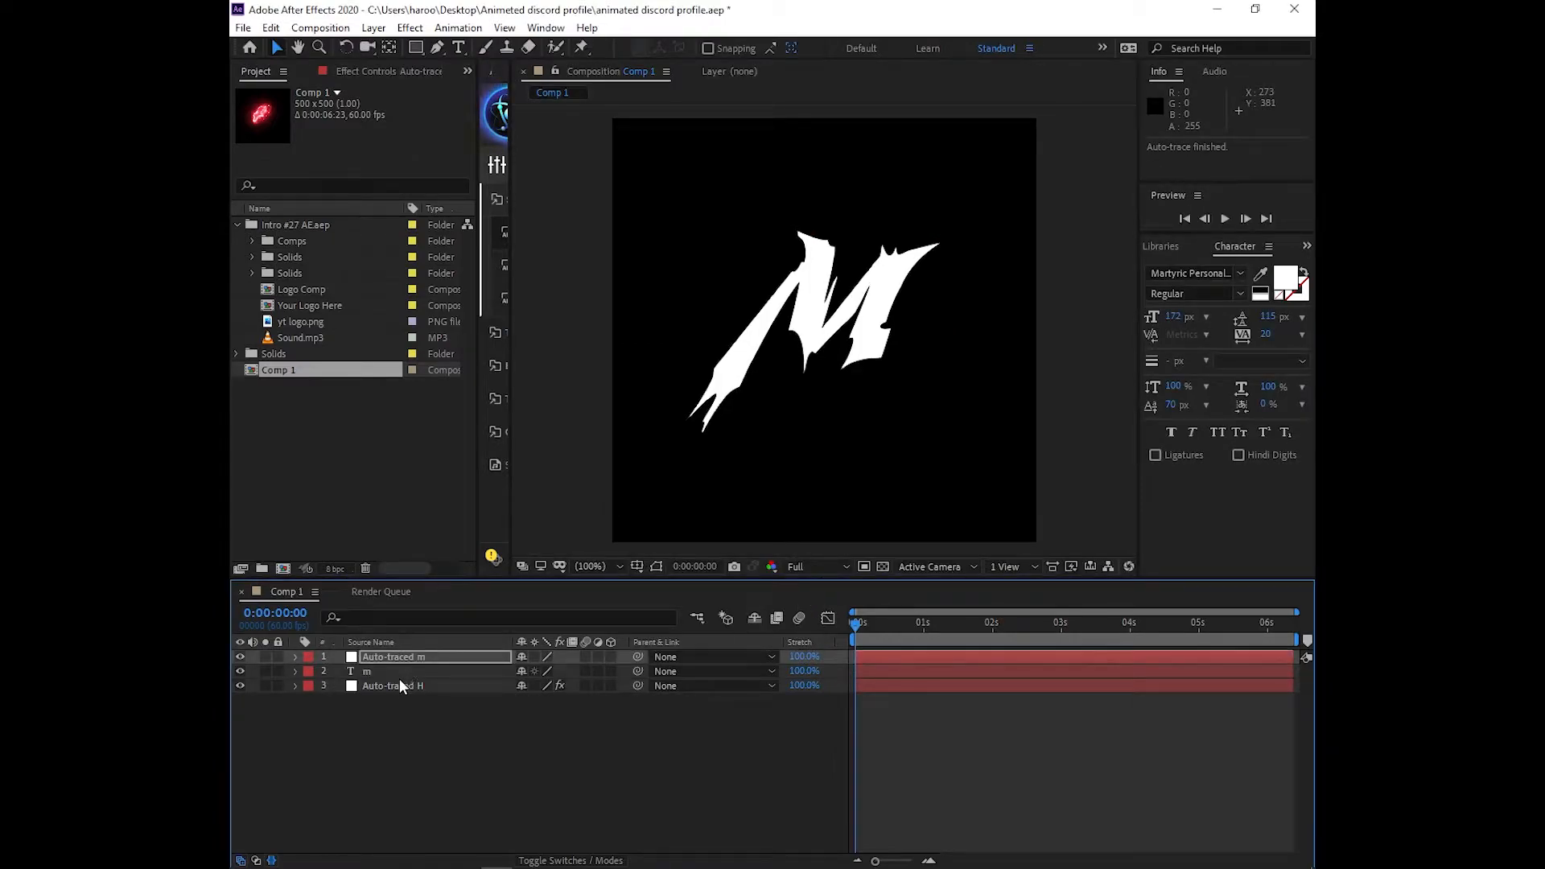
pyautogui.click(406, 686)
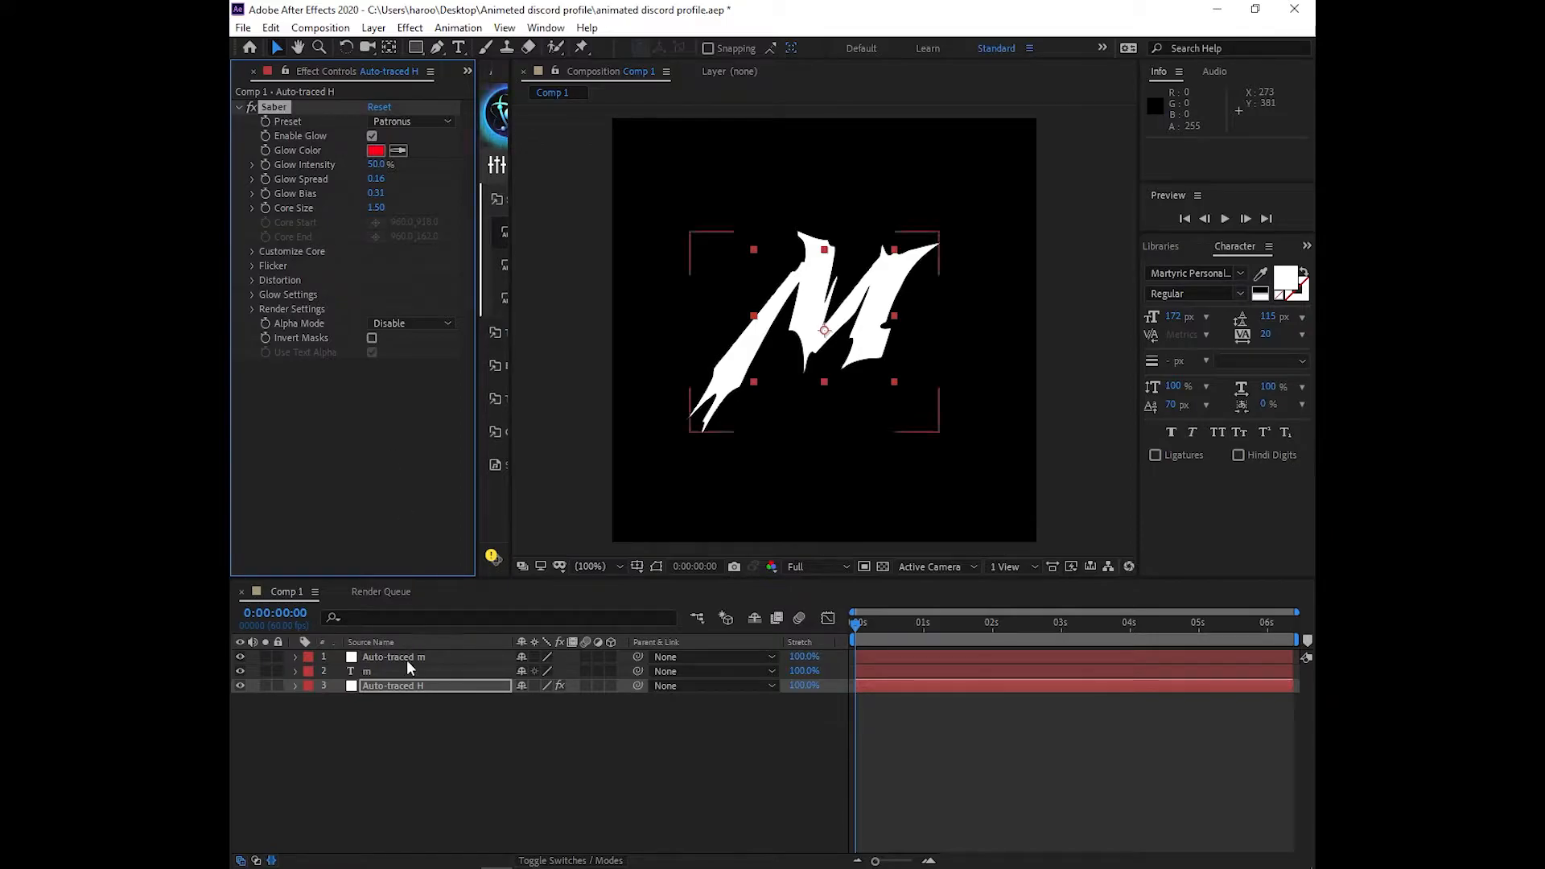
# - Select Auto-traced m and play the red Saber glow animation from an early frame
pyautogui.click(394, 656)
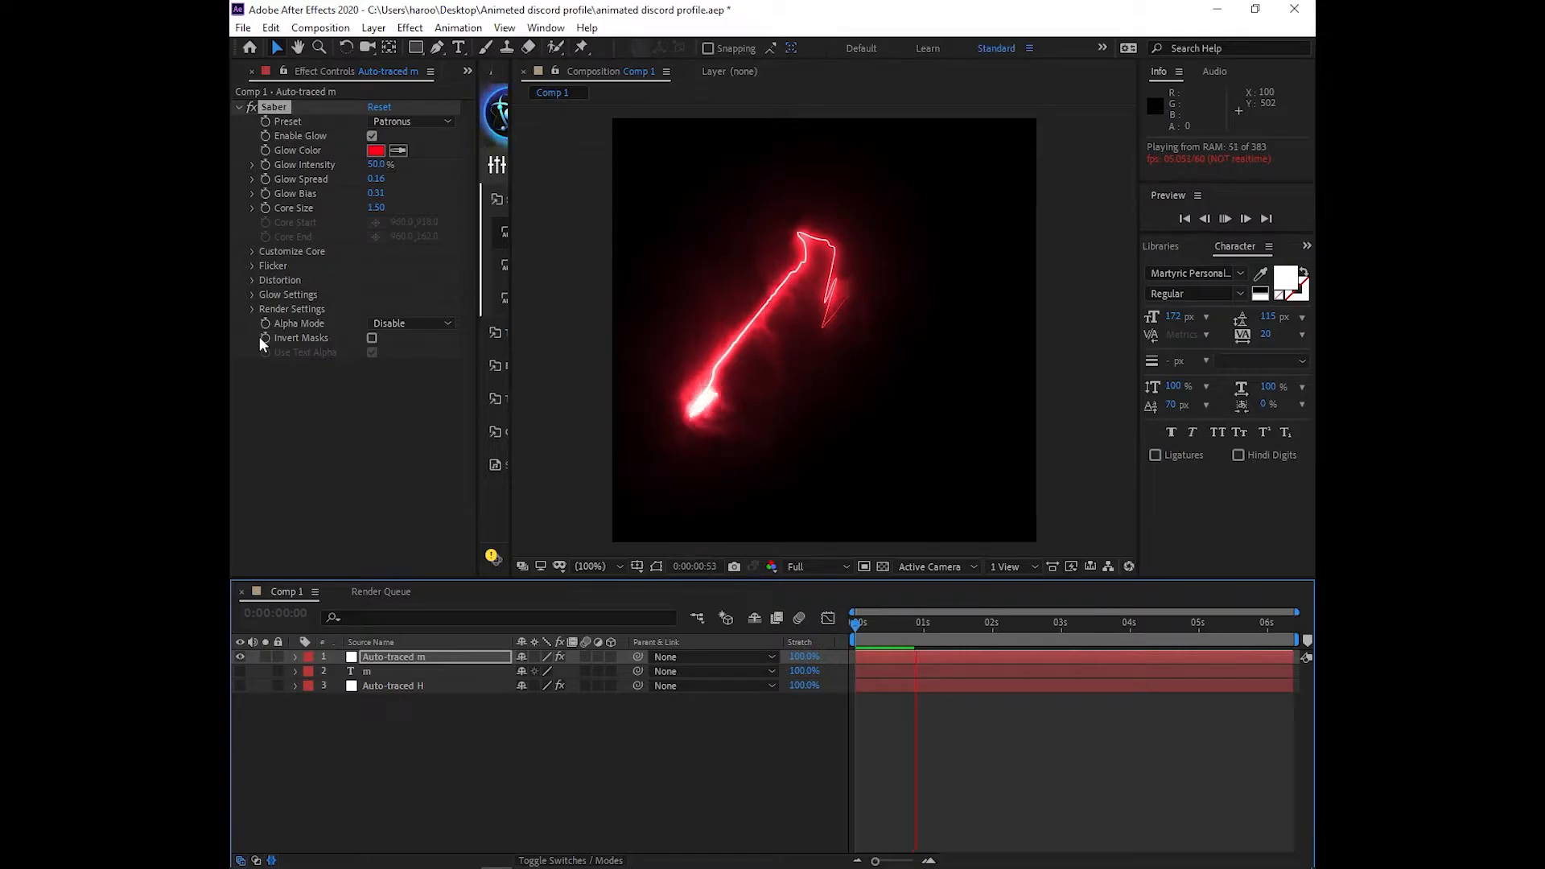
pyautogui.click(900, 623)
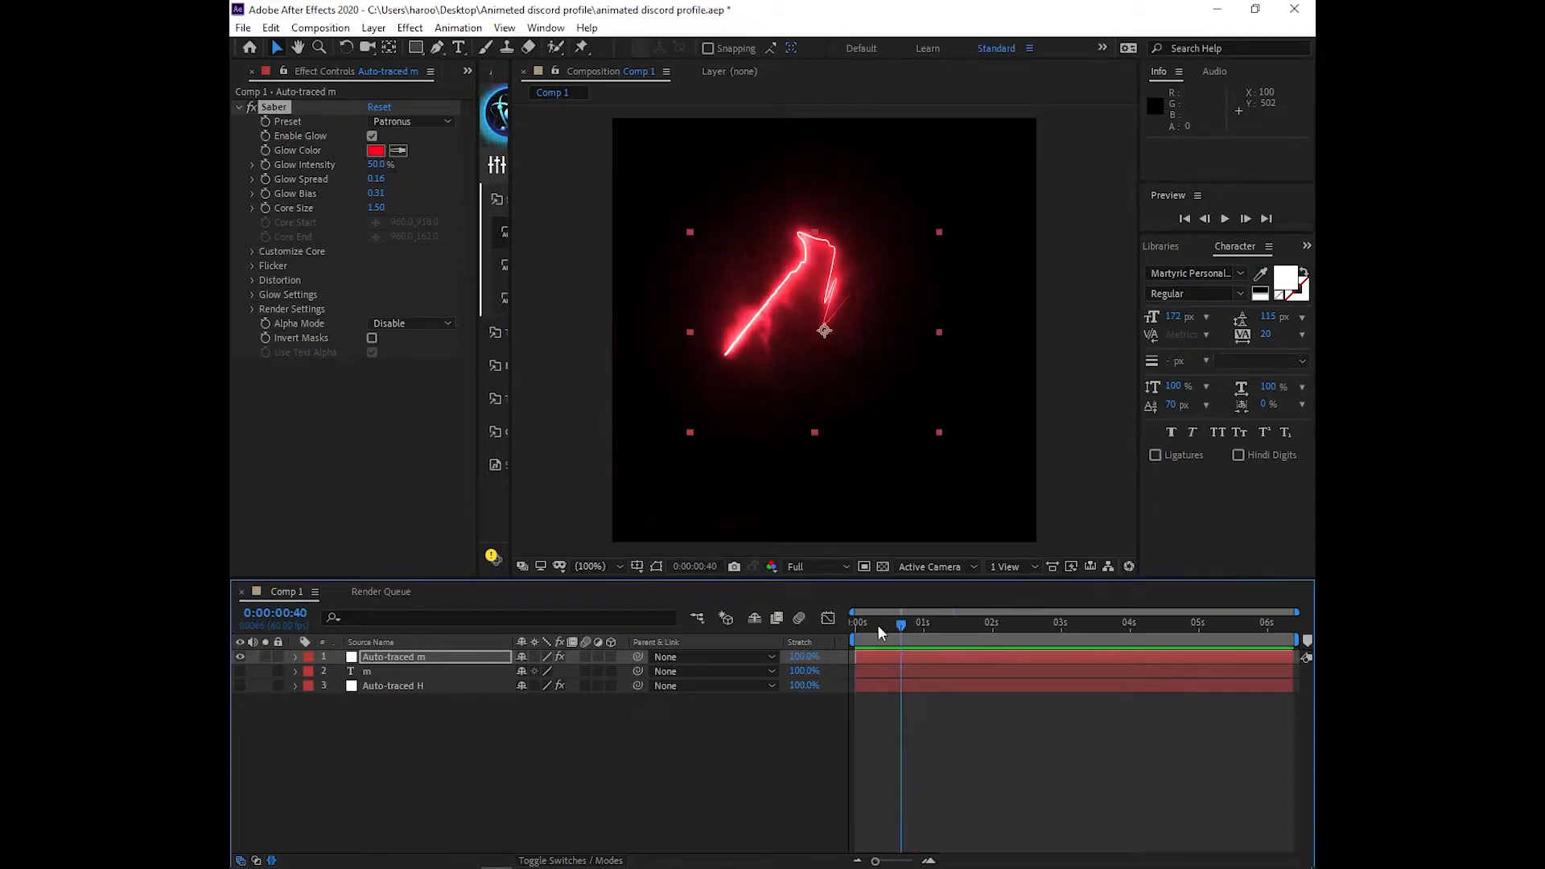
pyautogui.click(853, 623)
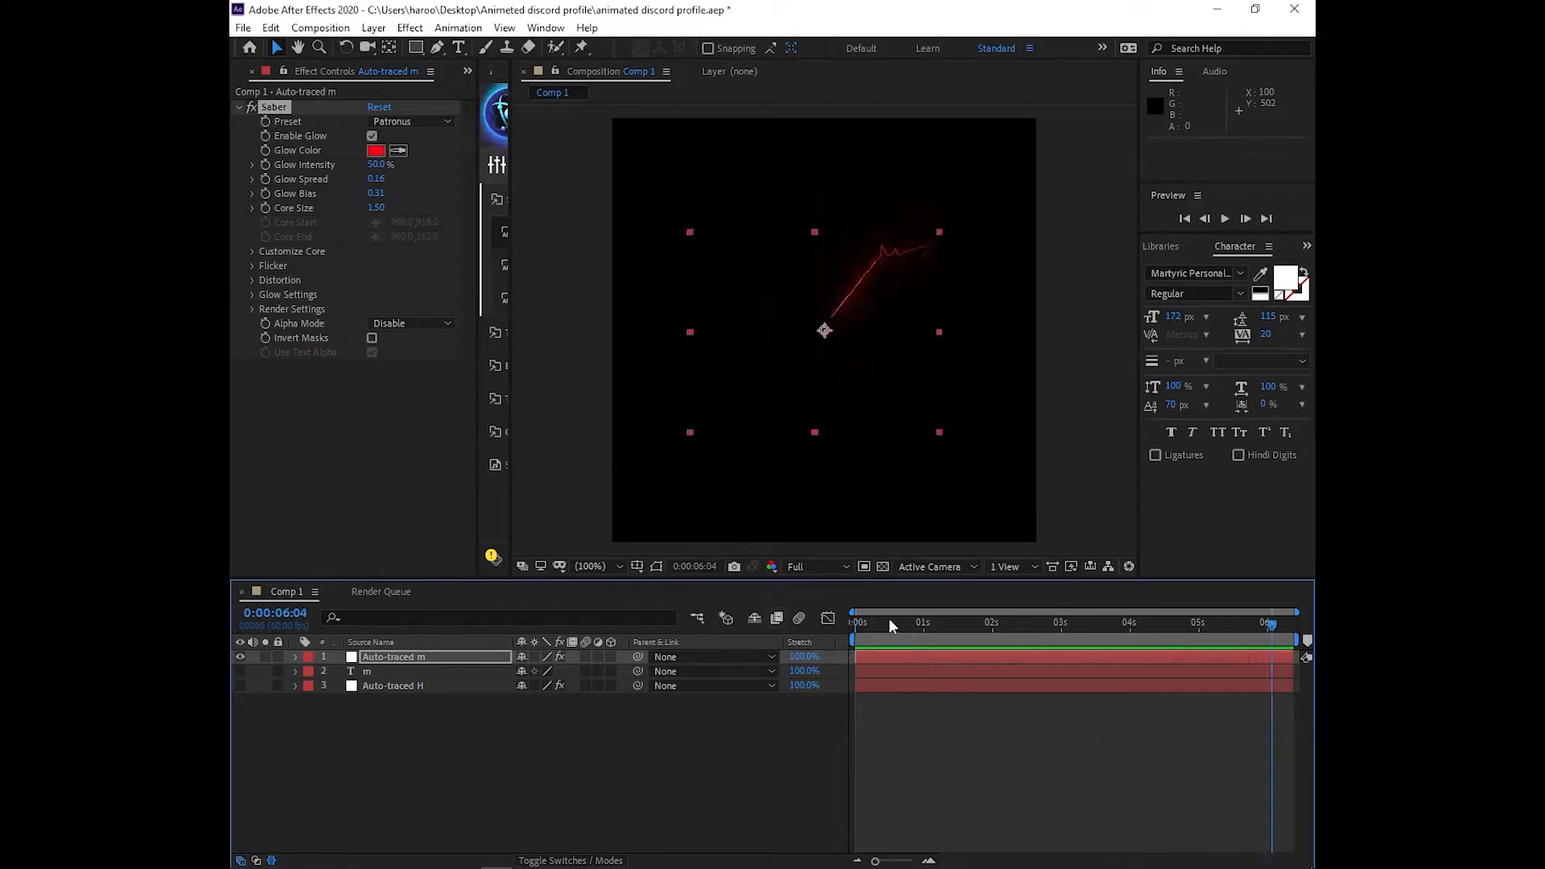
# - Queue Comp 1 and render it as a JPEG Sequence into the tutorial folder
pyautogui.click(242, 26)
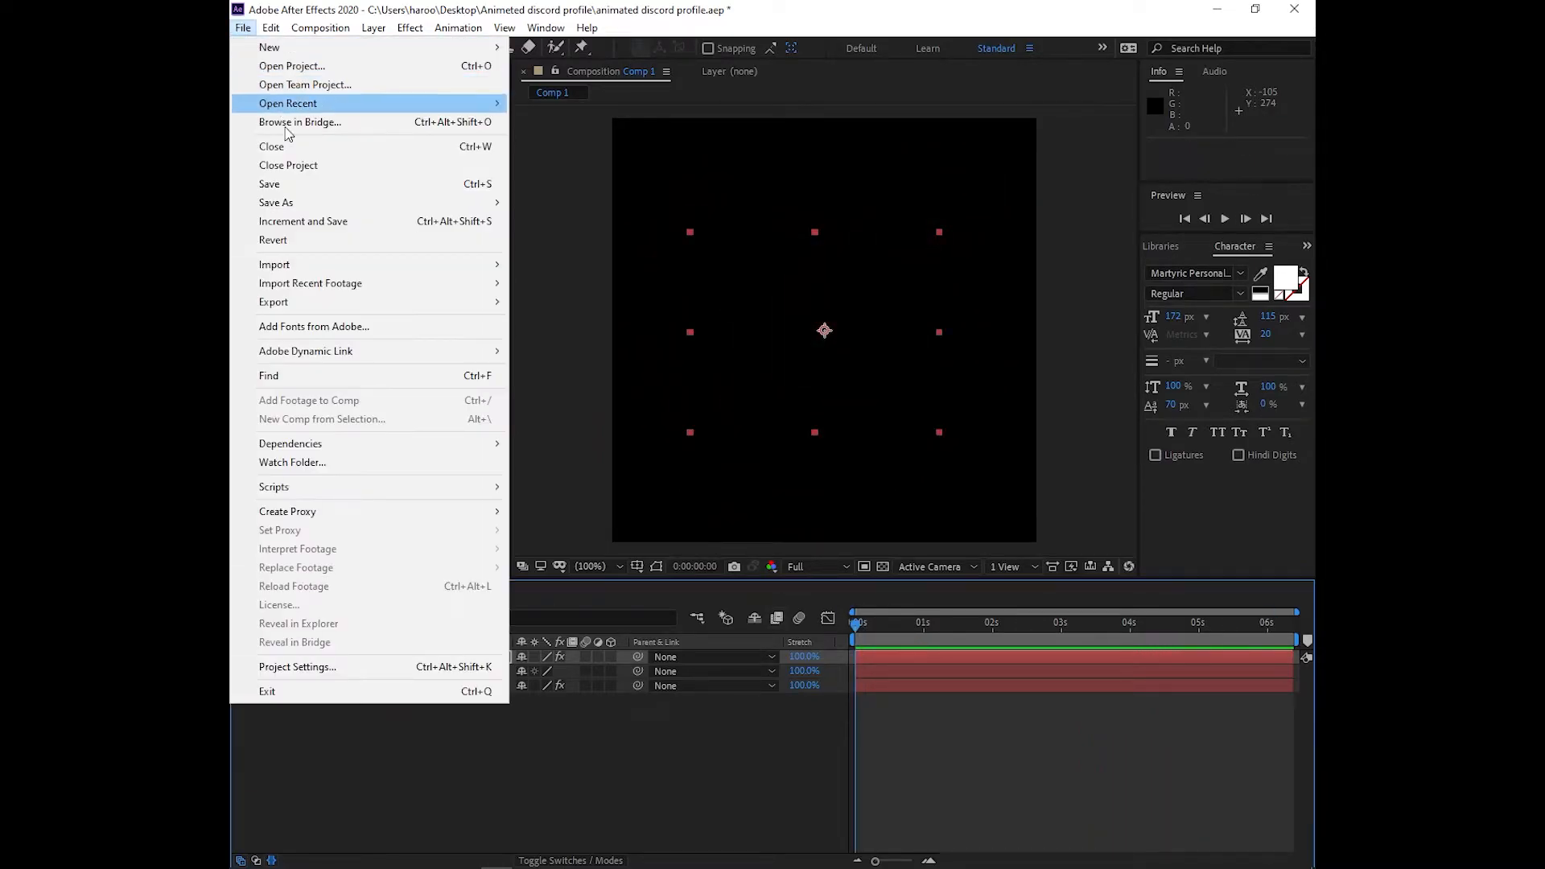
pyautogui.moveTo(273, 301)
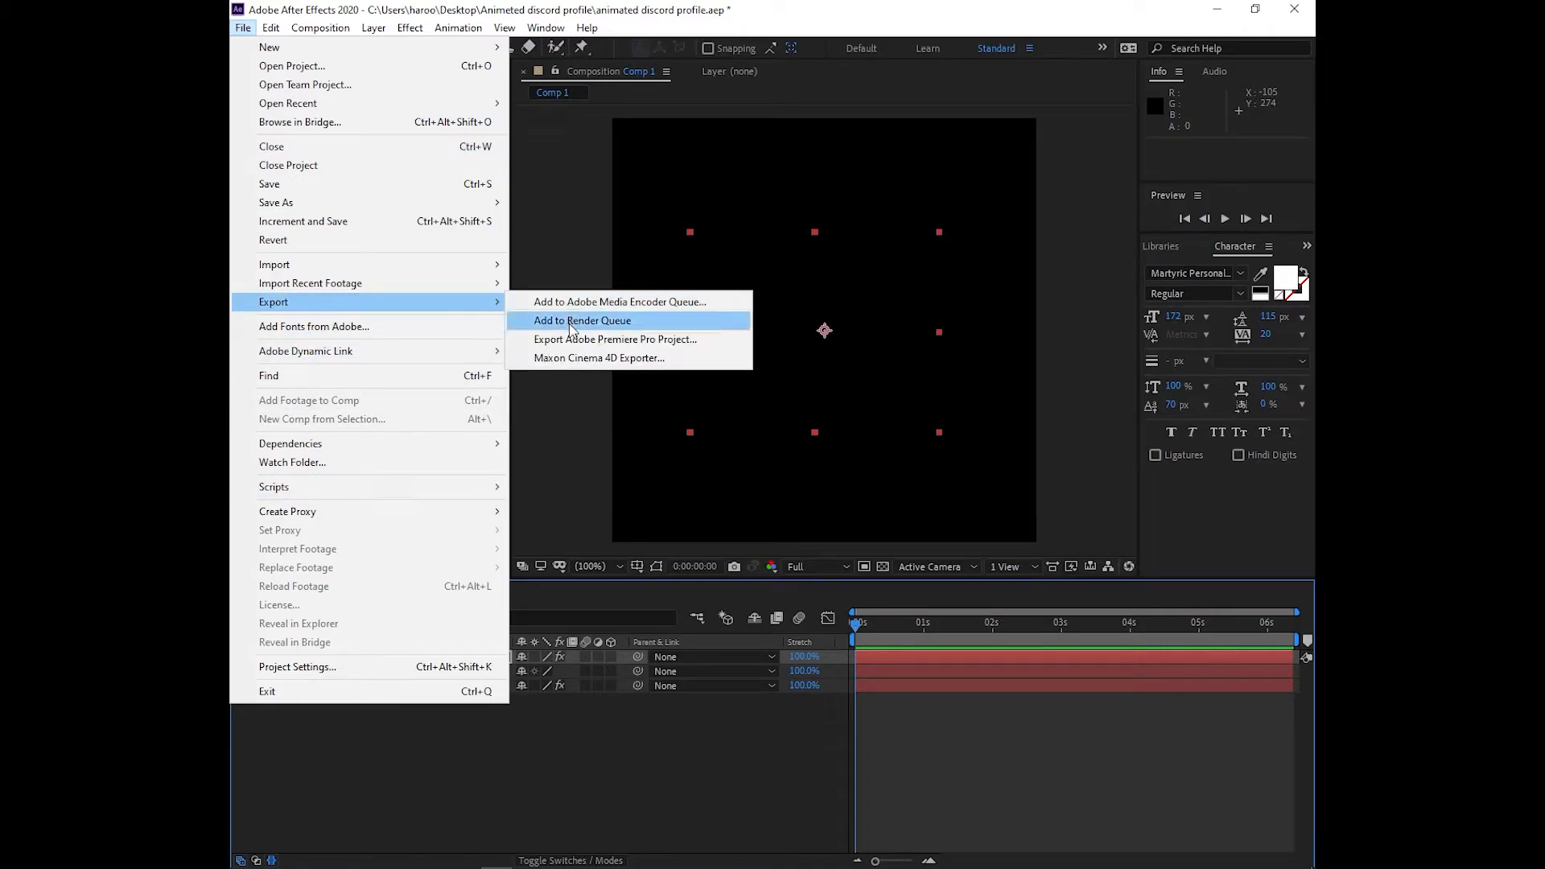
pyautogui.click(581, 320)
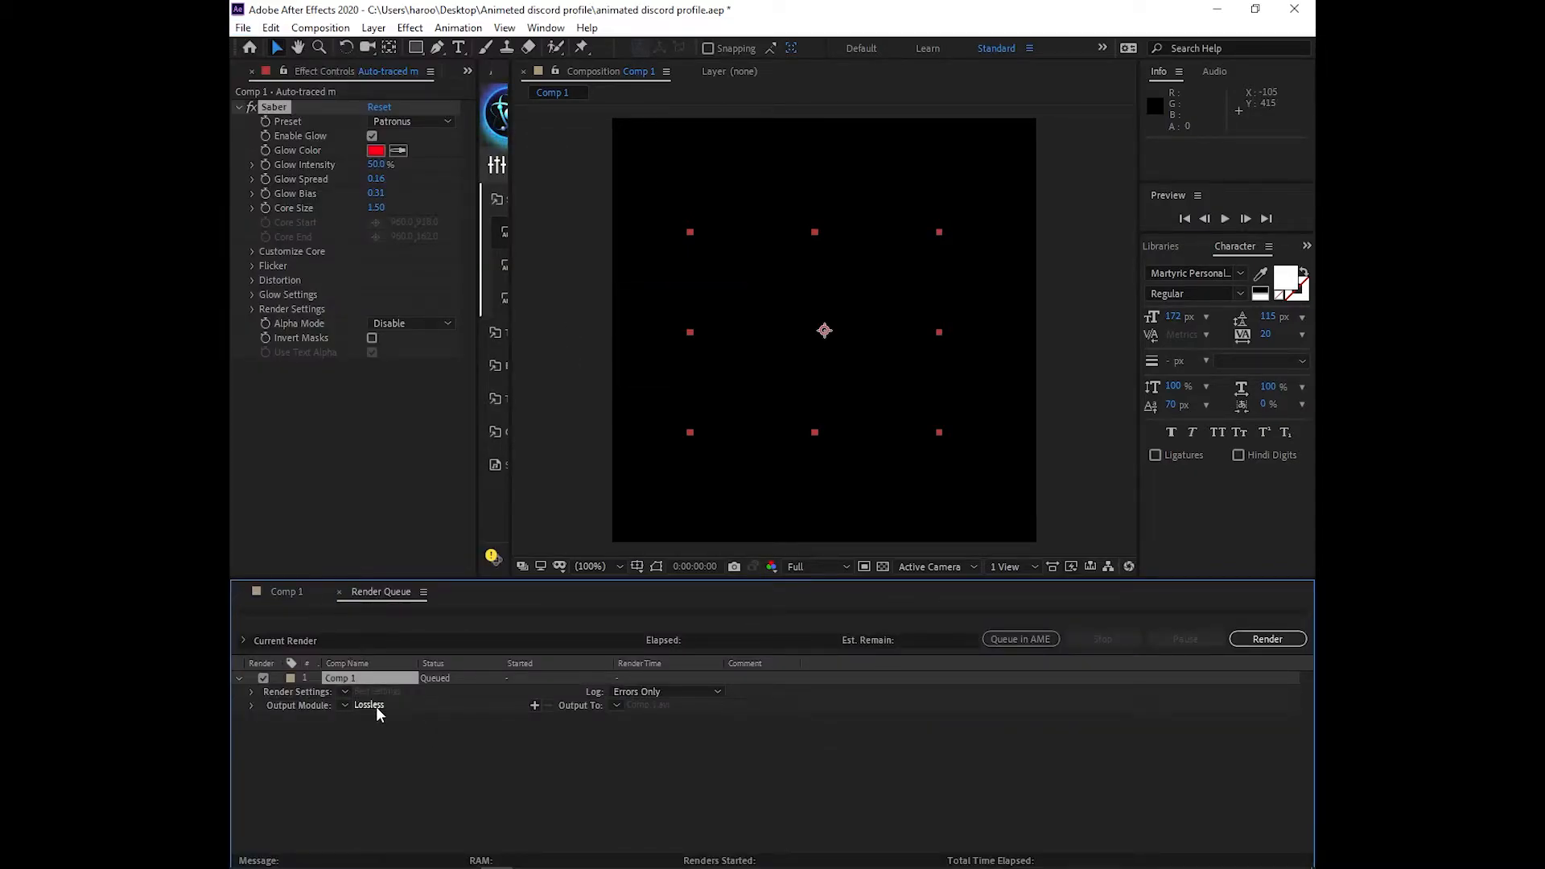
pyautogui.click(368, 705)
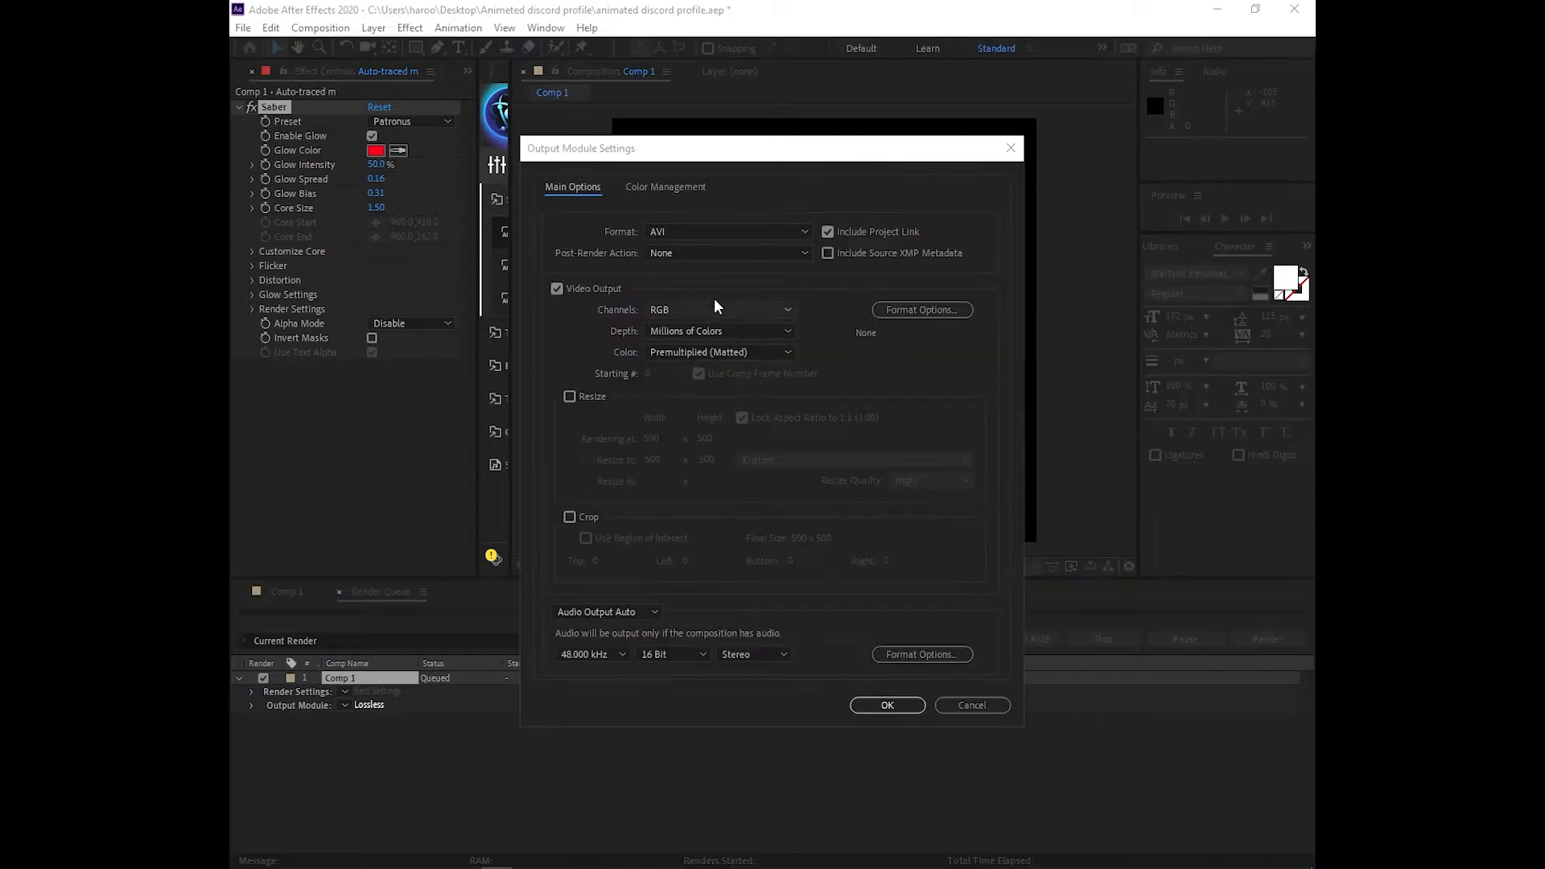
pyautogui.click(726, 231)
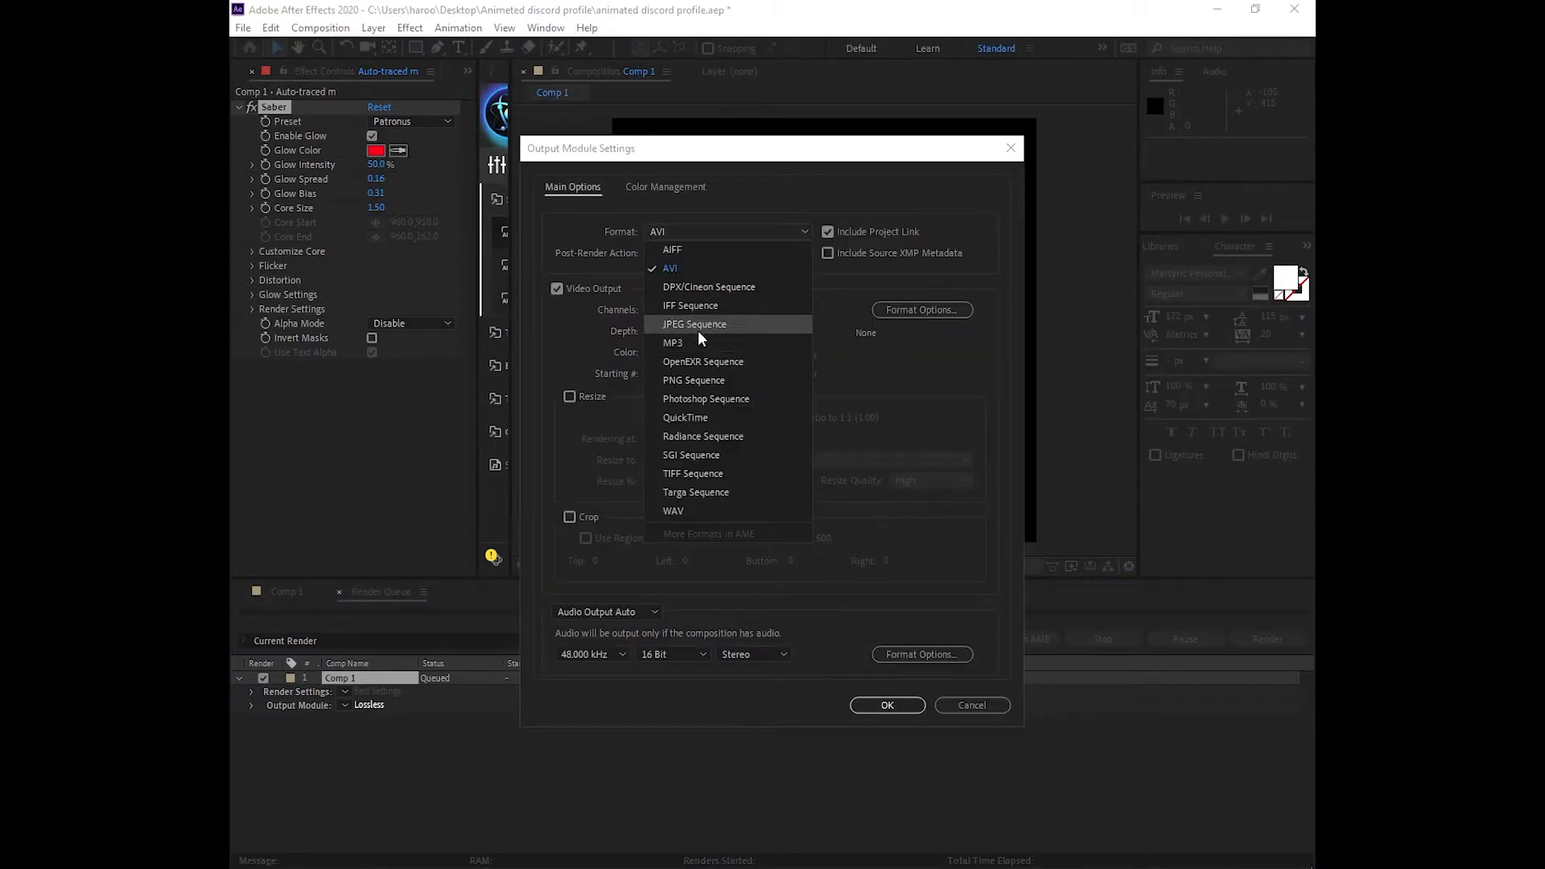
pyautogui.moveTo(704, 333)
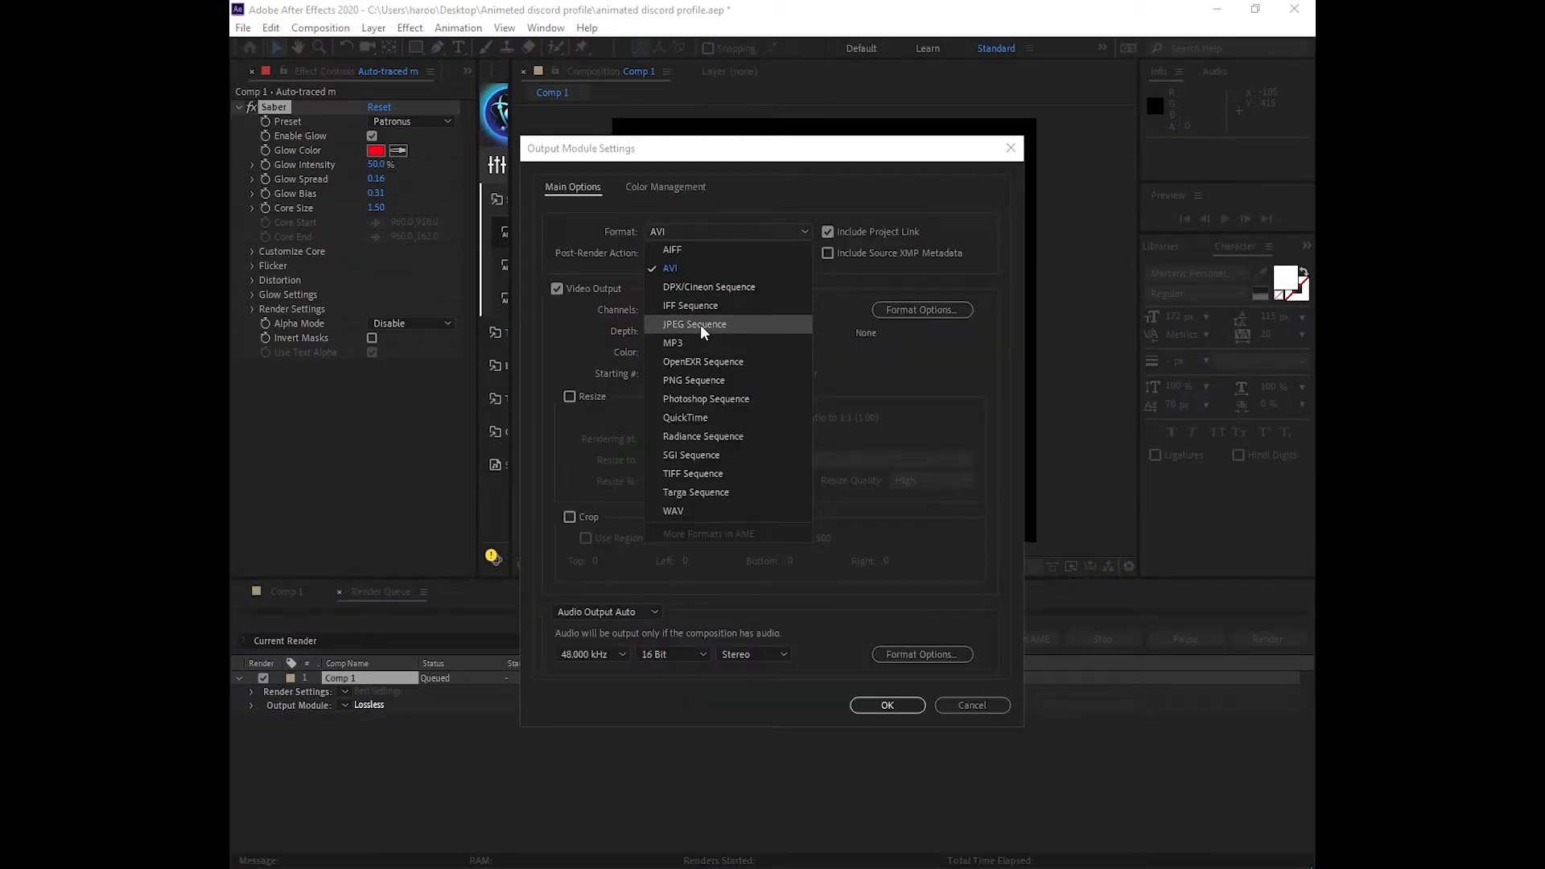
pyautogui.click(693, 324)
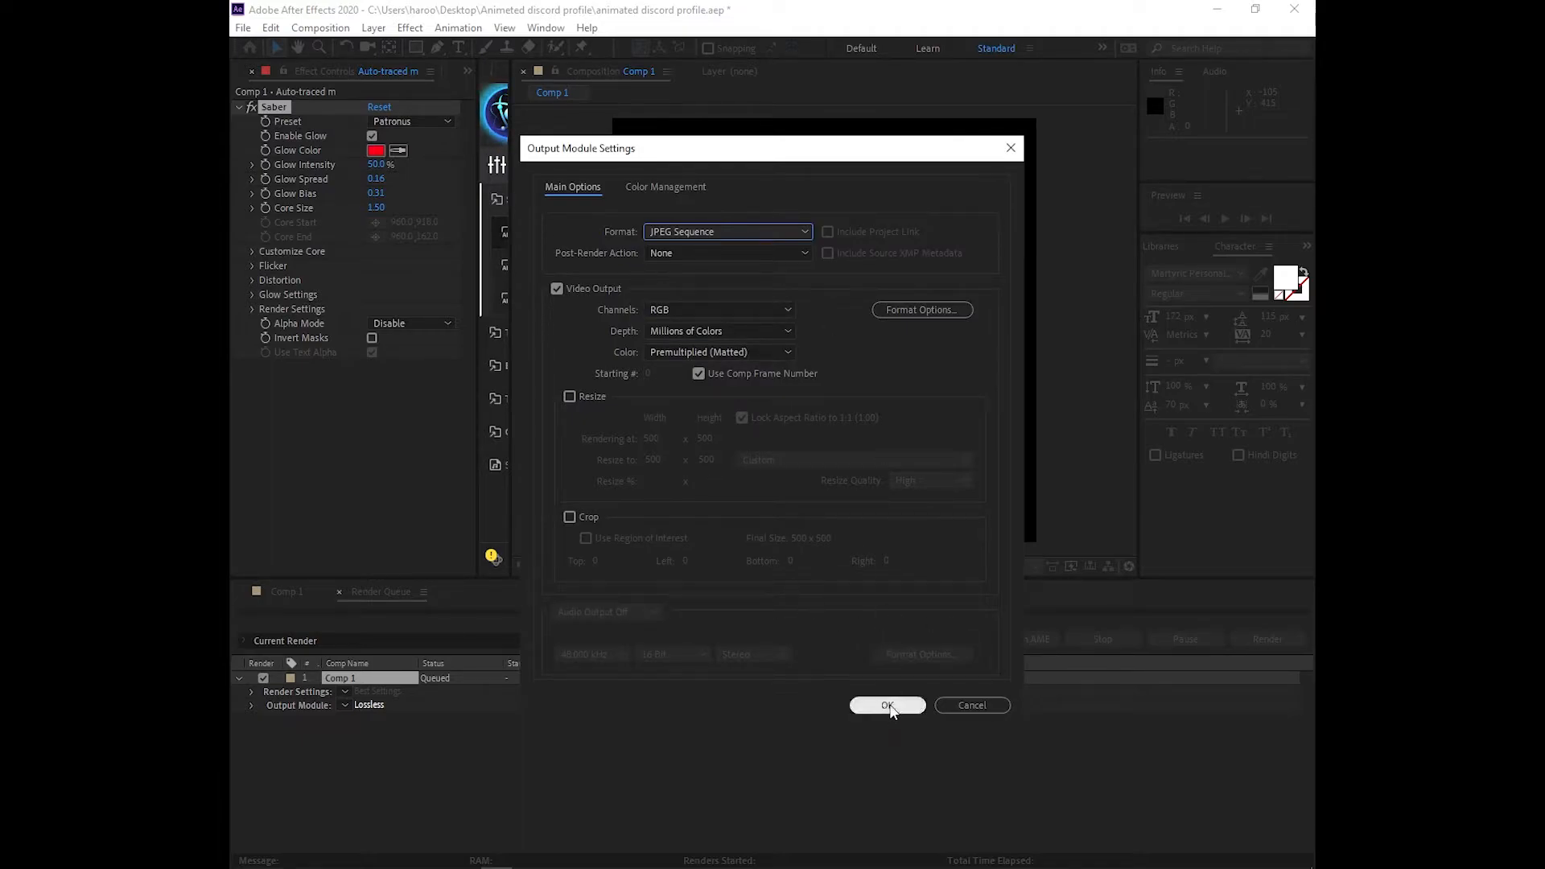
pyautogui.click(886, 705)
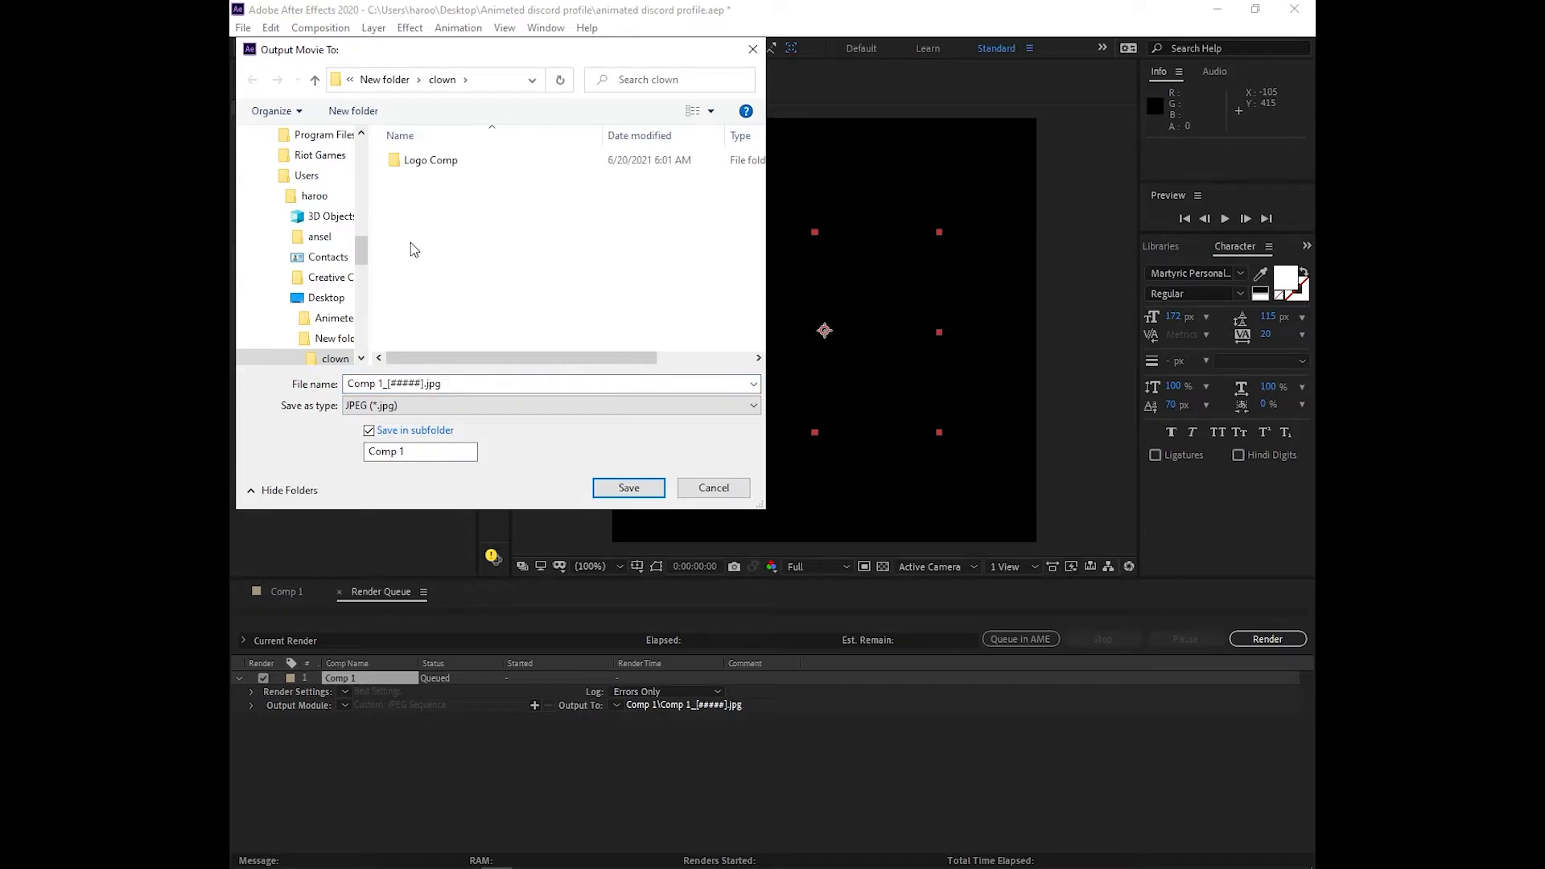
pyautogui.moveTo(649, 416)
pyautogui.write('tutorial')
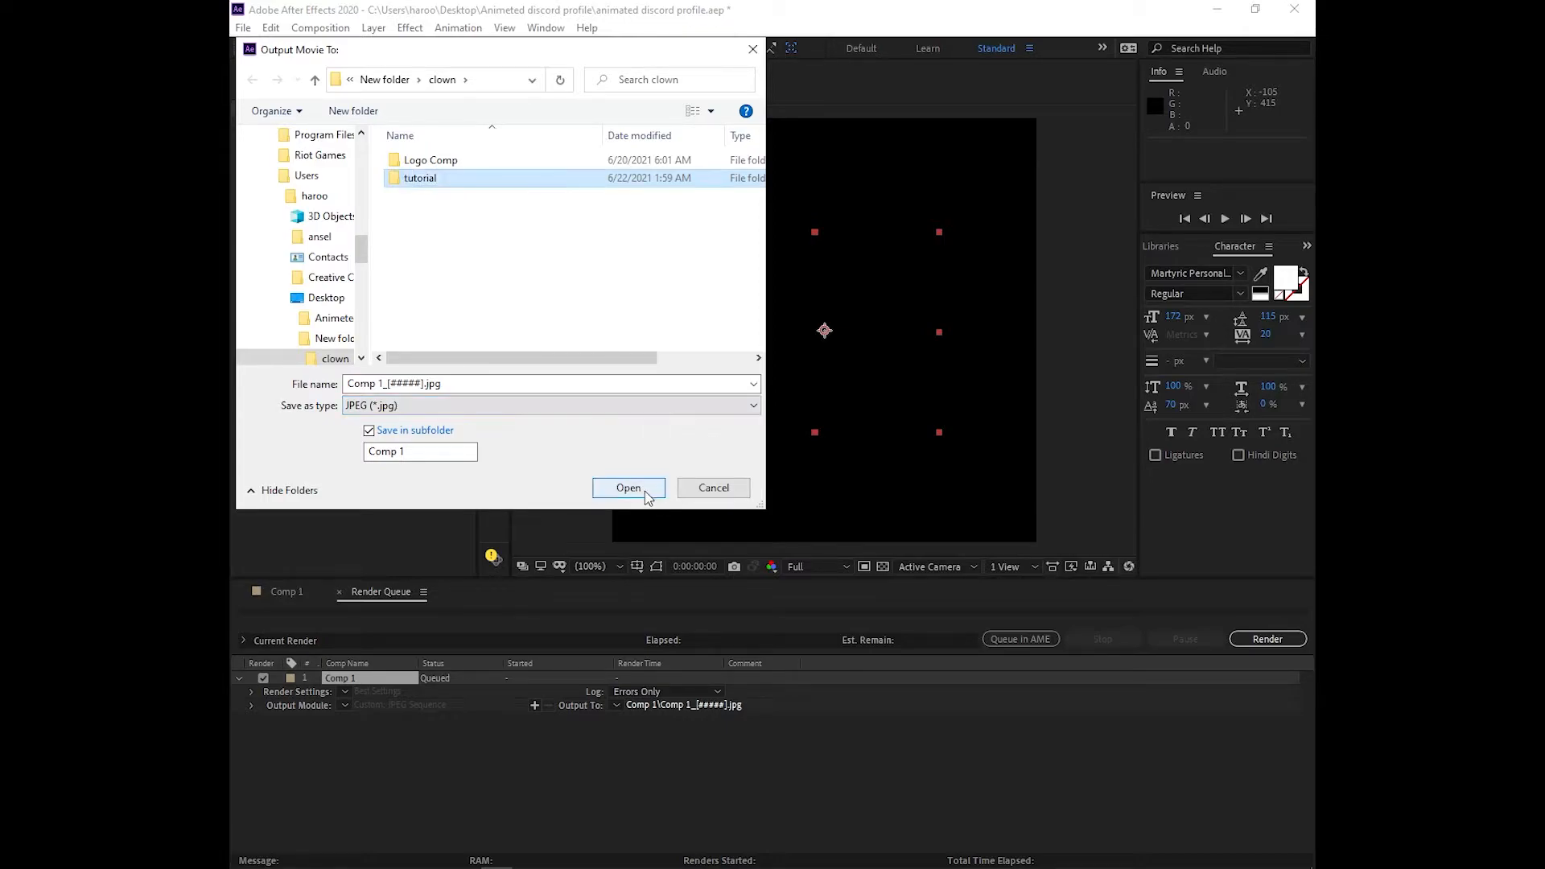
pyautogui.click(628, 487)
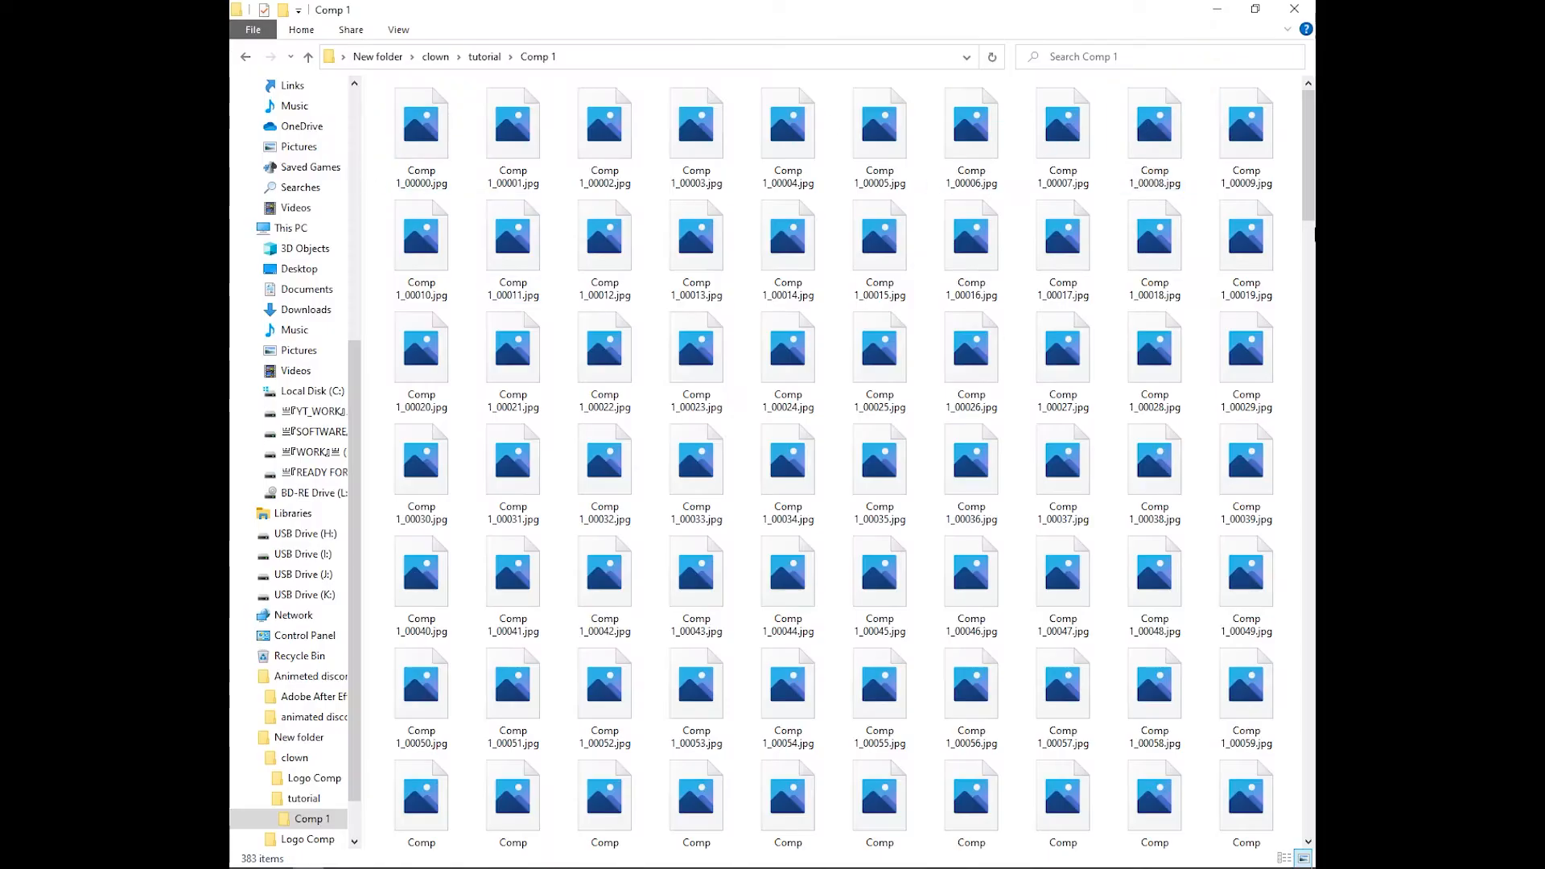
pyautogui.moveTo(630, 103)
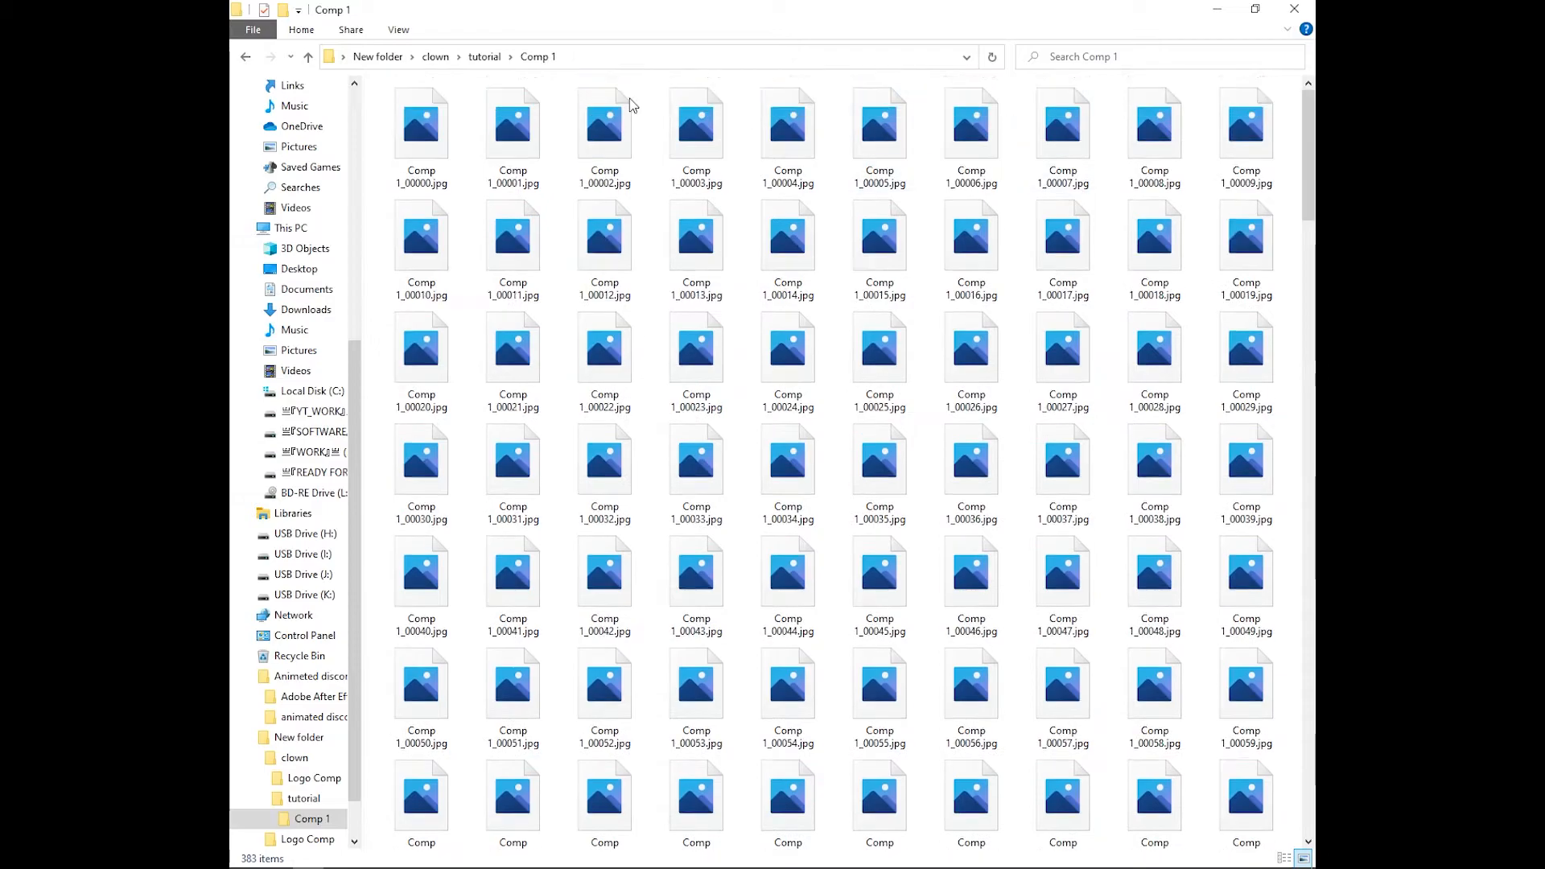
pyautogui.doubleClick(696, 121)
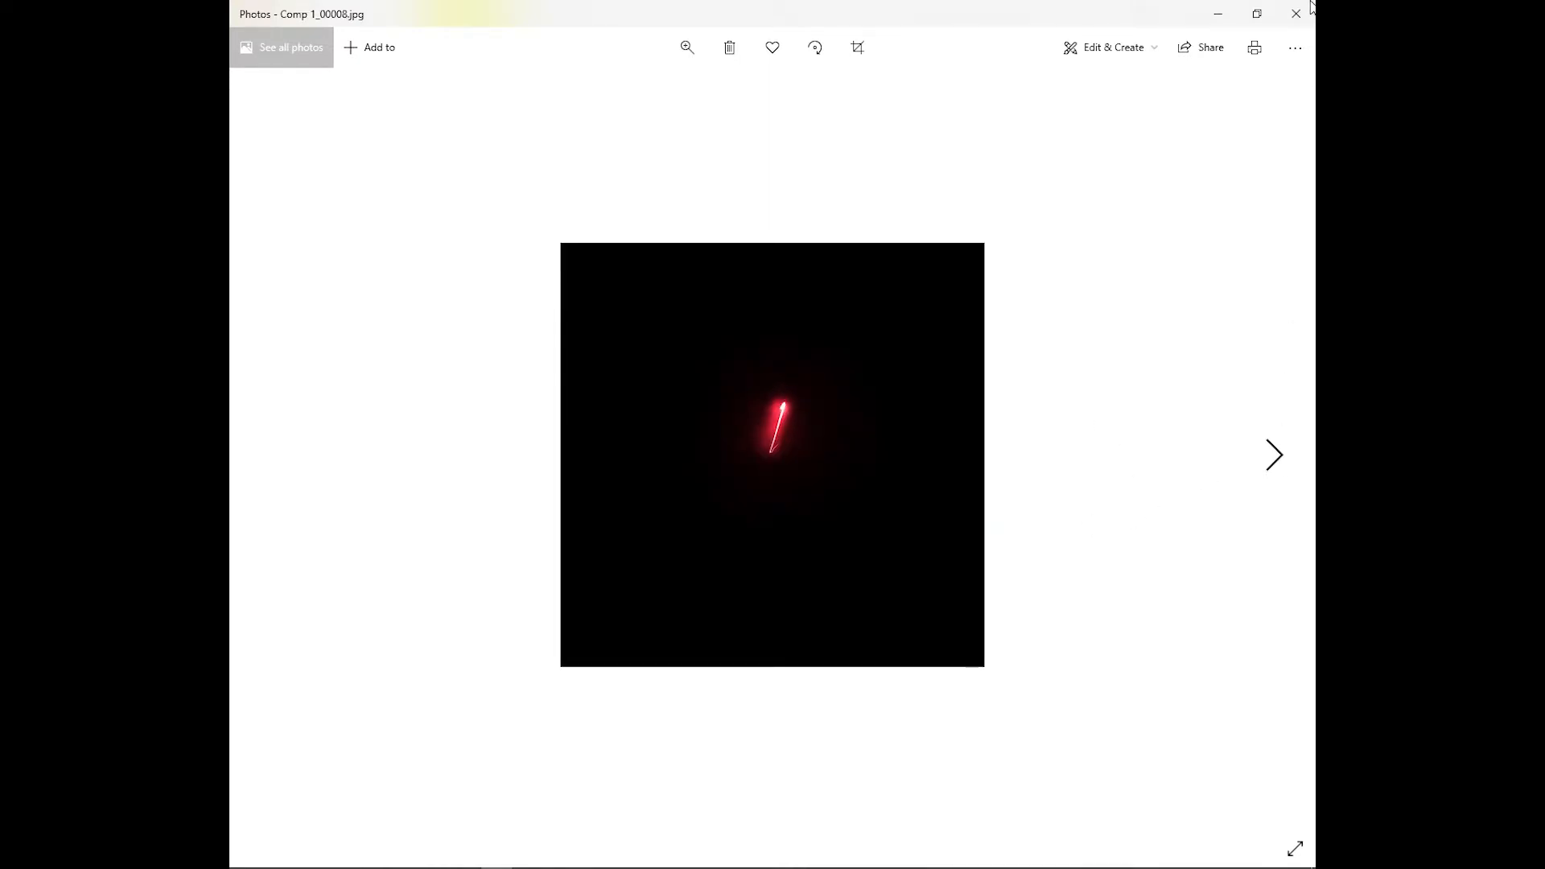
pyautogui.click(246, 856)
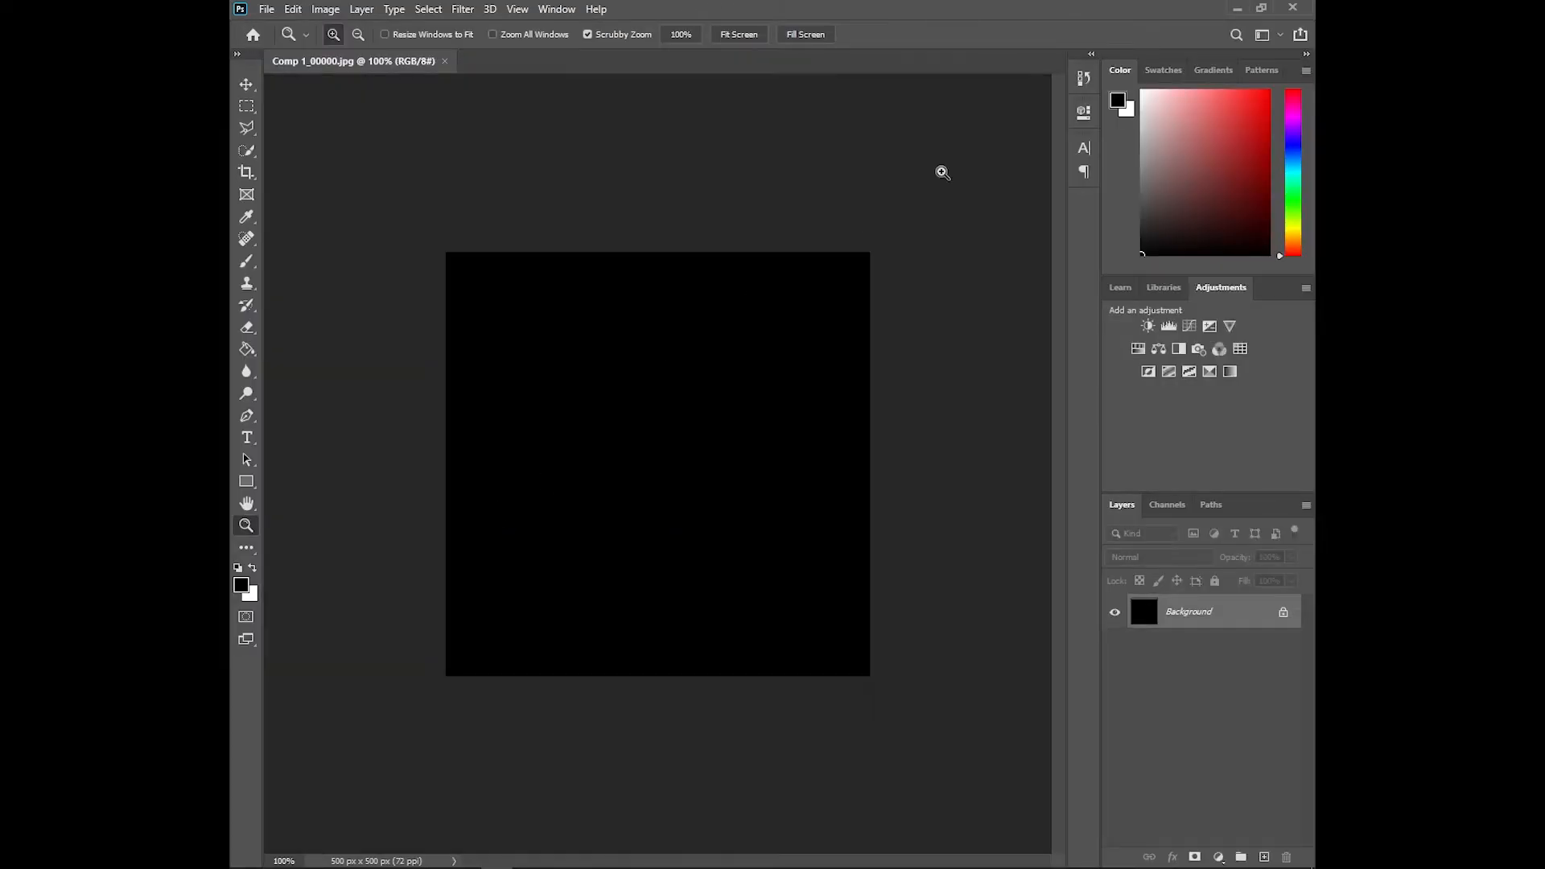
pyautogui.moveTo(427, 9)
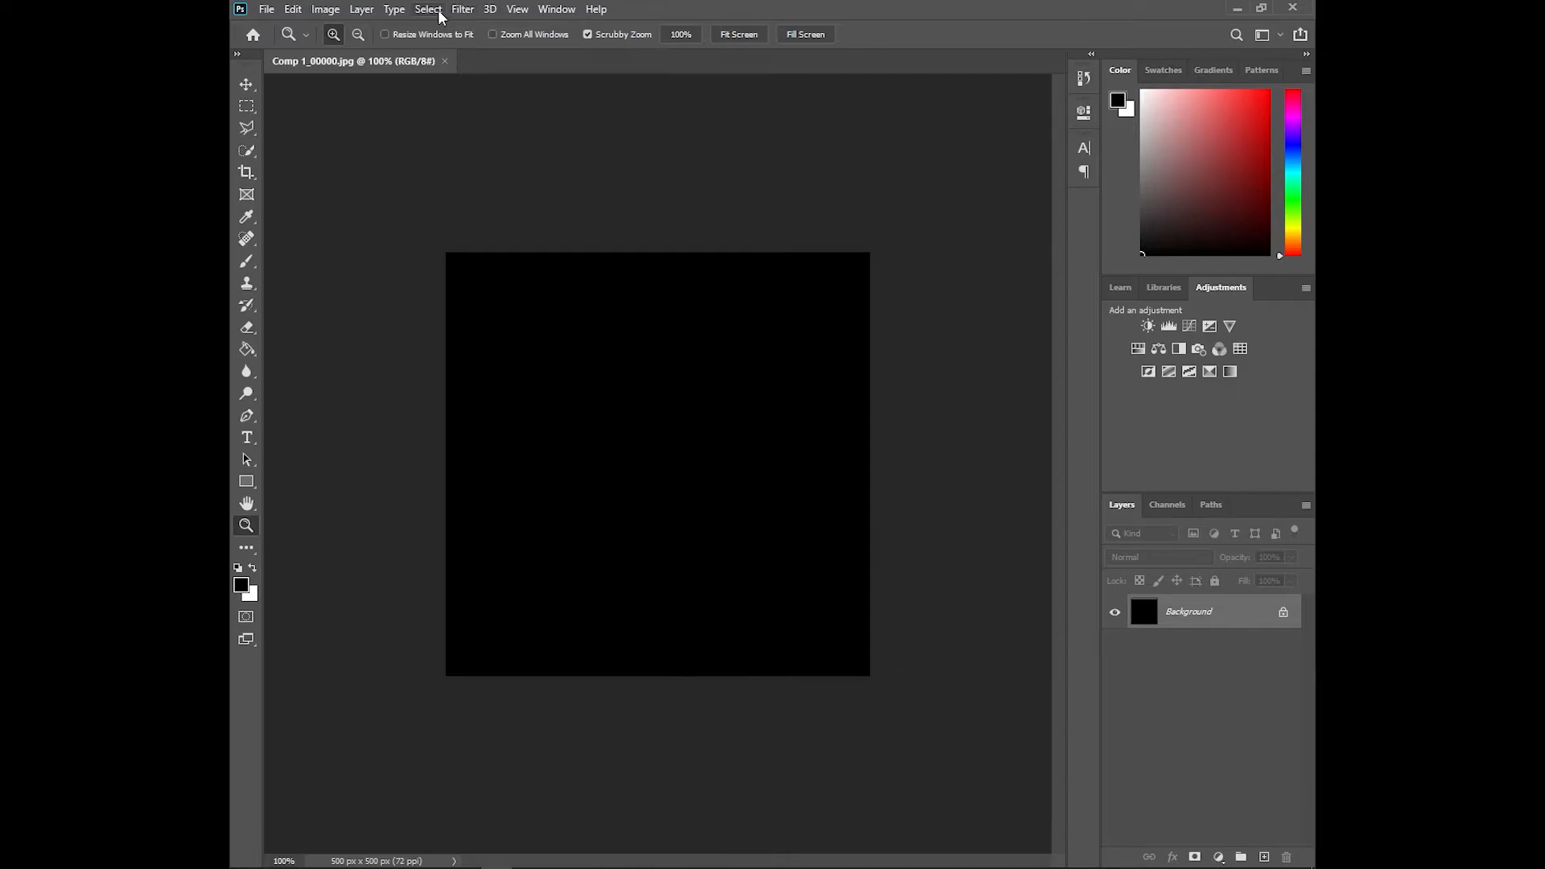
# - Load Comp 1_00000.jpg from clown > tutorial > Comp 1 as an image-sequence video layer
pyautogui.click(361, 8)
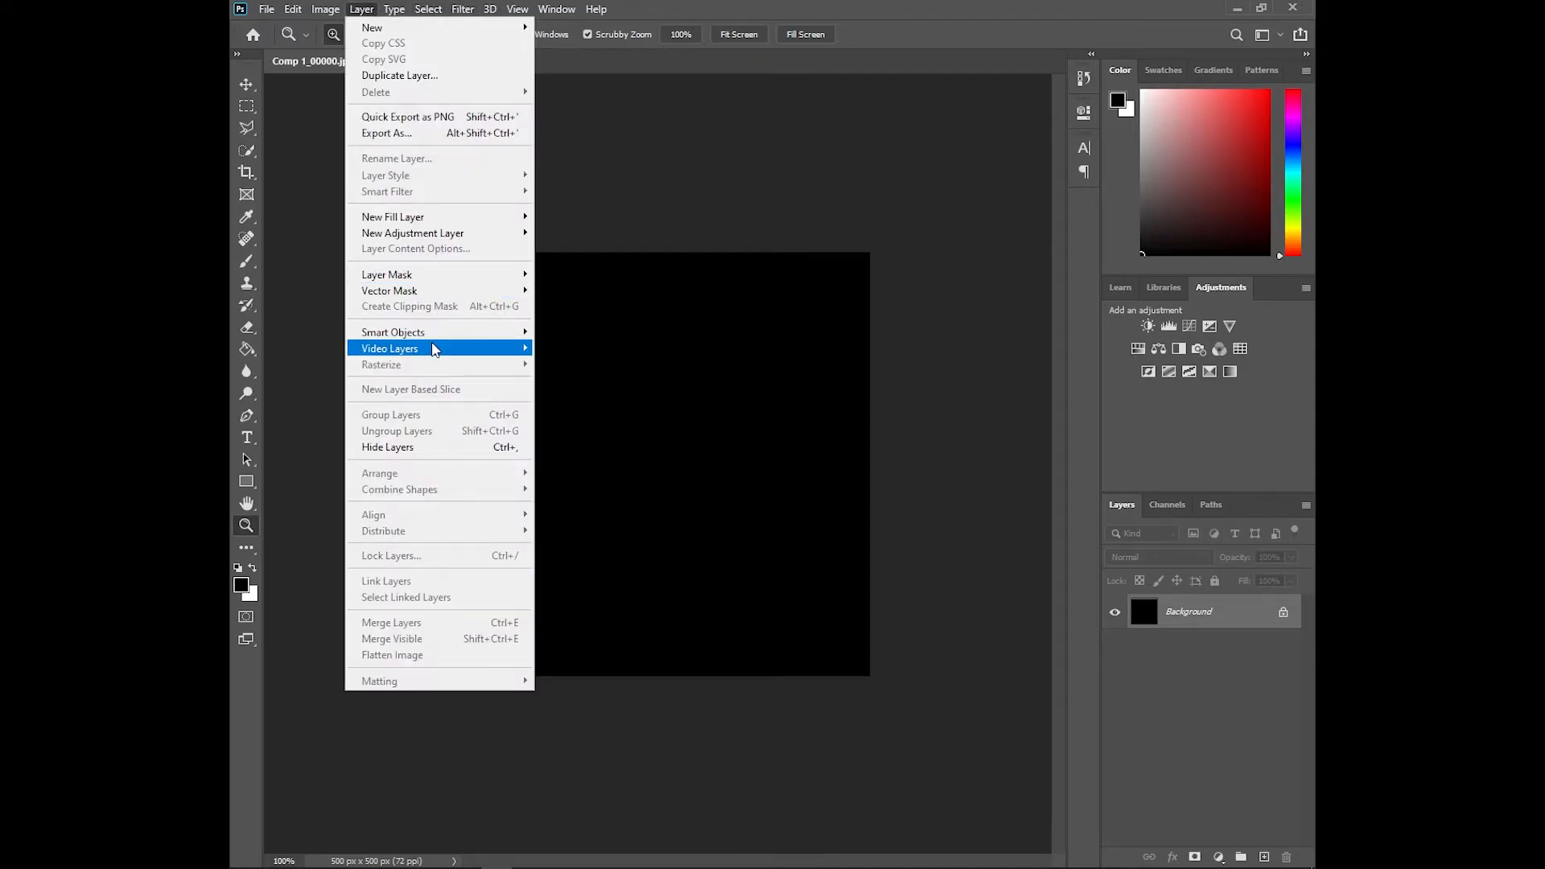
pyautogui.moveTo(433, 349)
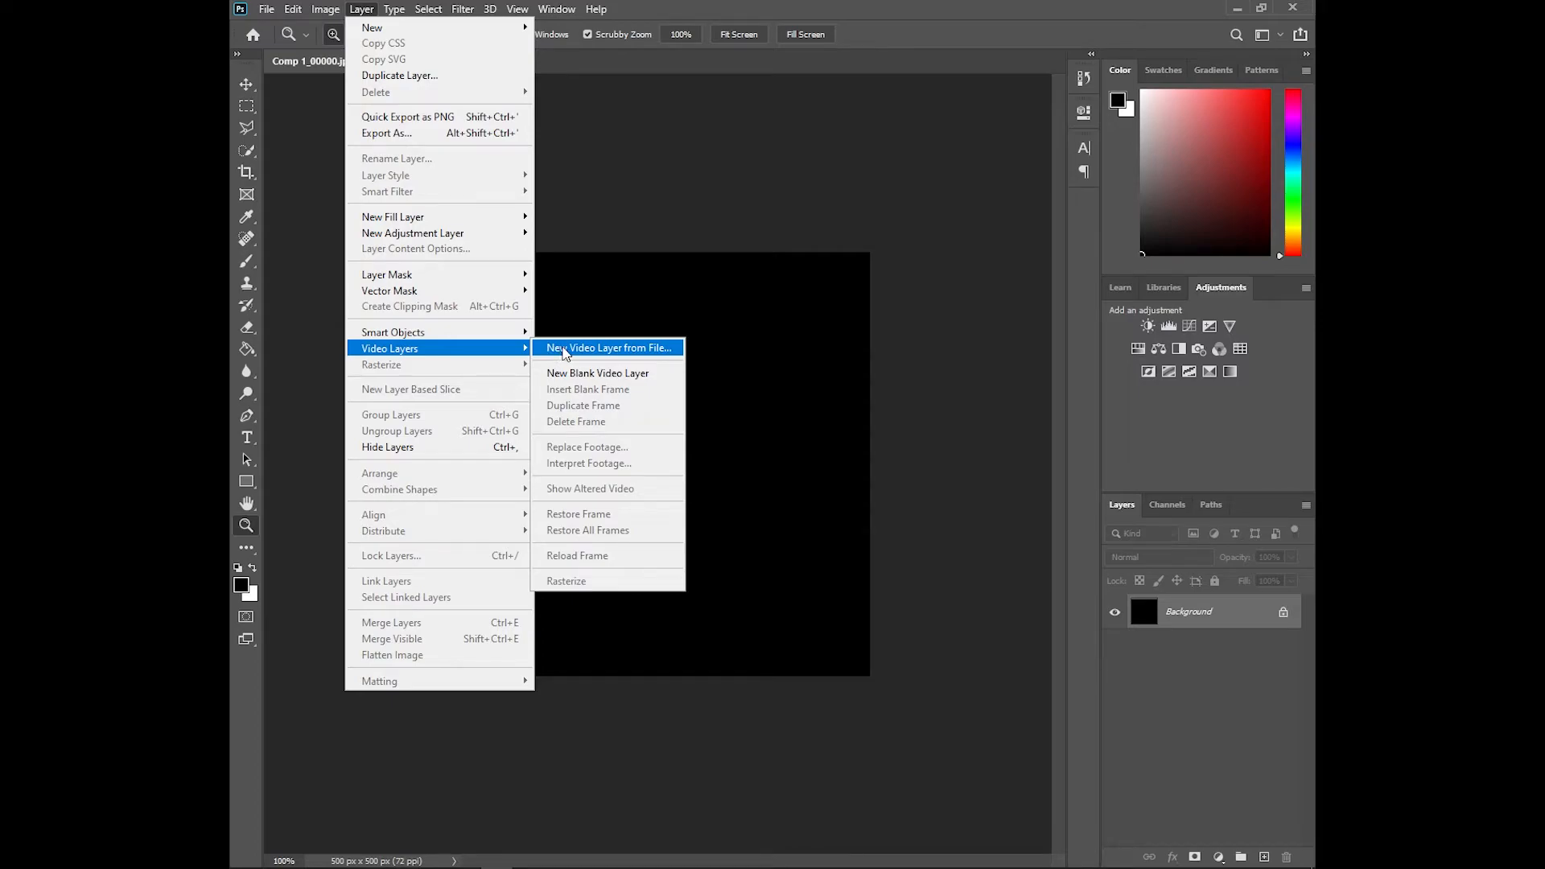
pyautogui.click(607, 347)
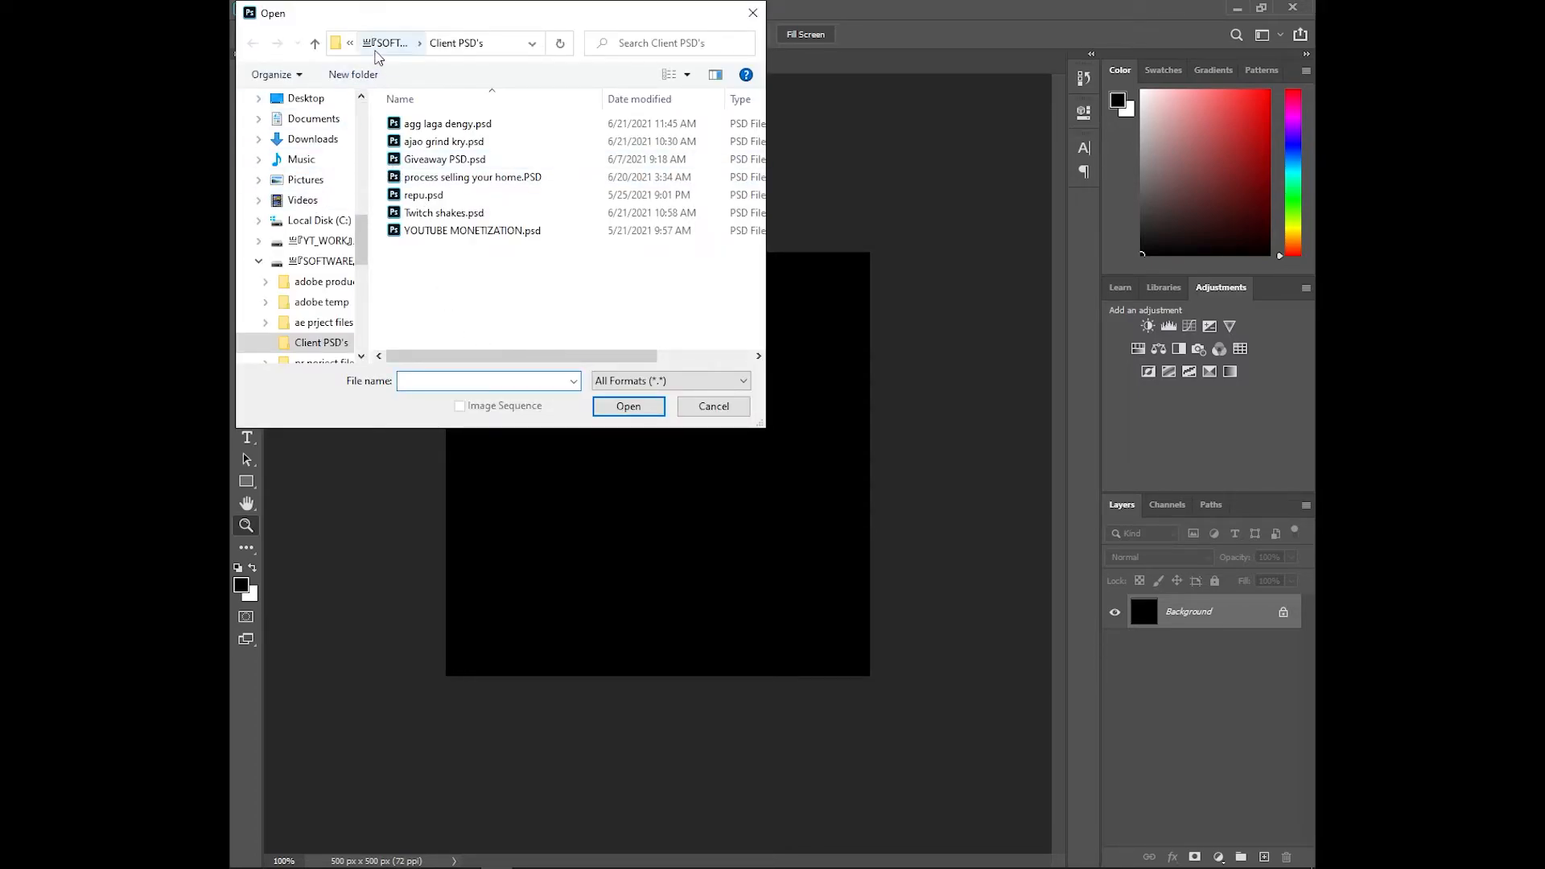
pyautogui.click(305, 98)
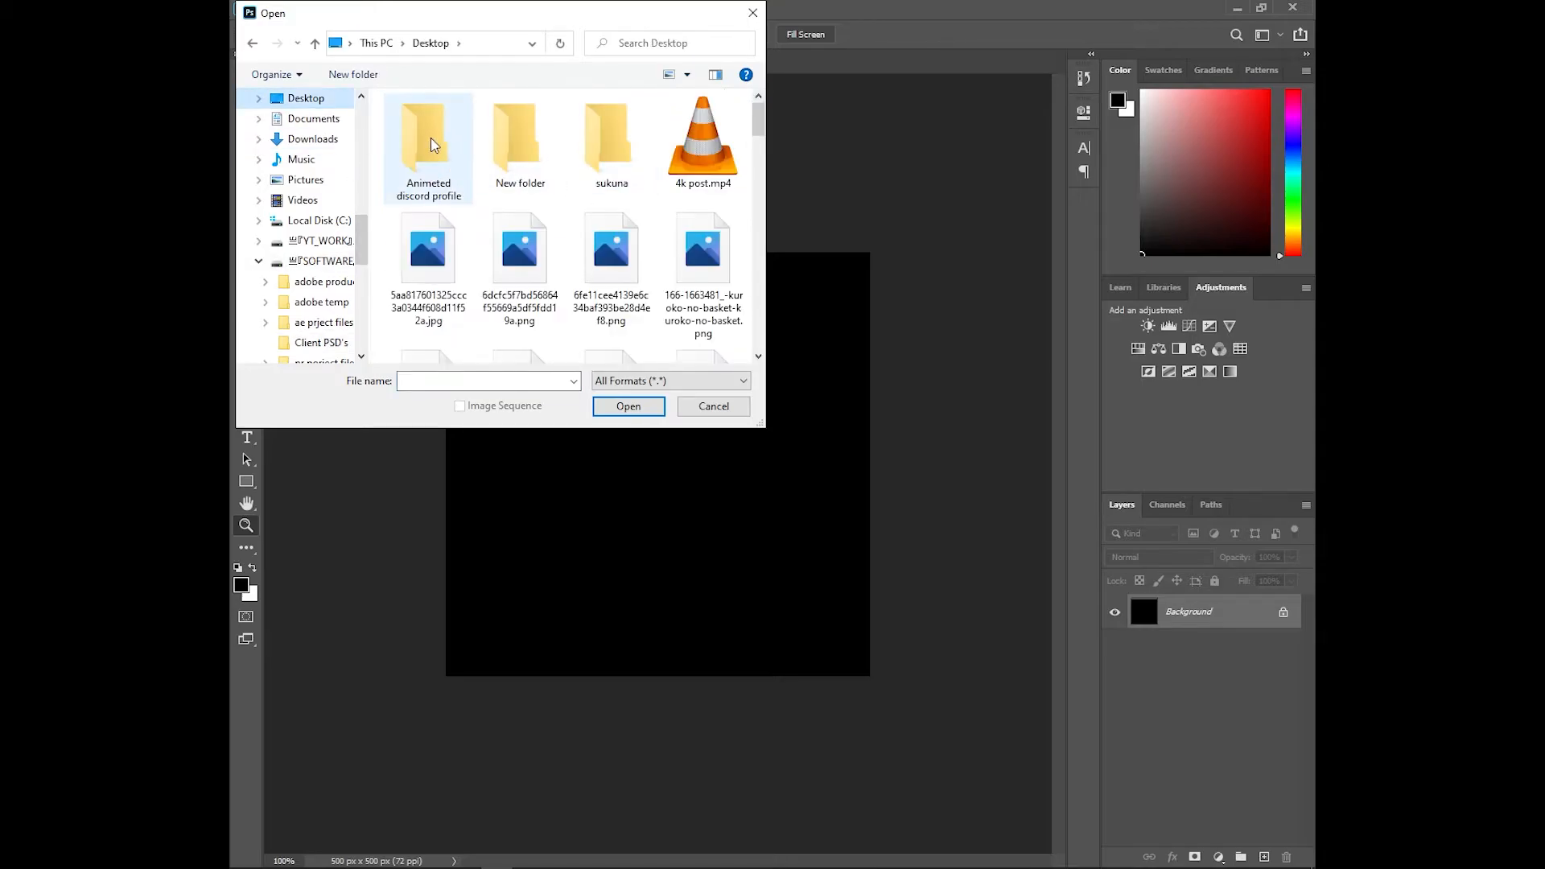
pyautogui.doubleClick(519, 132)
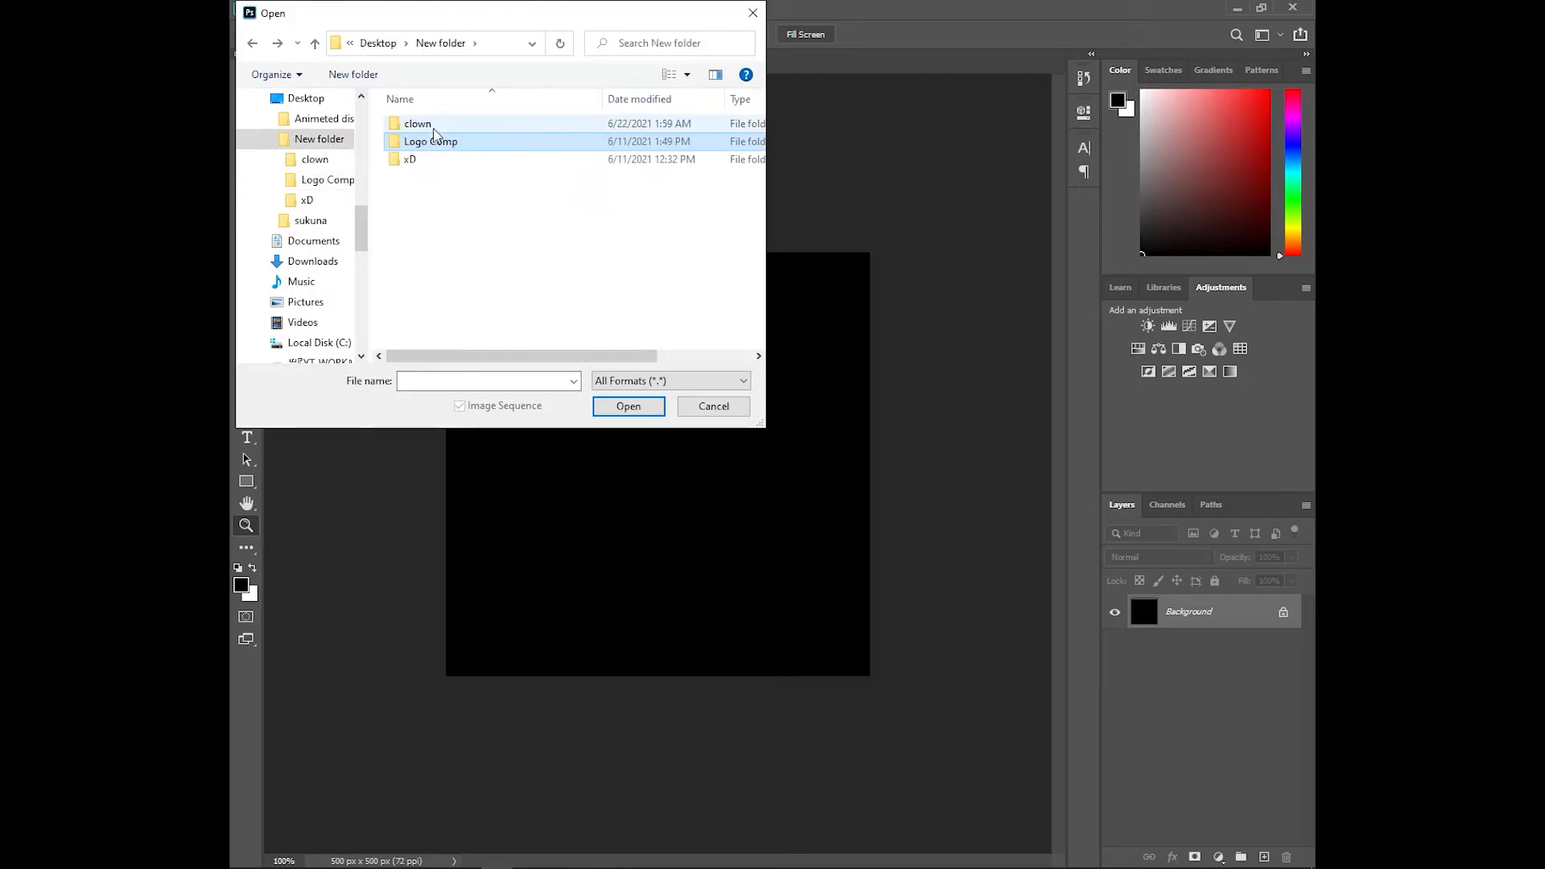
pyautogui.doubleClick(415, 123)
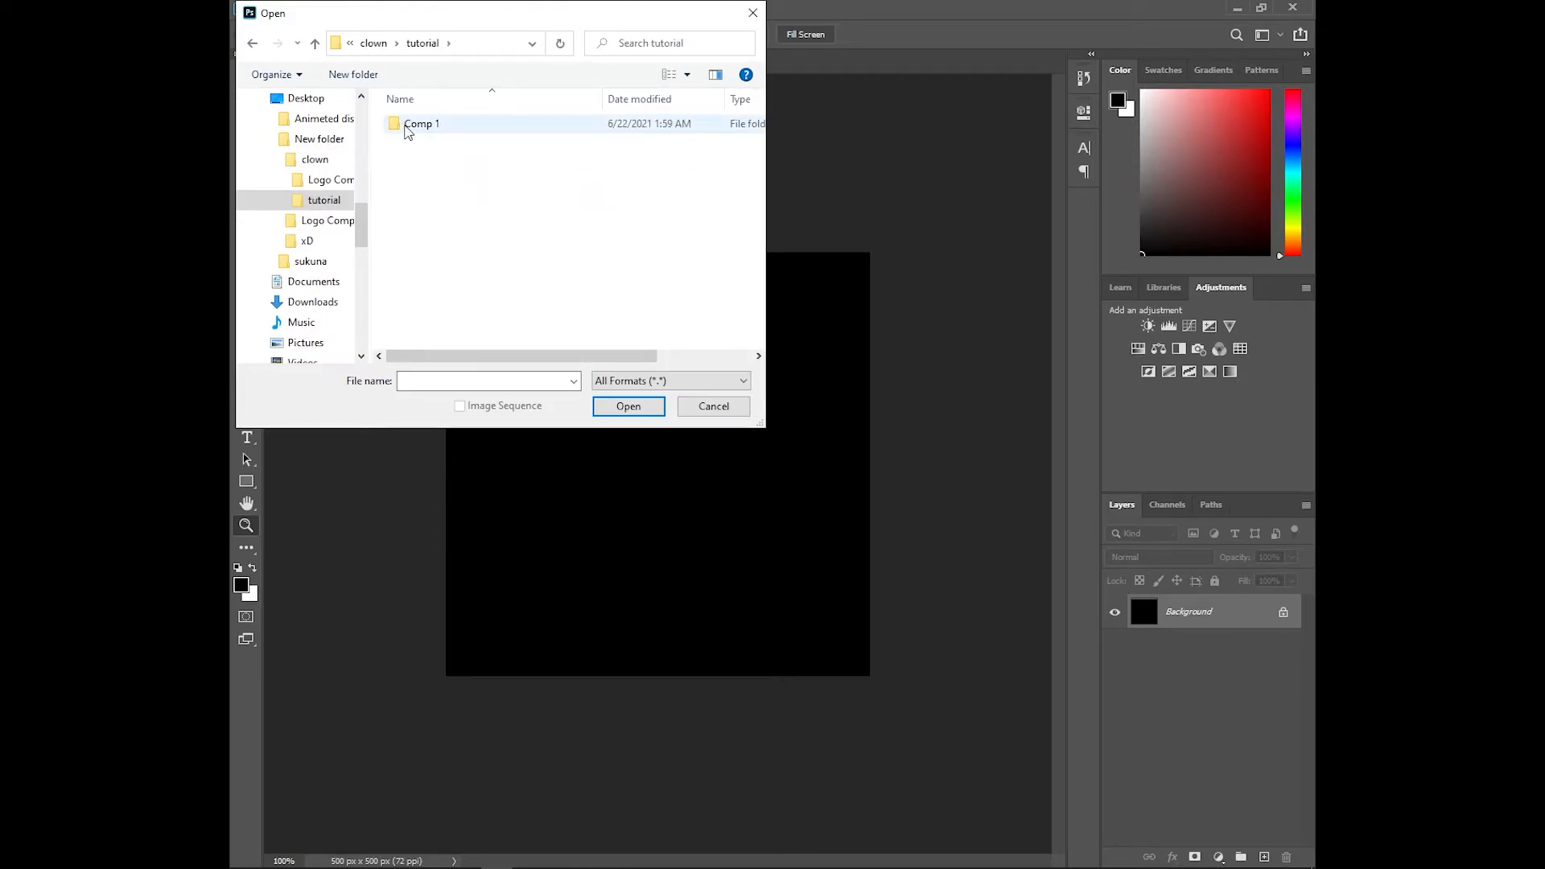
pyautogui.doubleClick(420, 123)
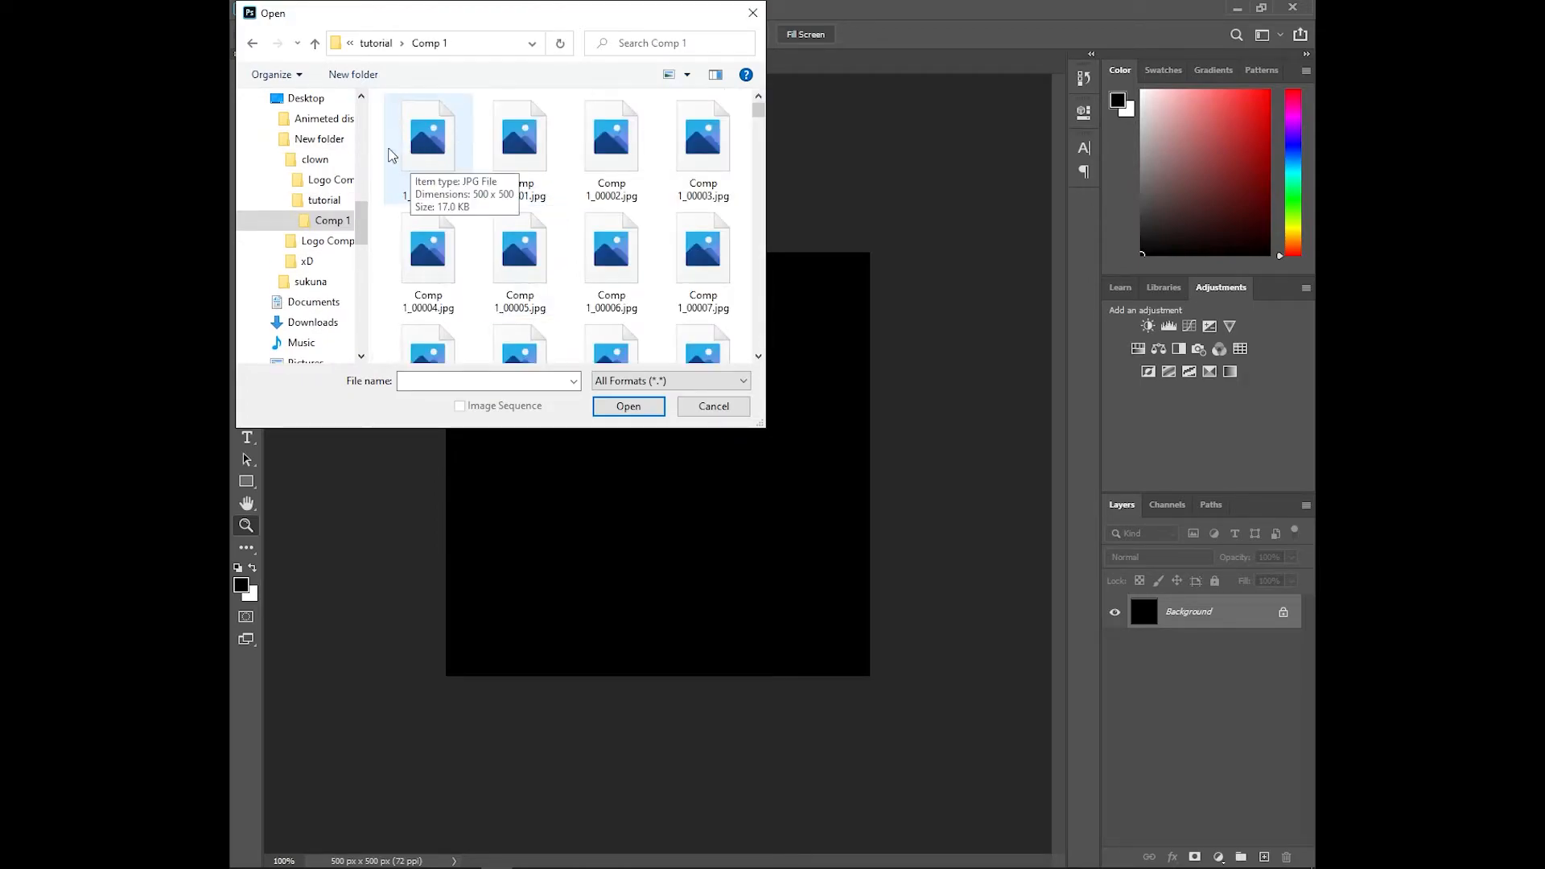
pyautogui.click(427, 133)
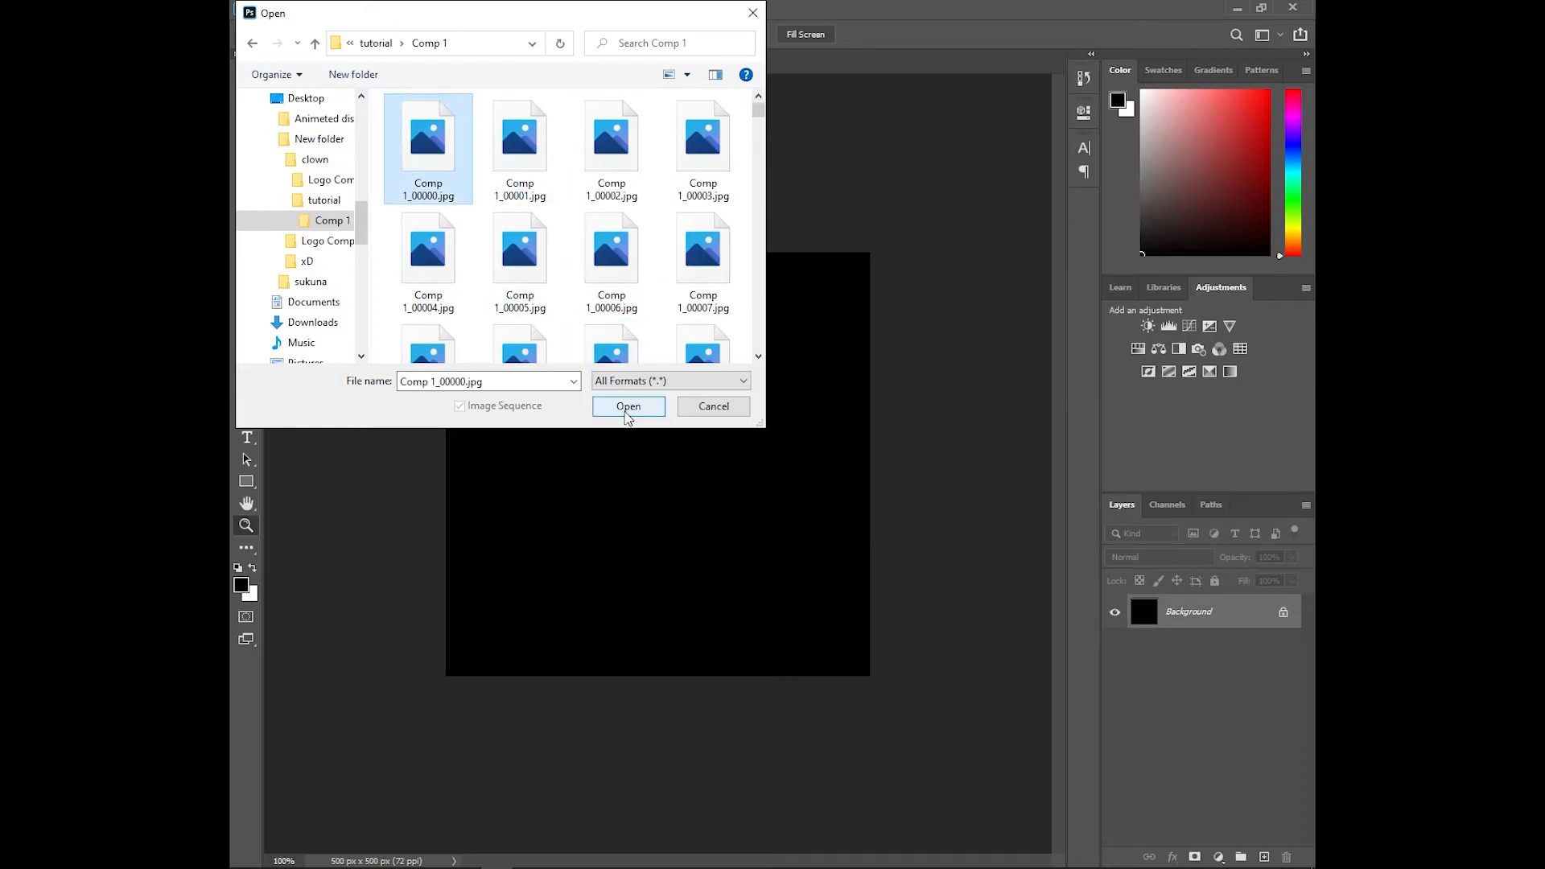
pyautogui.click(628, 407)
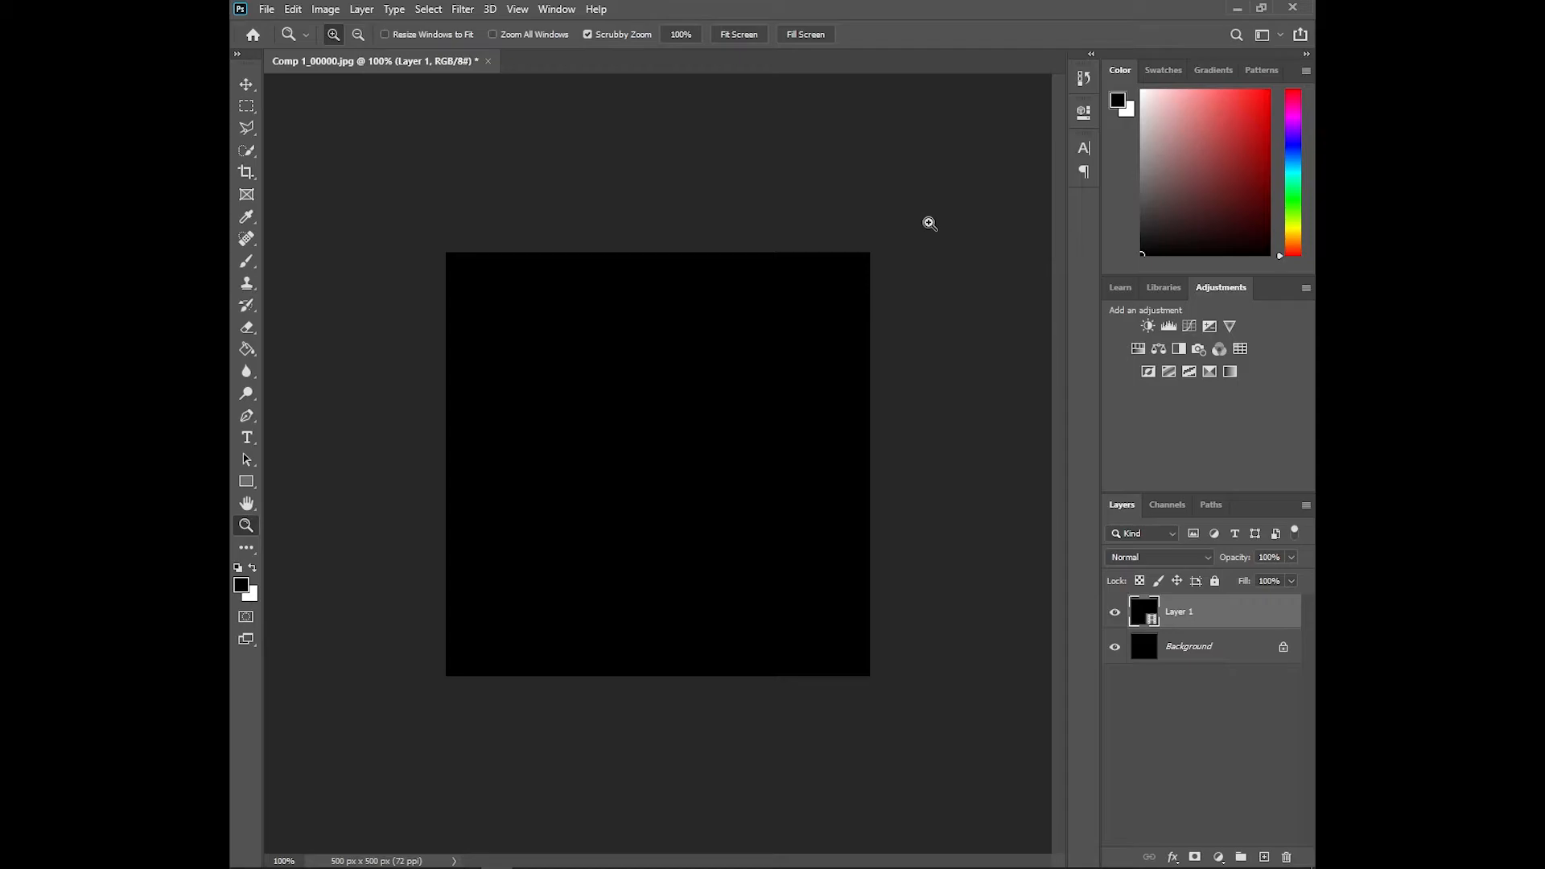
pyautogui.moveTo(1174, 607)
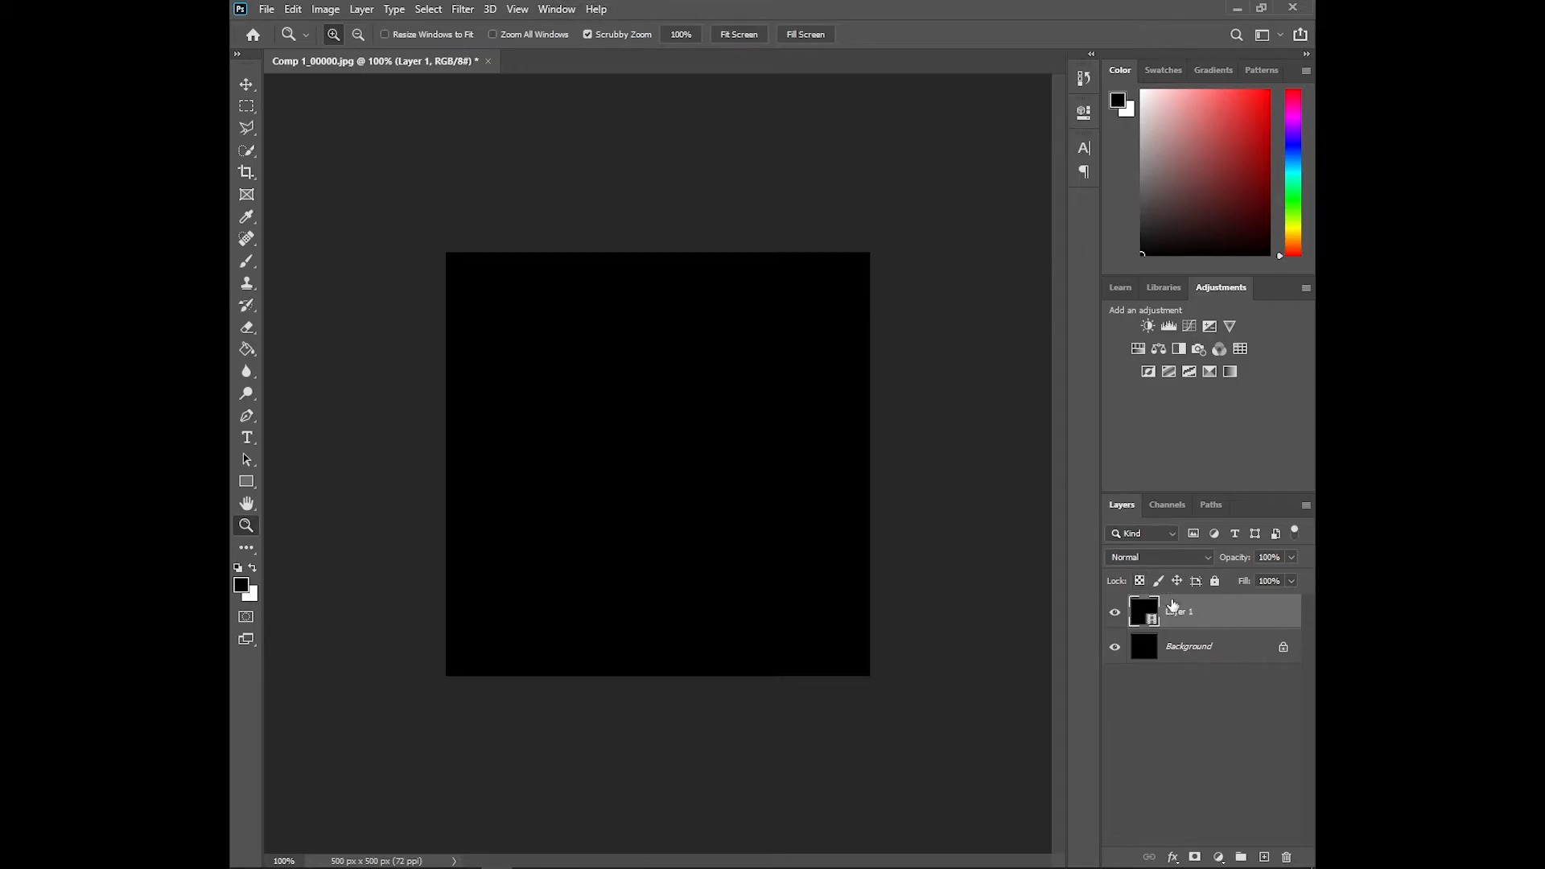
# - Show the Timeline panel, duplicate the frame layer, and play the animation from frame 0
pyautogui.click(557, 9)
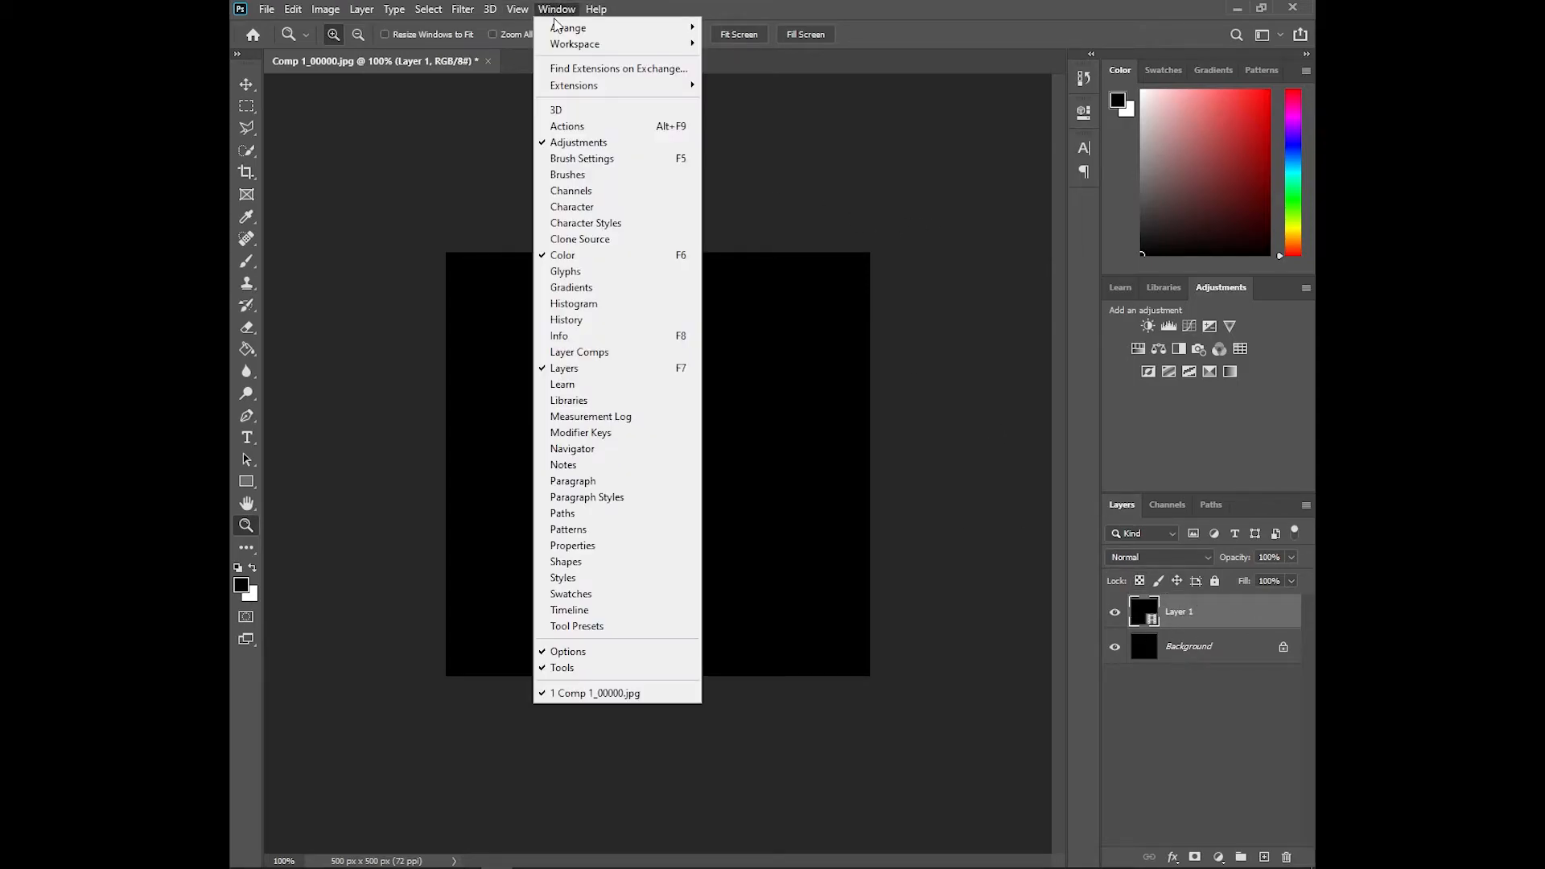
pyautogui.click(593, 620)
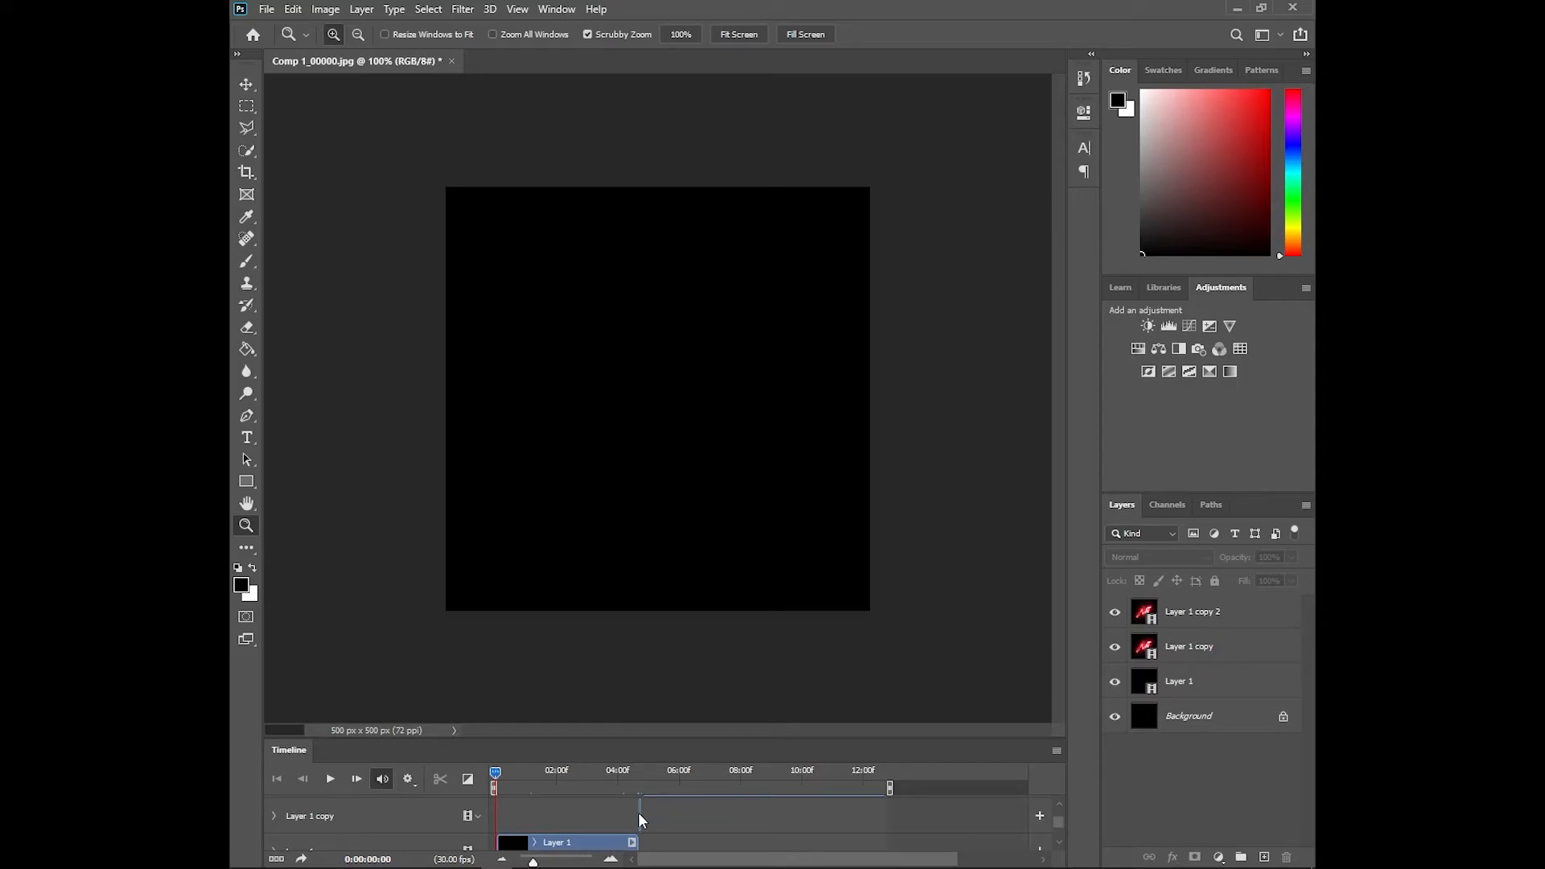
pyautogui.click(1212, 646)
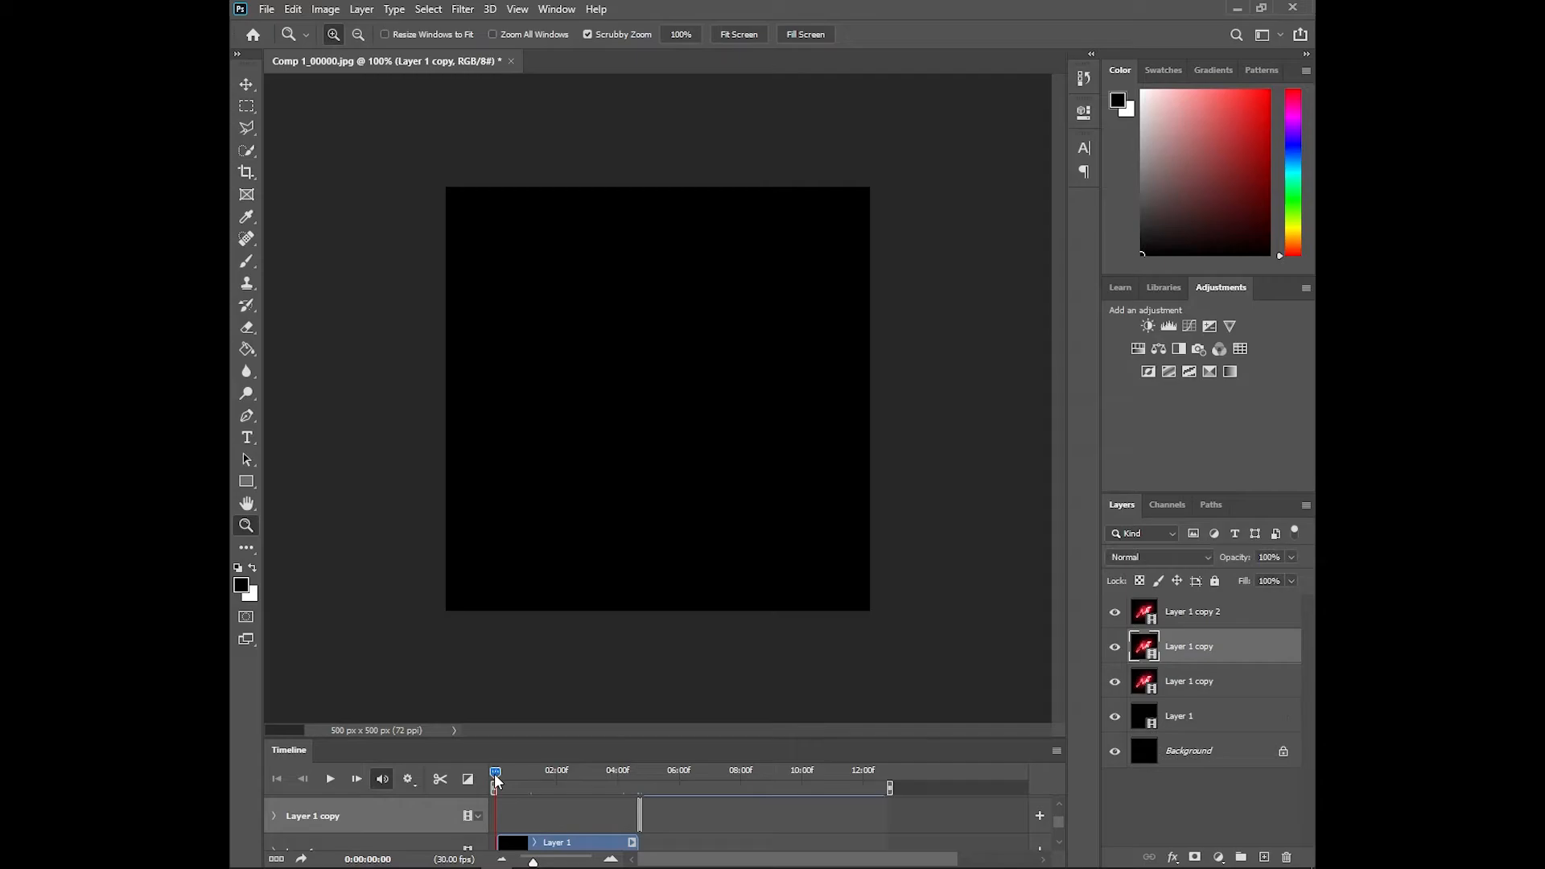
pyautogui.click(330, 778)
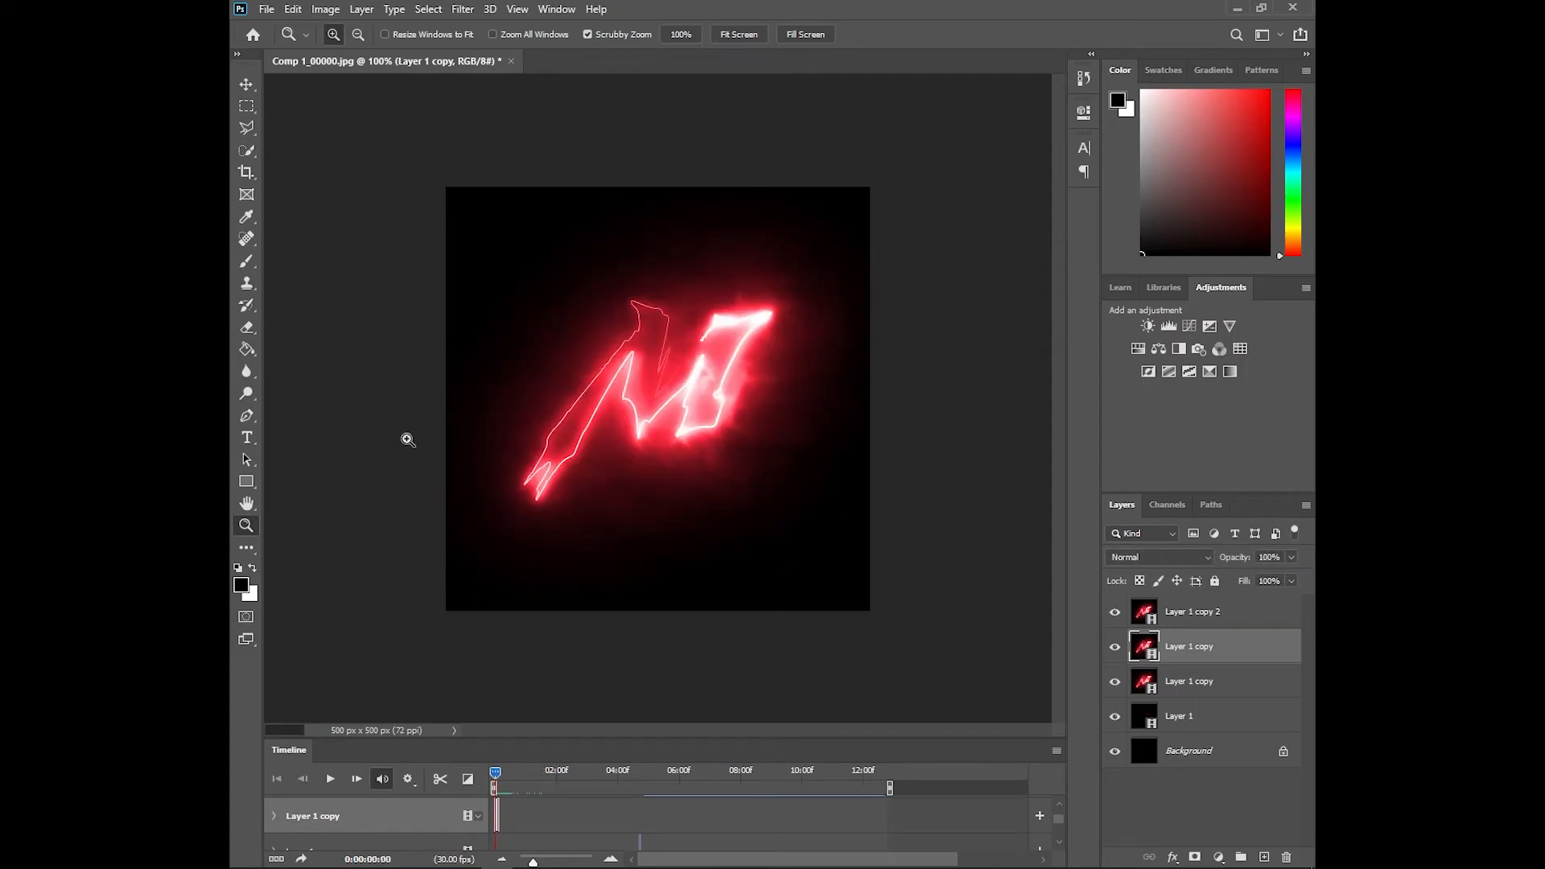
pyautogui.click(330, 778)
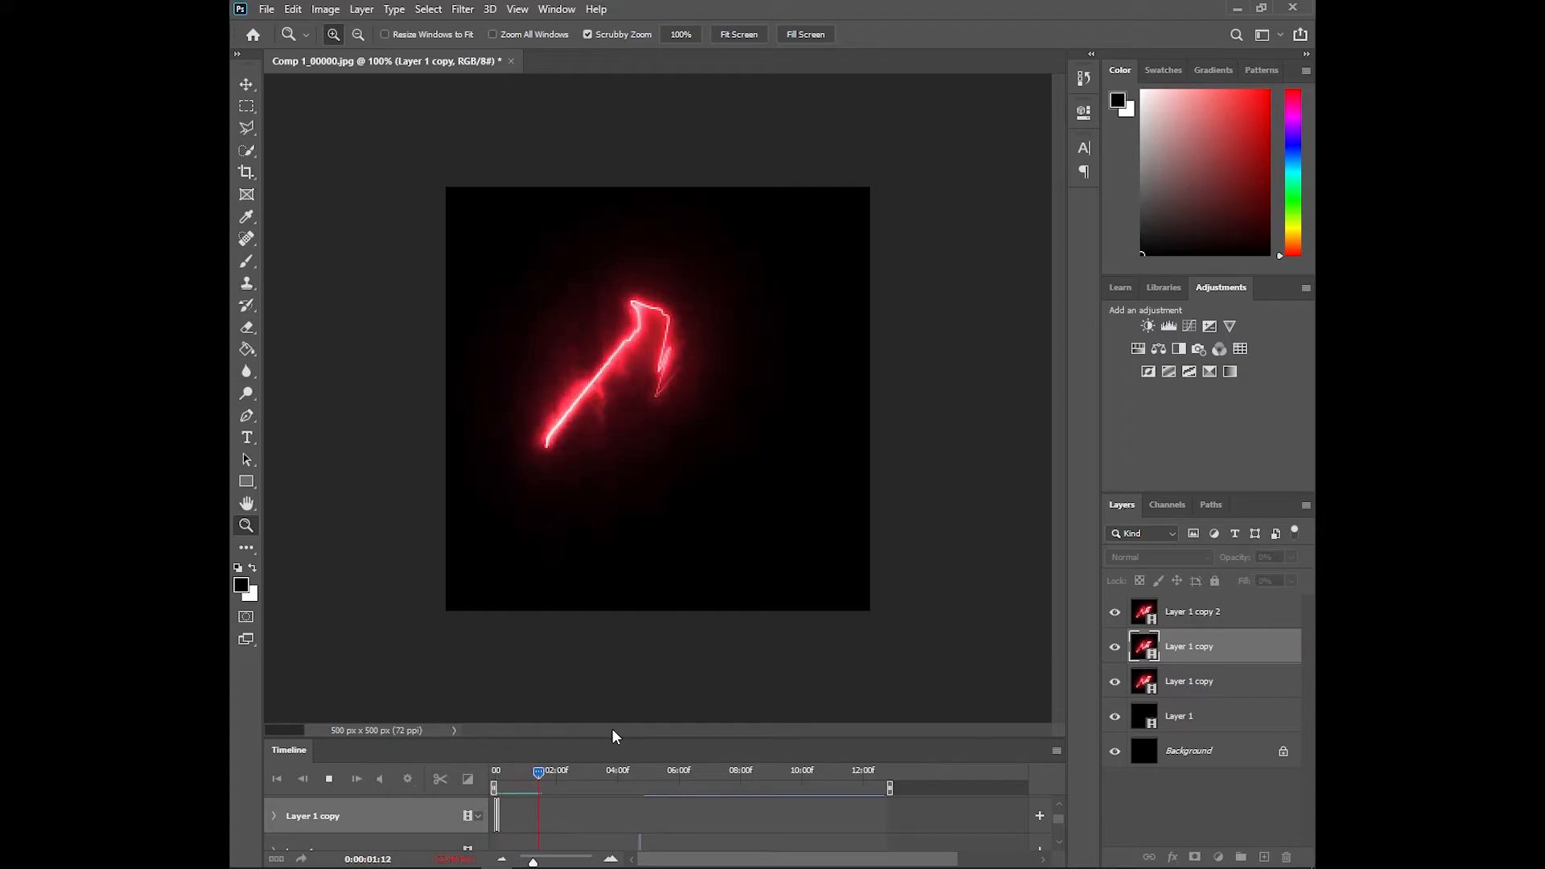
# - Set Image Size width and height to 250 px and apply it
pyautogui.click(325, 9)
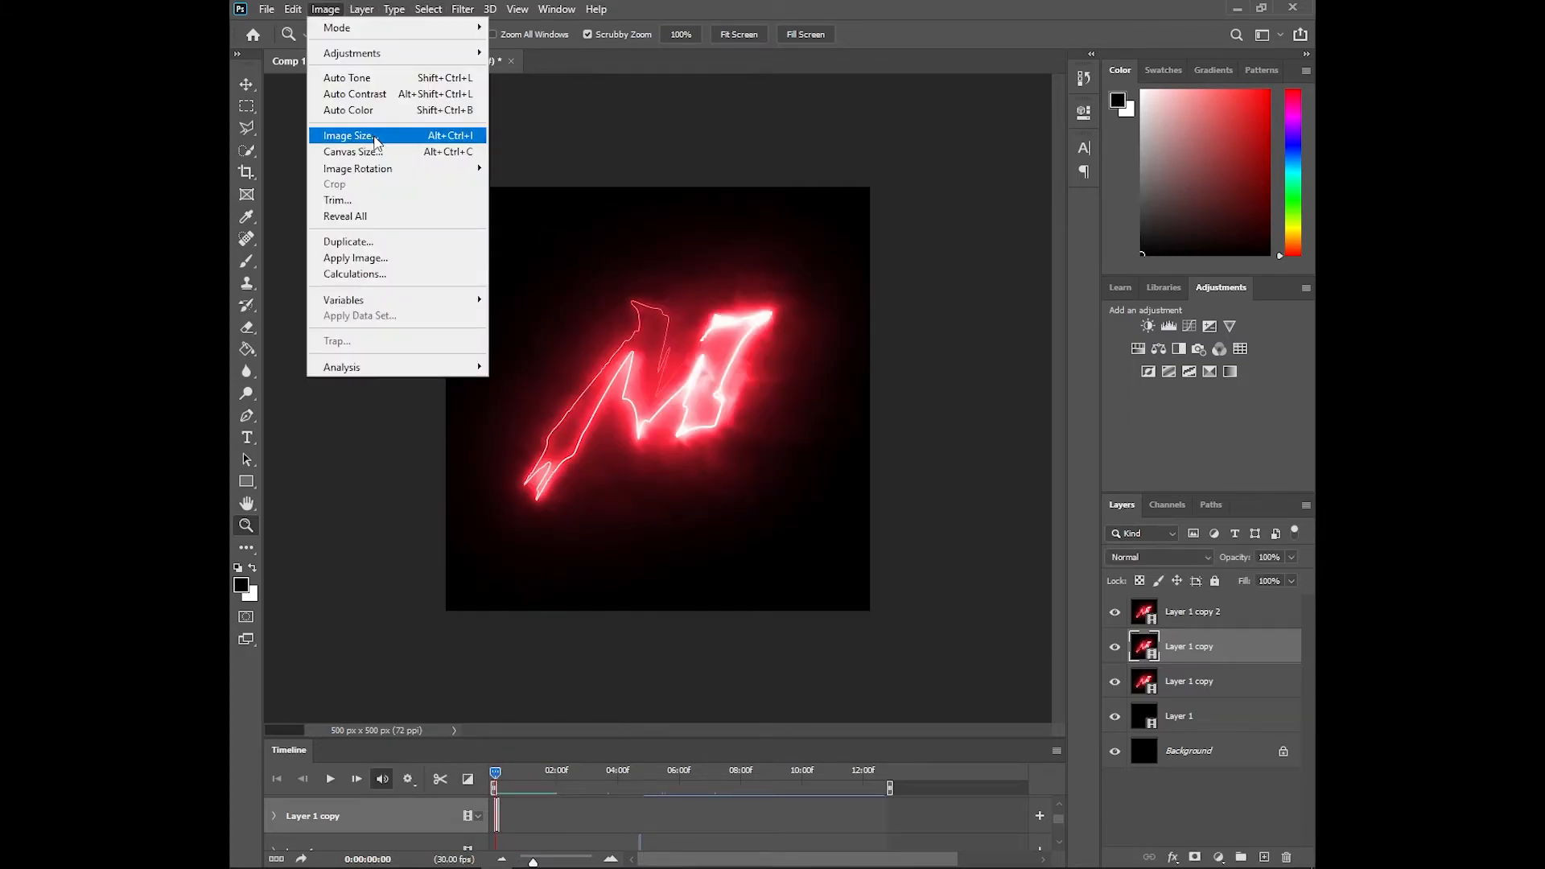
pyautogui.click(348, 135)
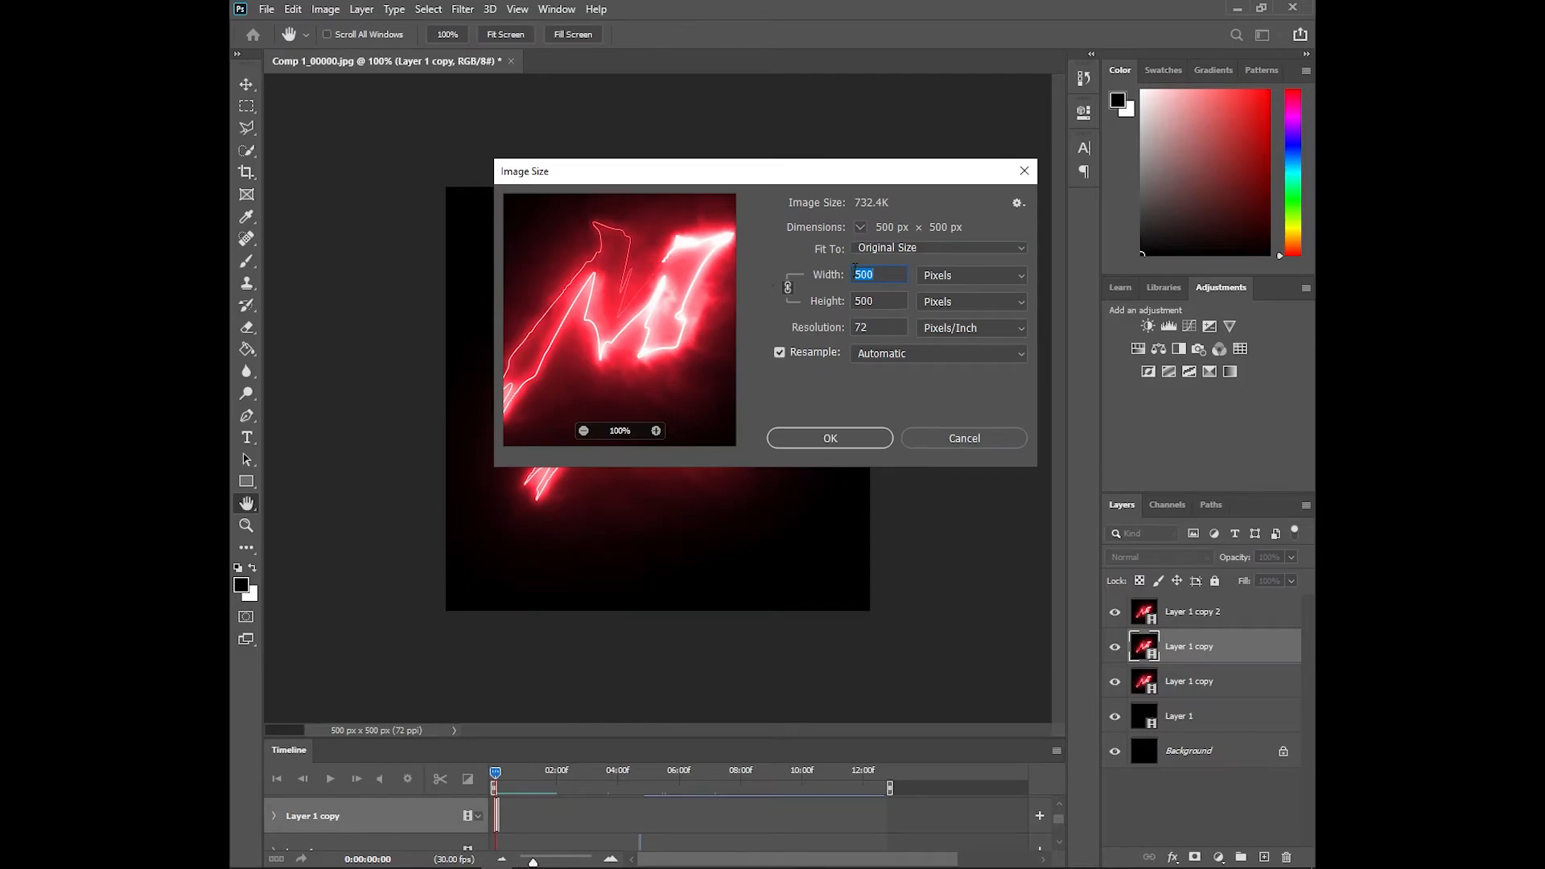
pyautogui.write('250')
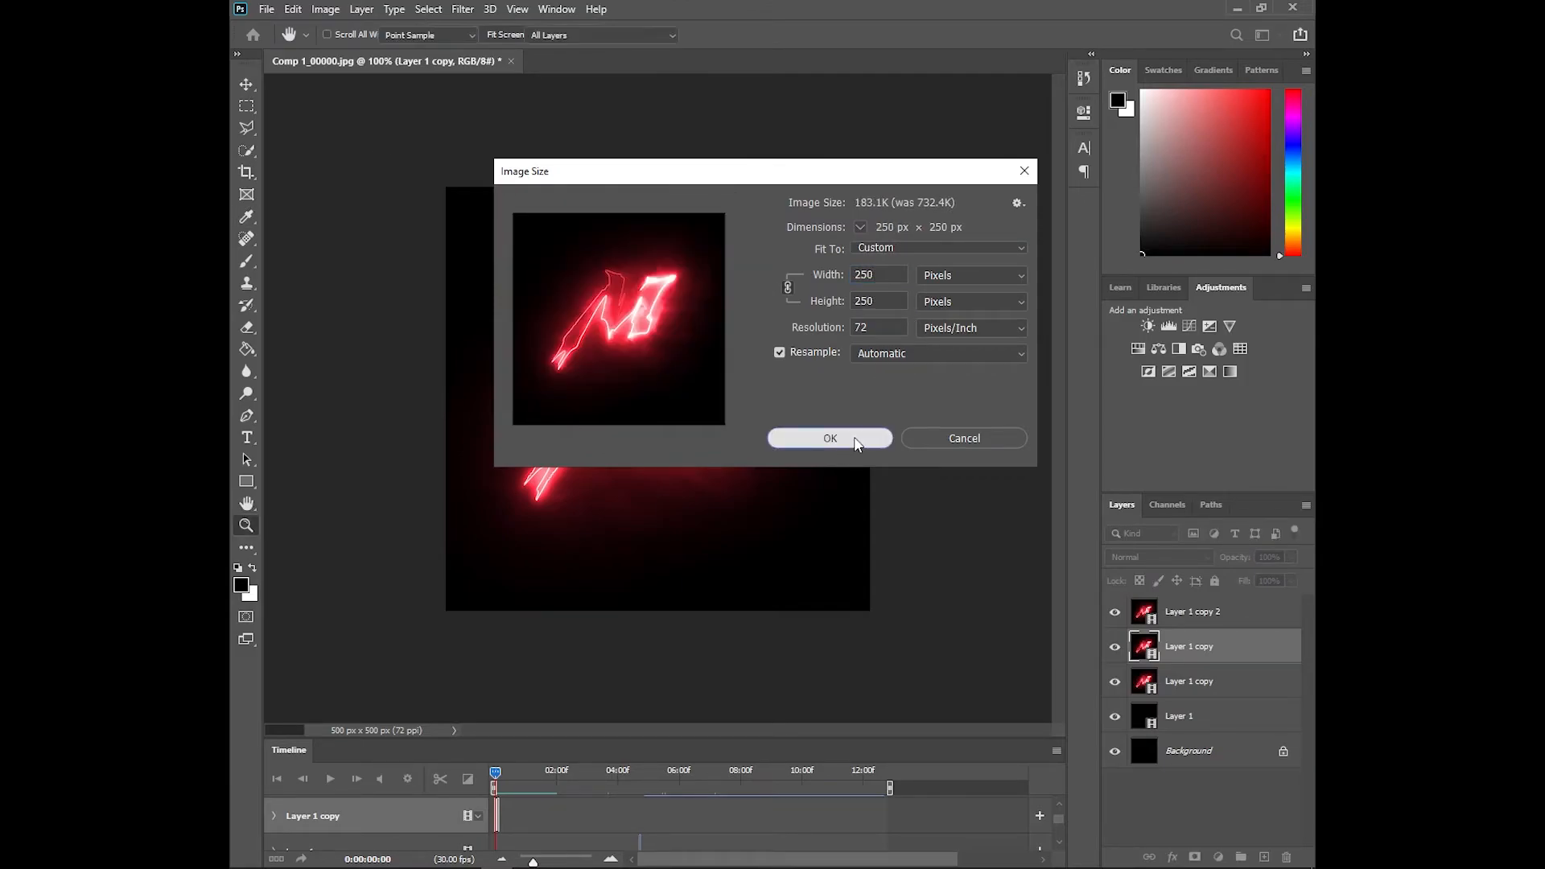
pyautogui.click(829, 438)
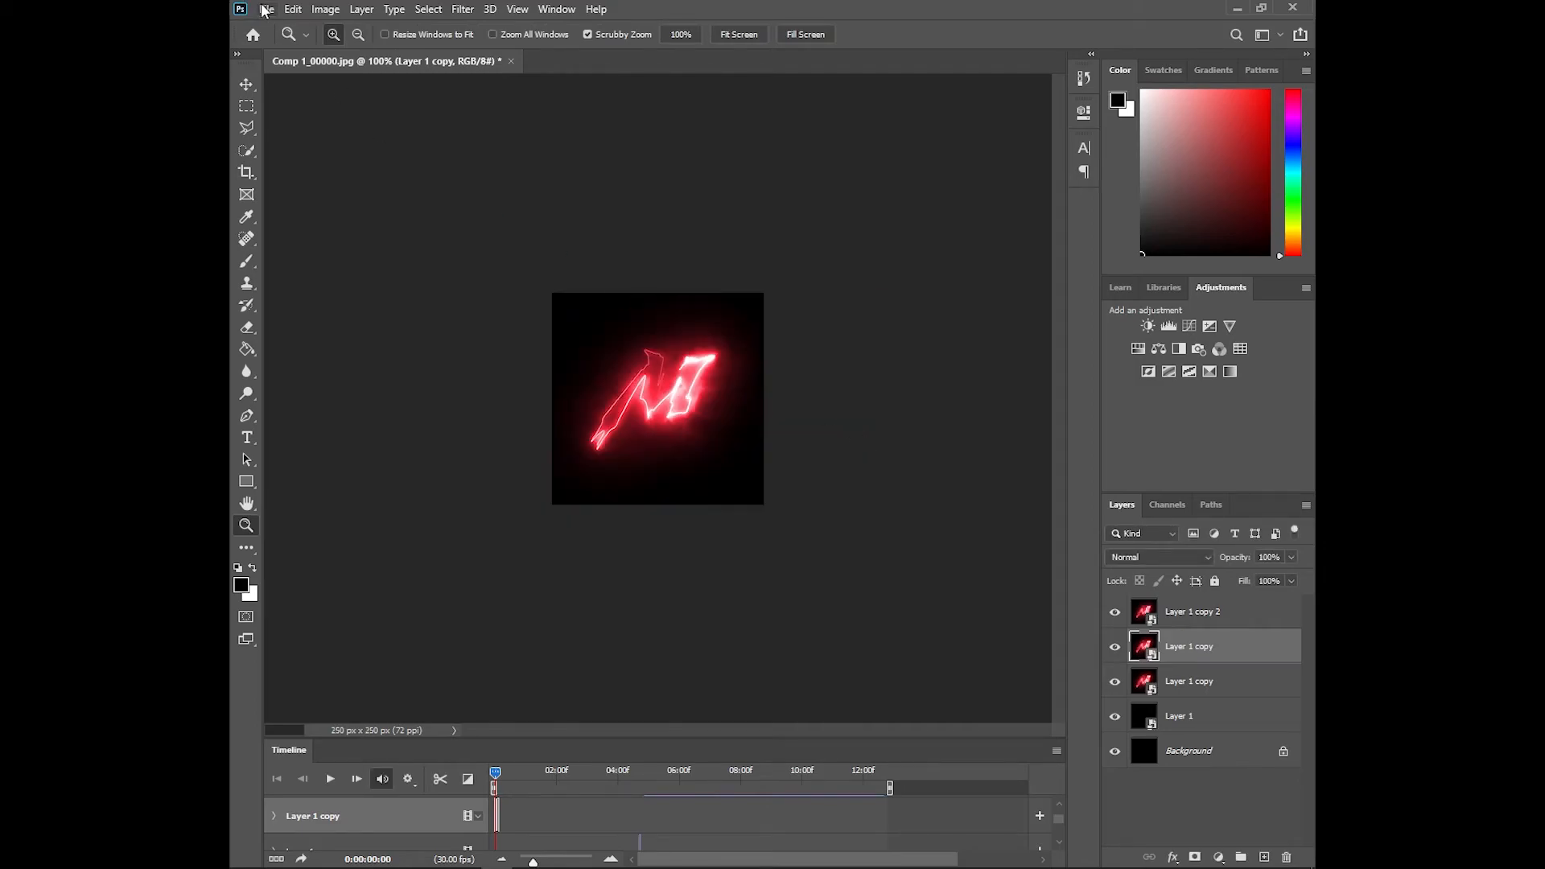
# - Open Save for Web (Legacy) and set the GIF Looping Options to Forever
pyautogui.click(265, 9)
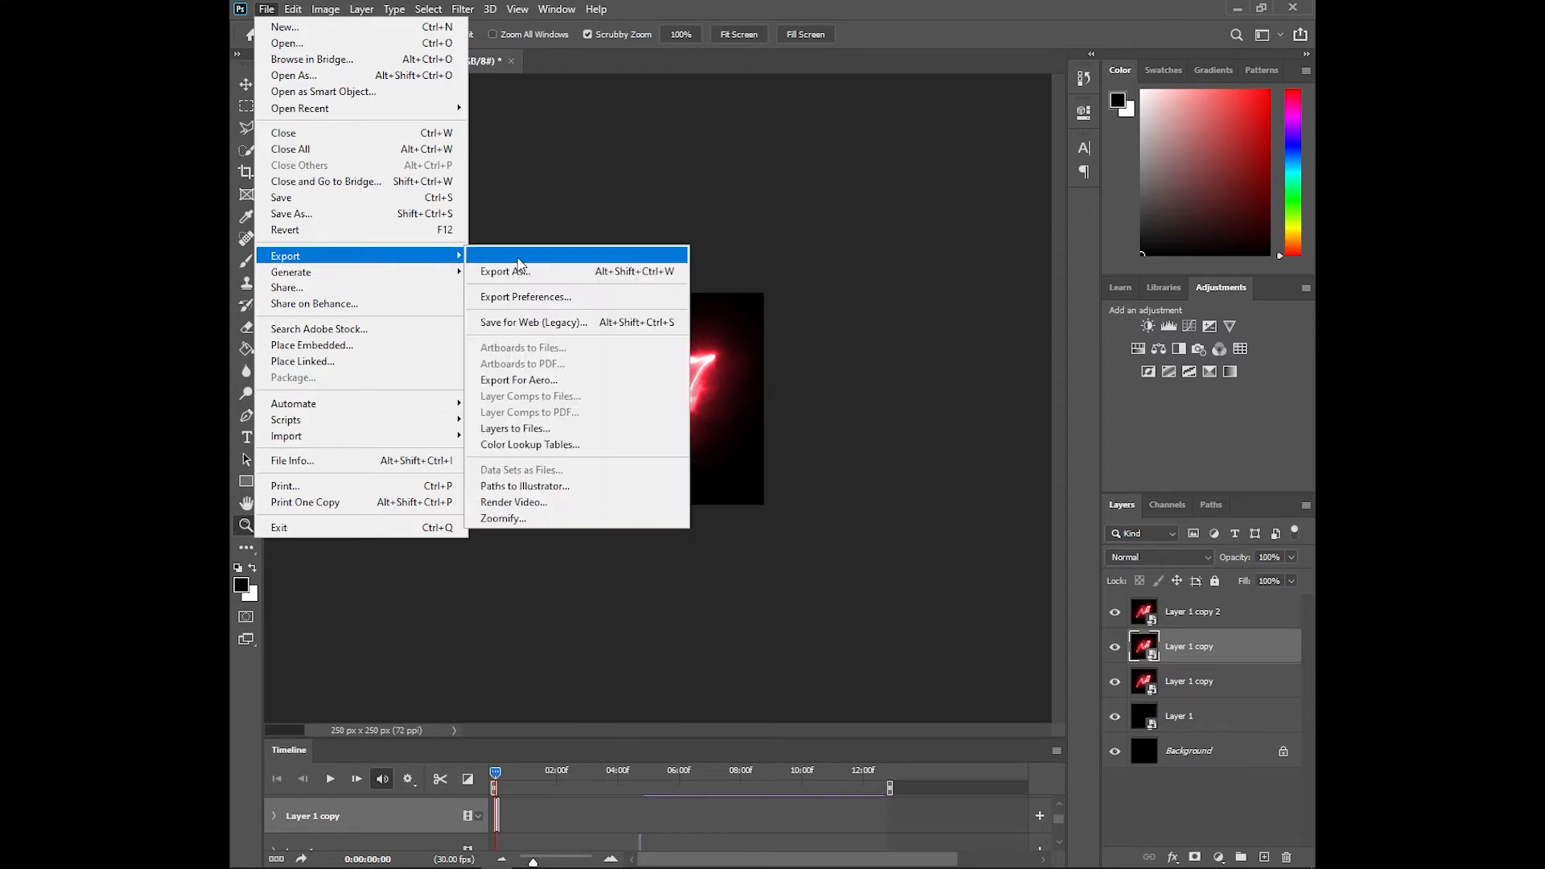
pyautogui.moveTo(548, 321)
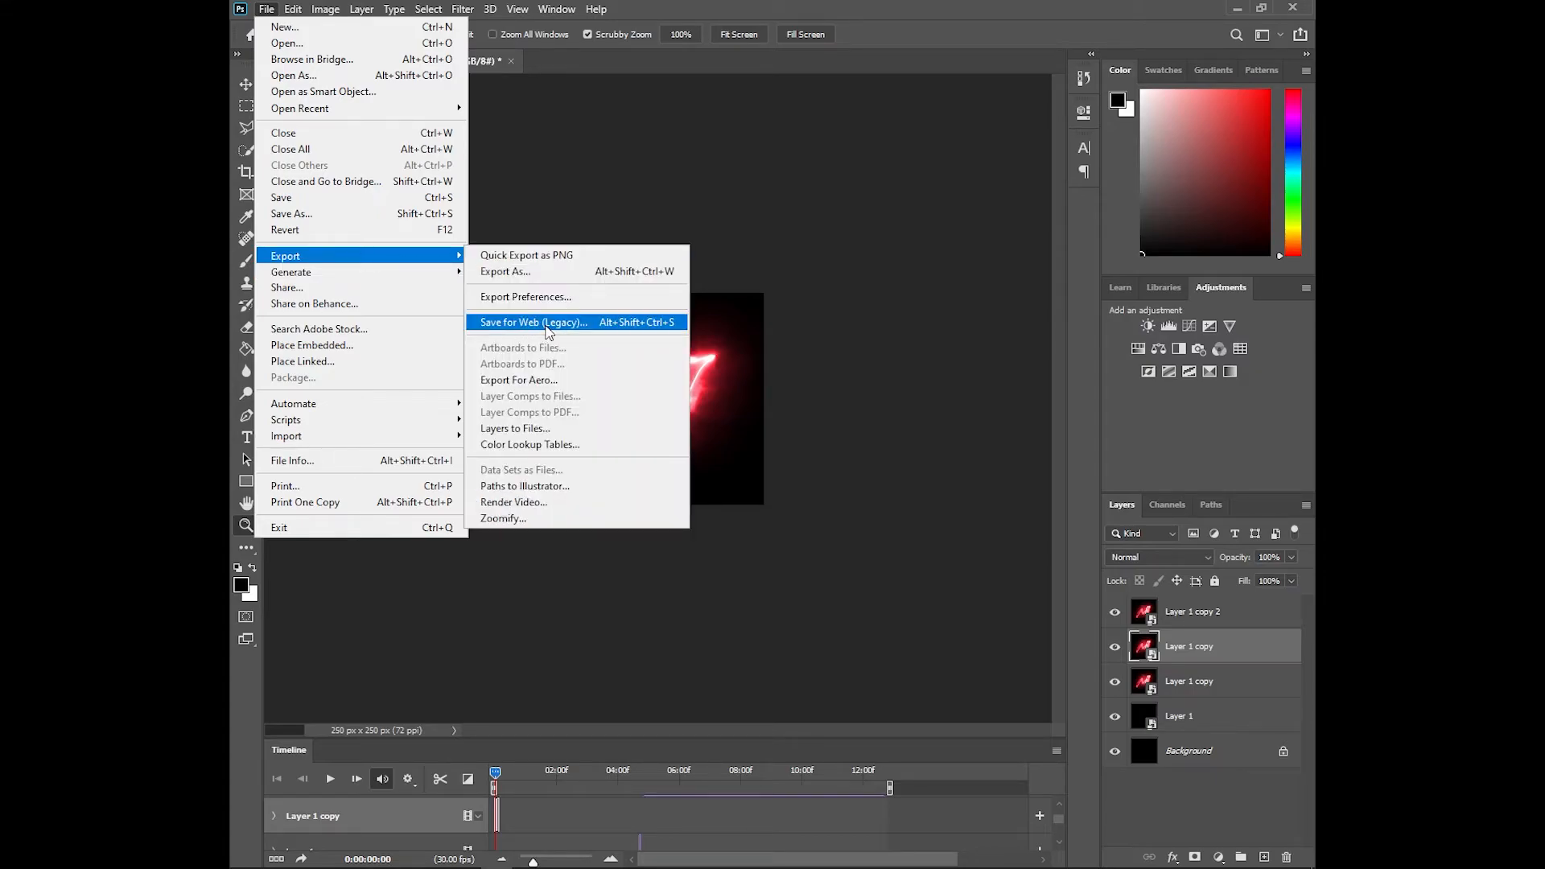
pyautogui.moveTo(561, 326)
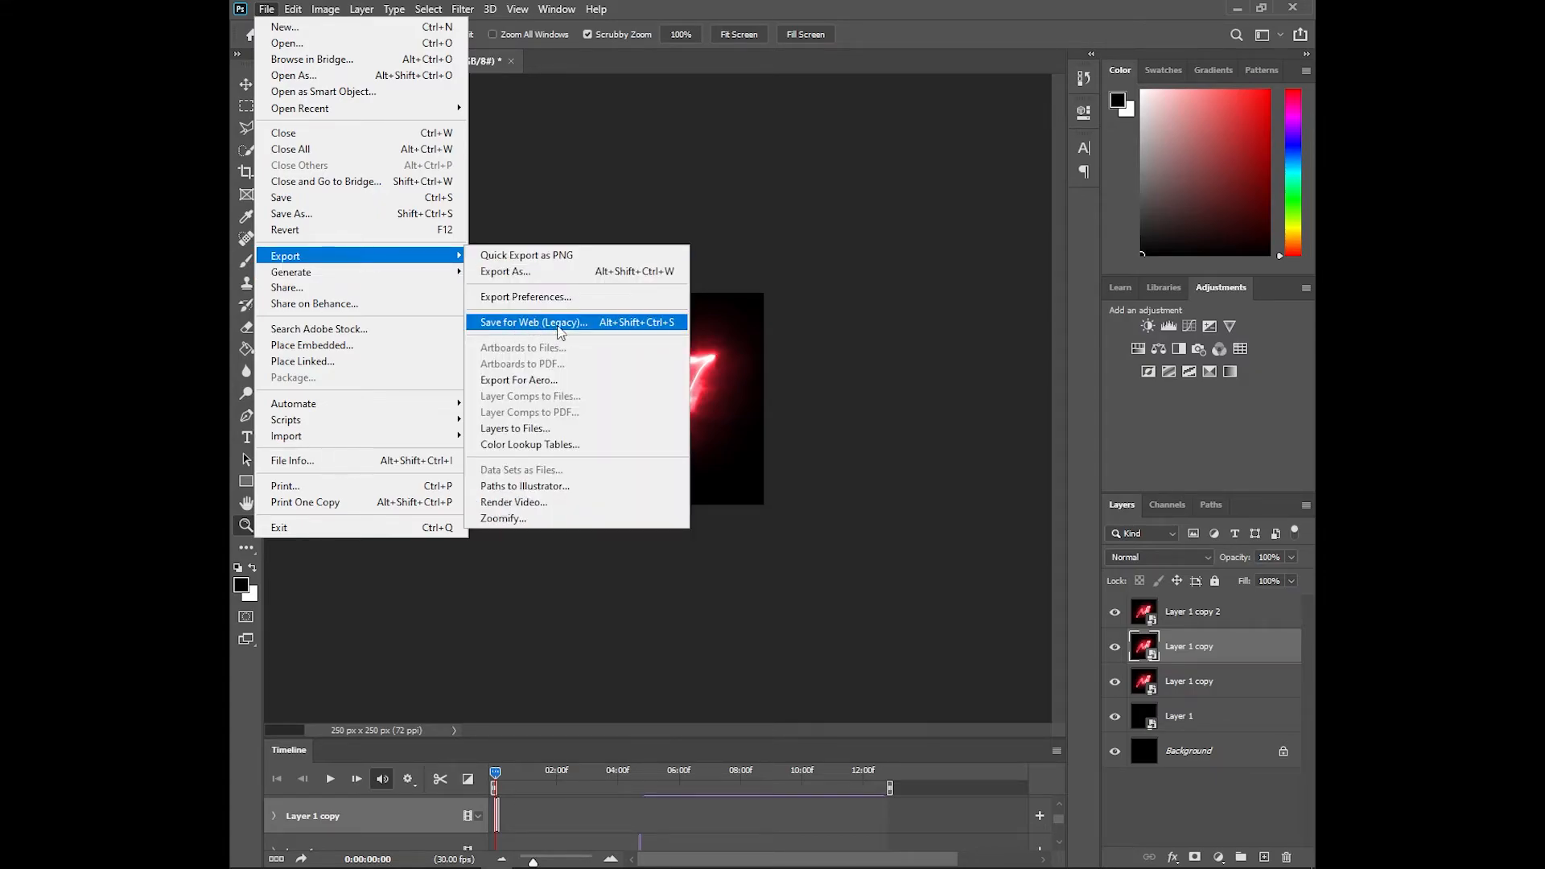
pyautogui.moveTo(640, 334)
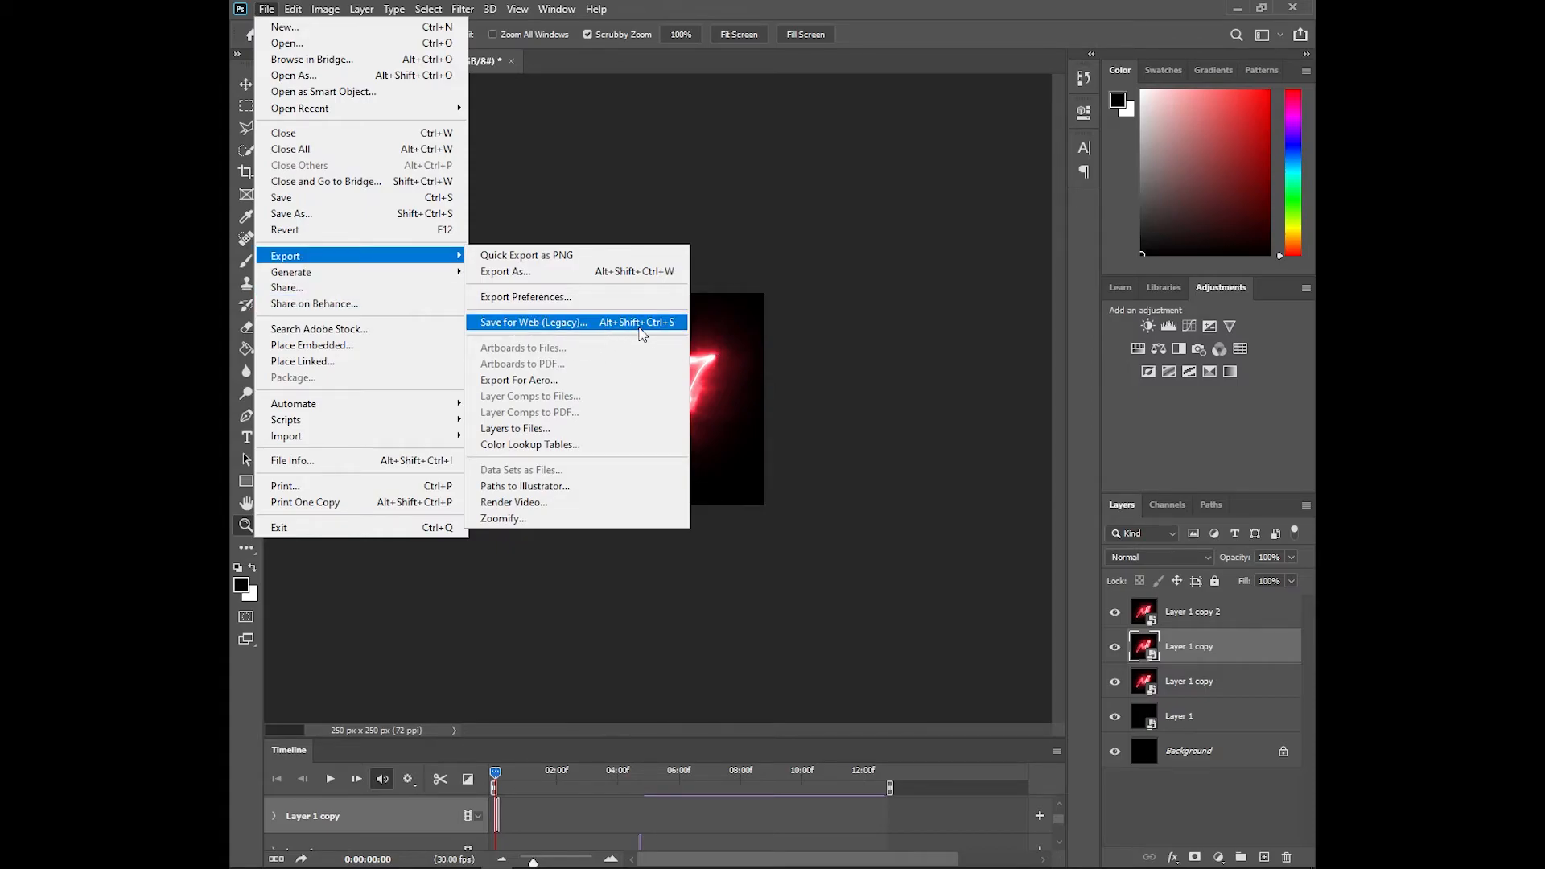
pyautogui.click(533, 321)
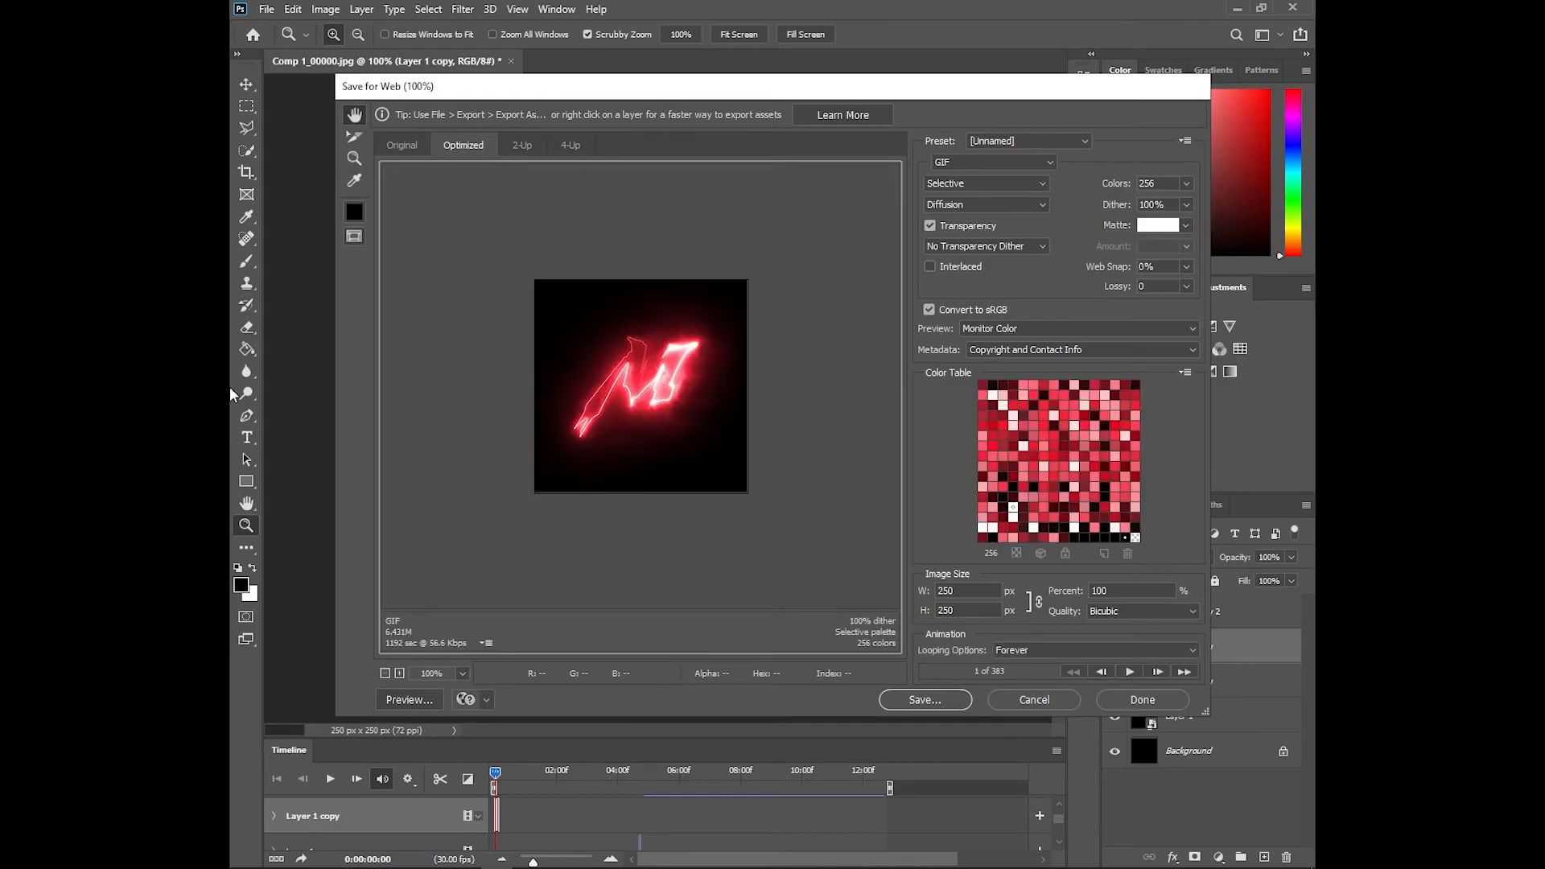
pyautogui.moveTo(944, 653)
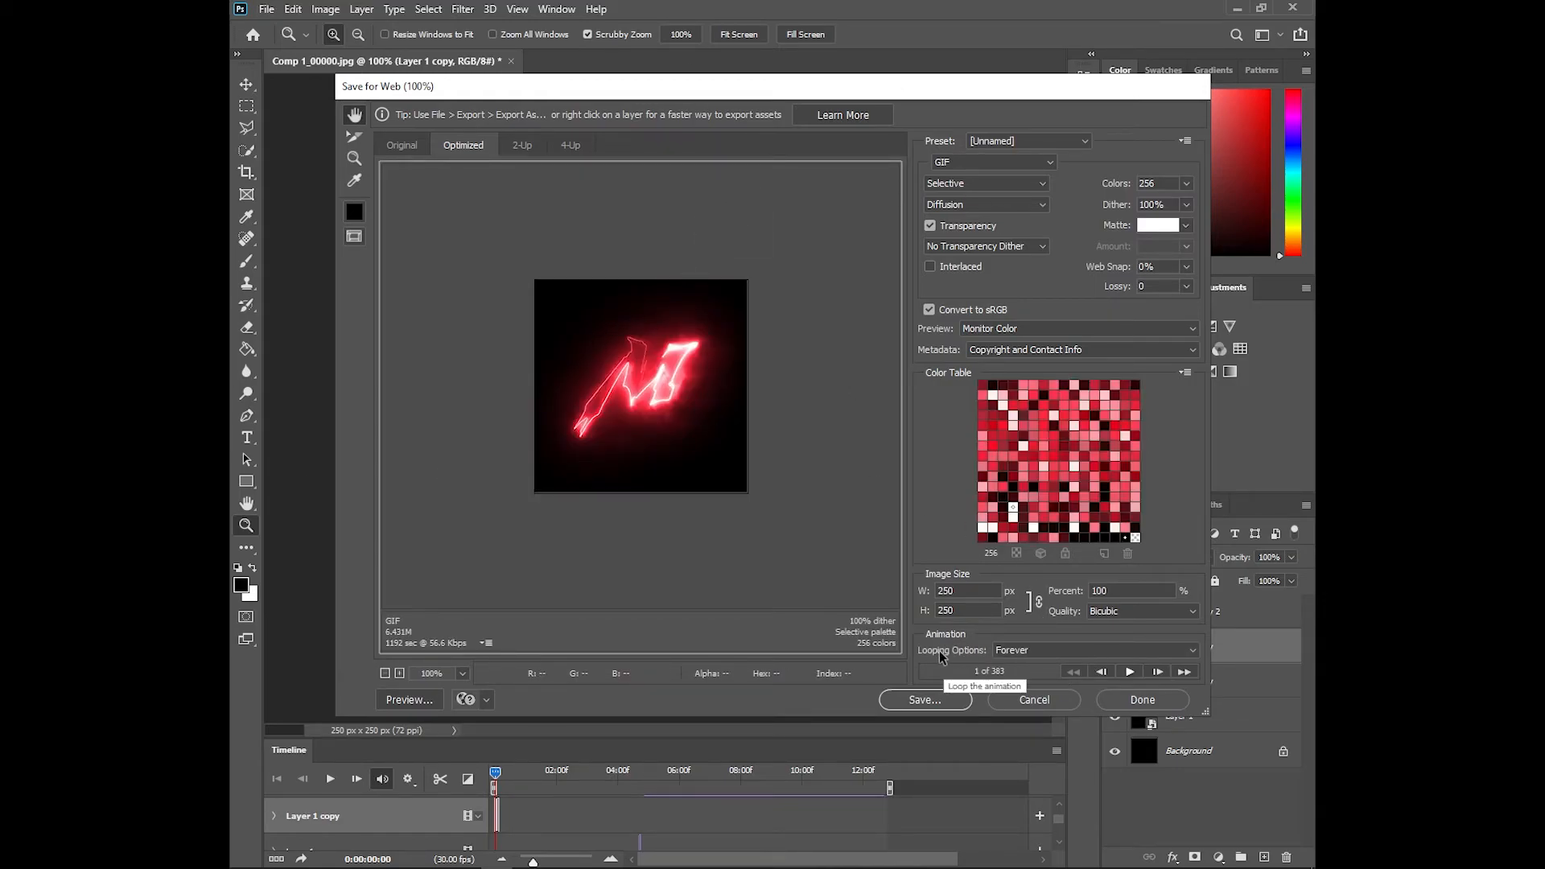
pyautogui.click(1094, 649)
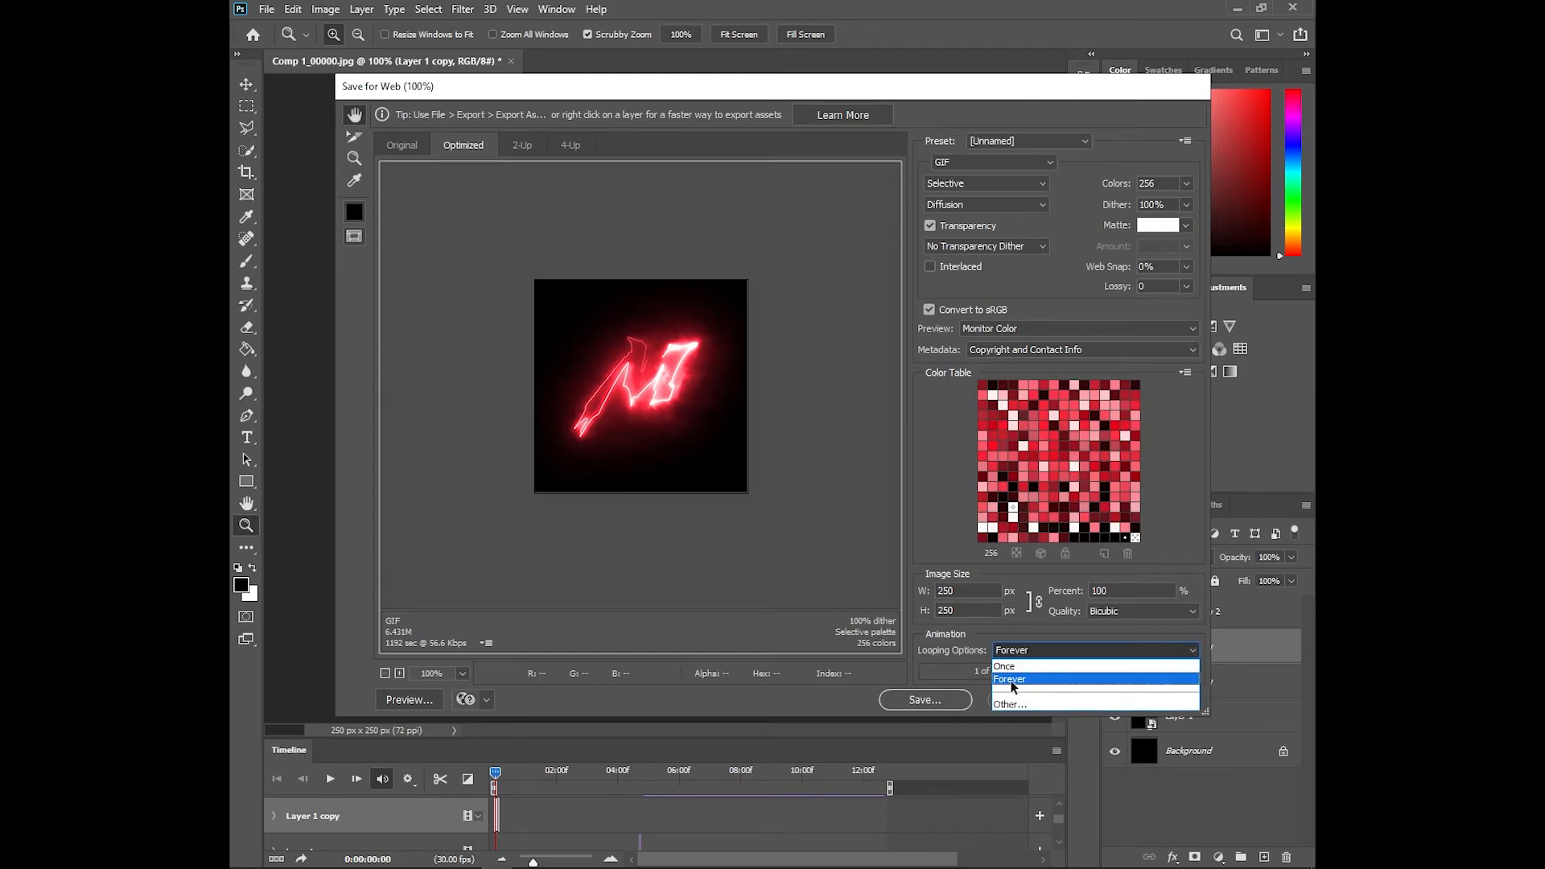
pyautogui.moveTo(1021, 673)
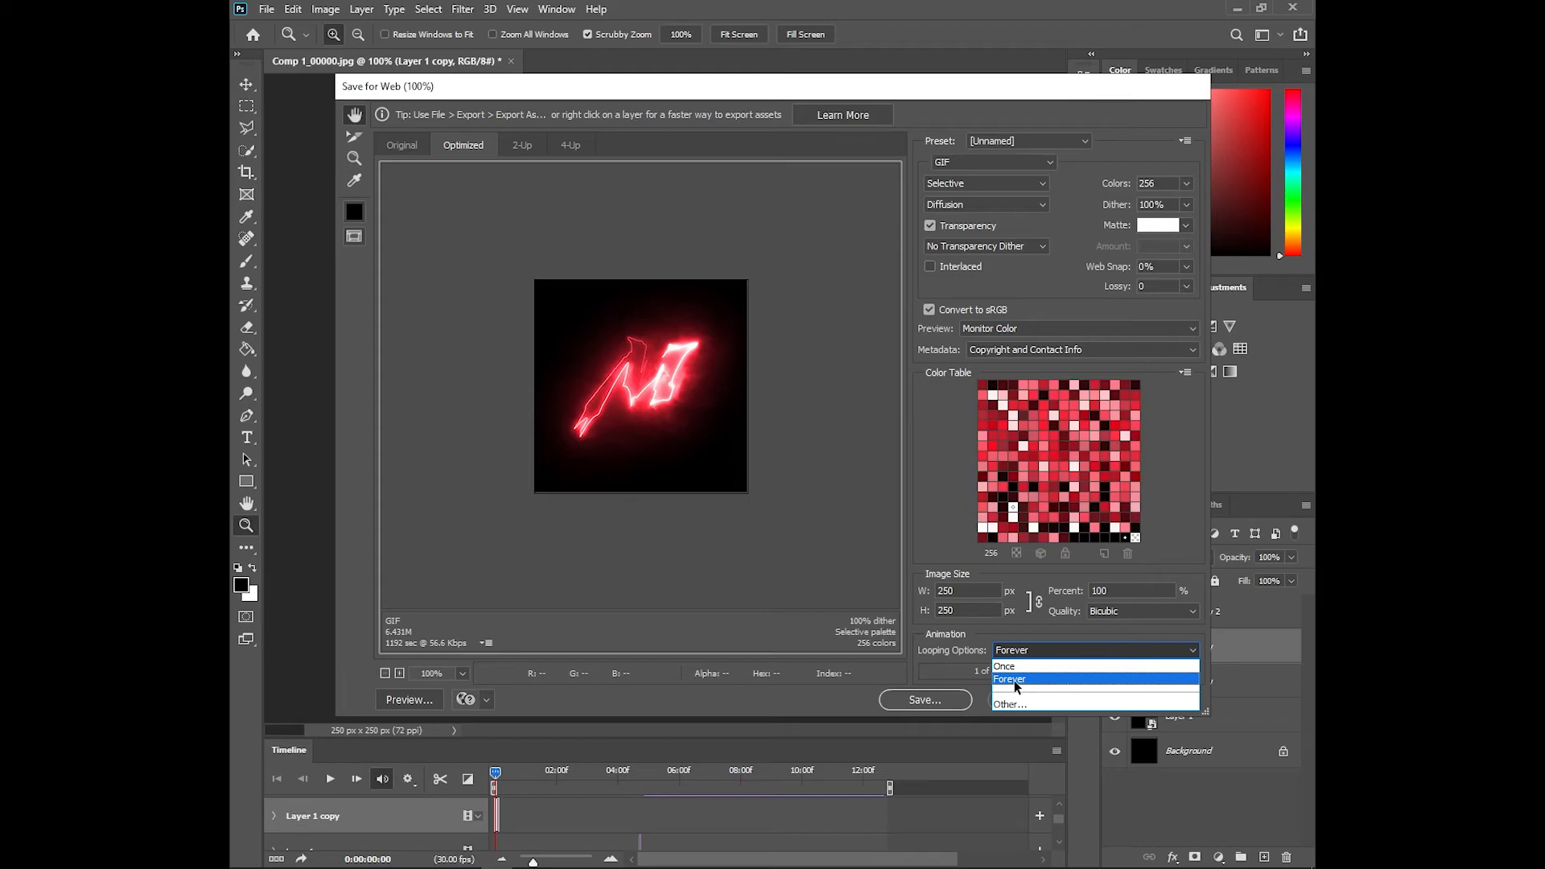
pyautogui.click(1008, 678)
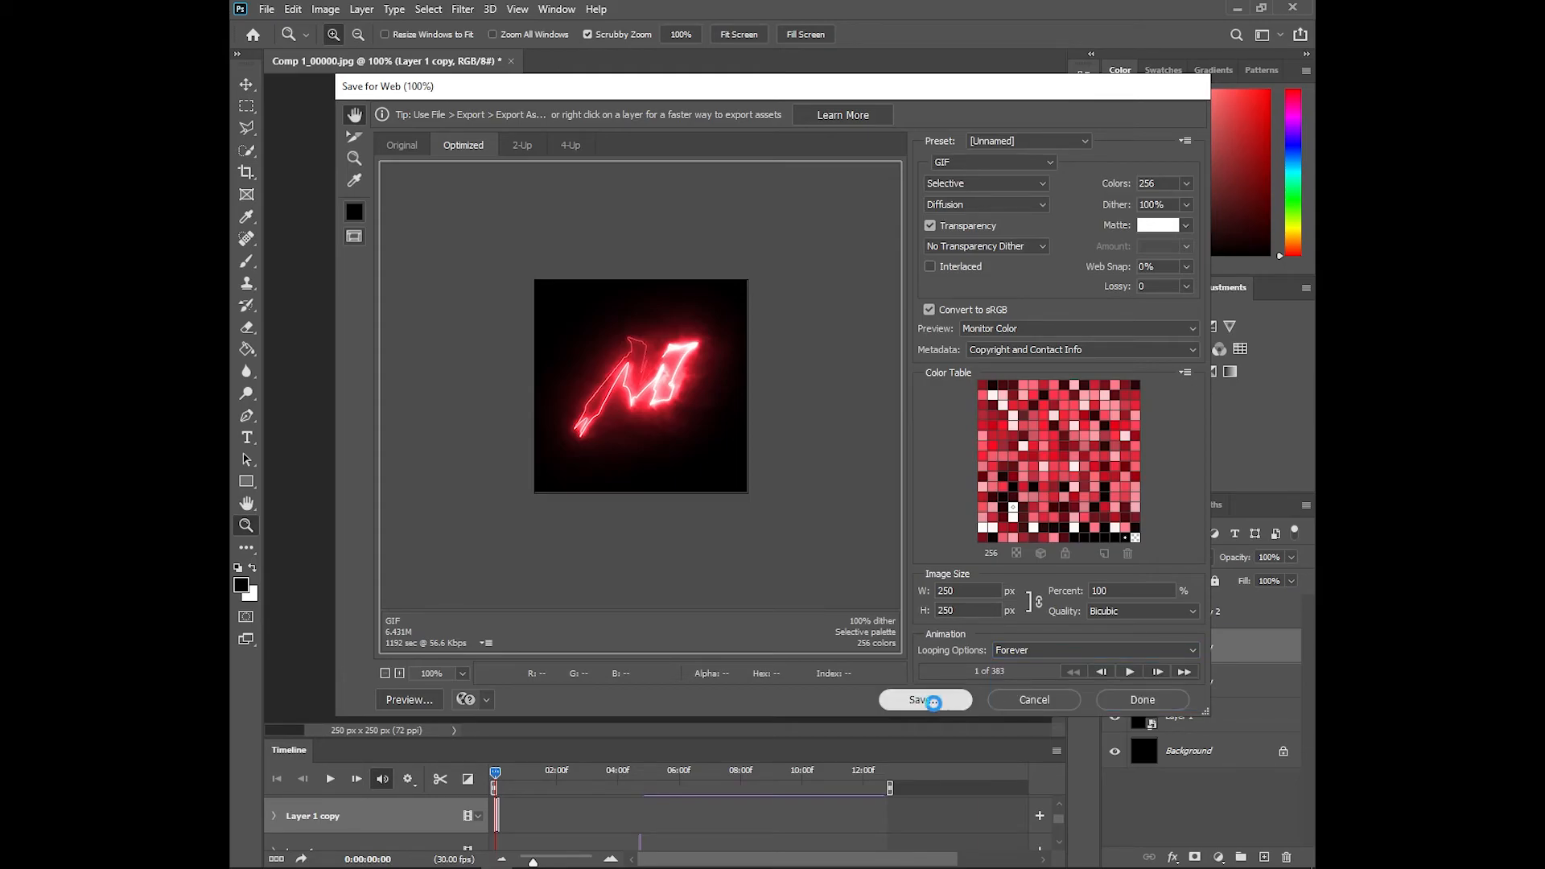
# - Save the optimized GIF as Comp-1_00000.gif in New folder > clown
pyautogui.click(923, 699)
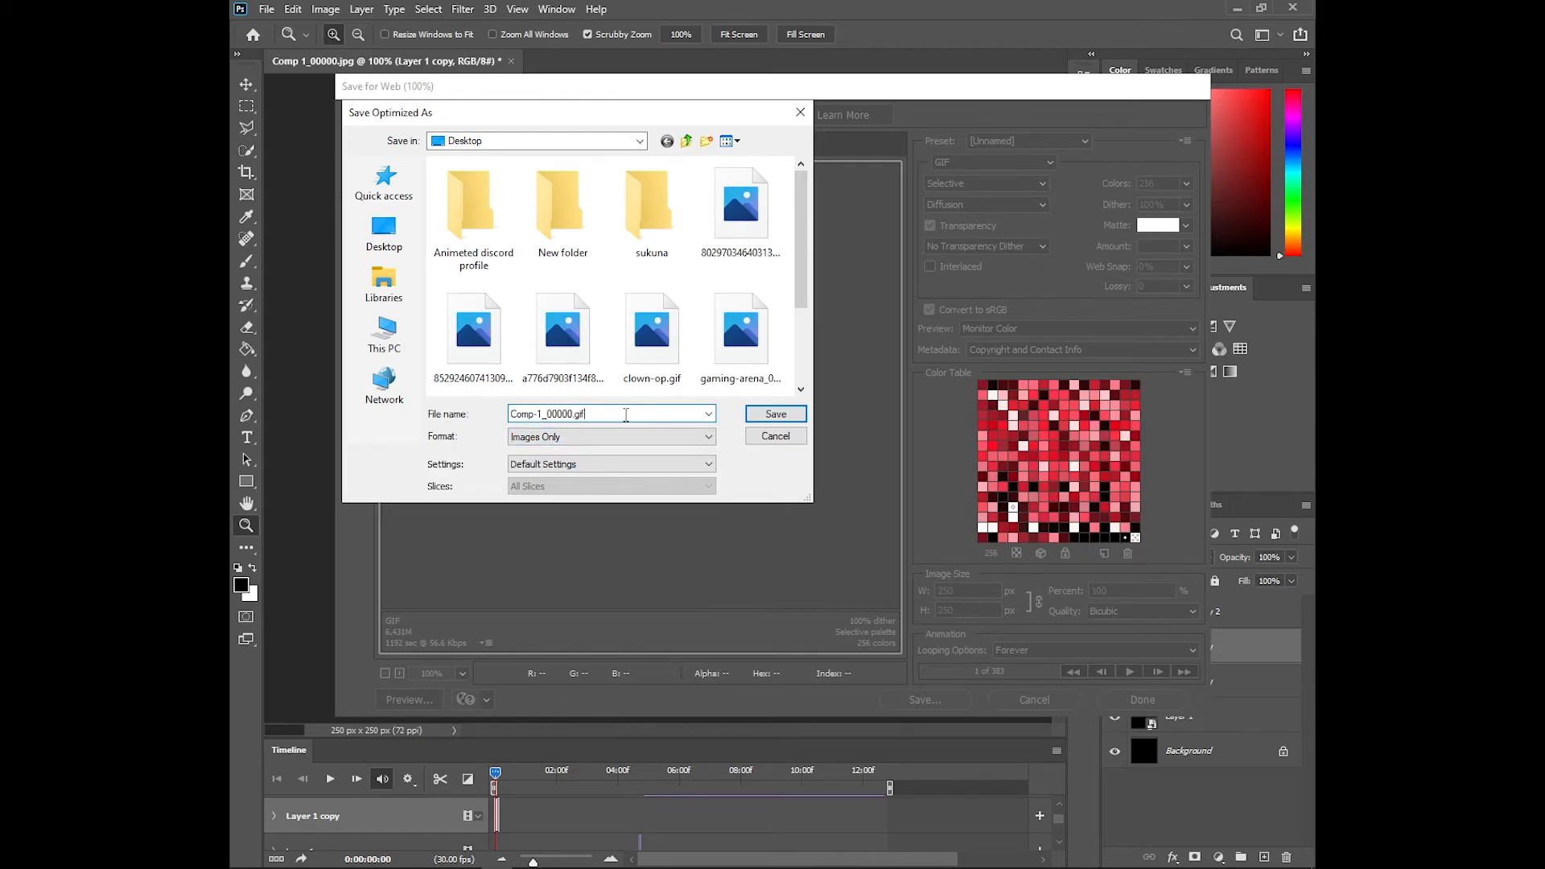
pyautogui.doubleClick(563, 204)
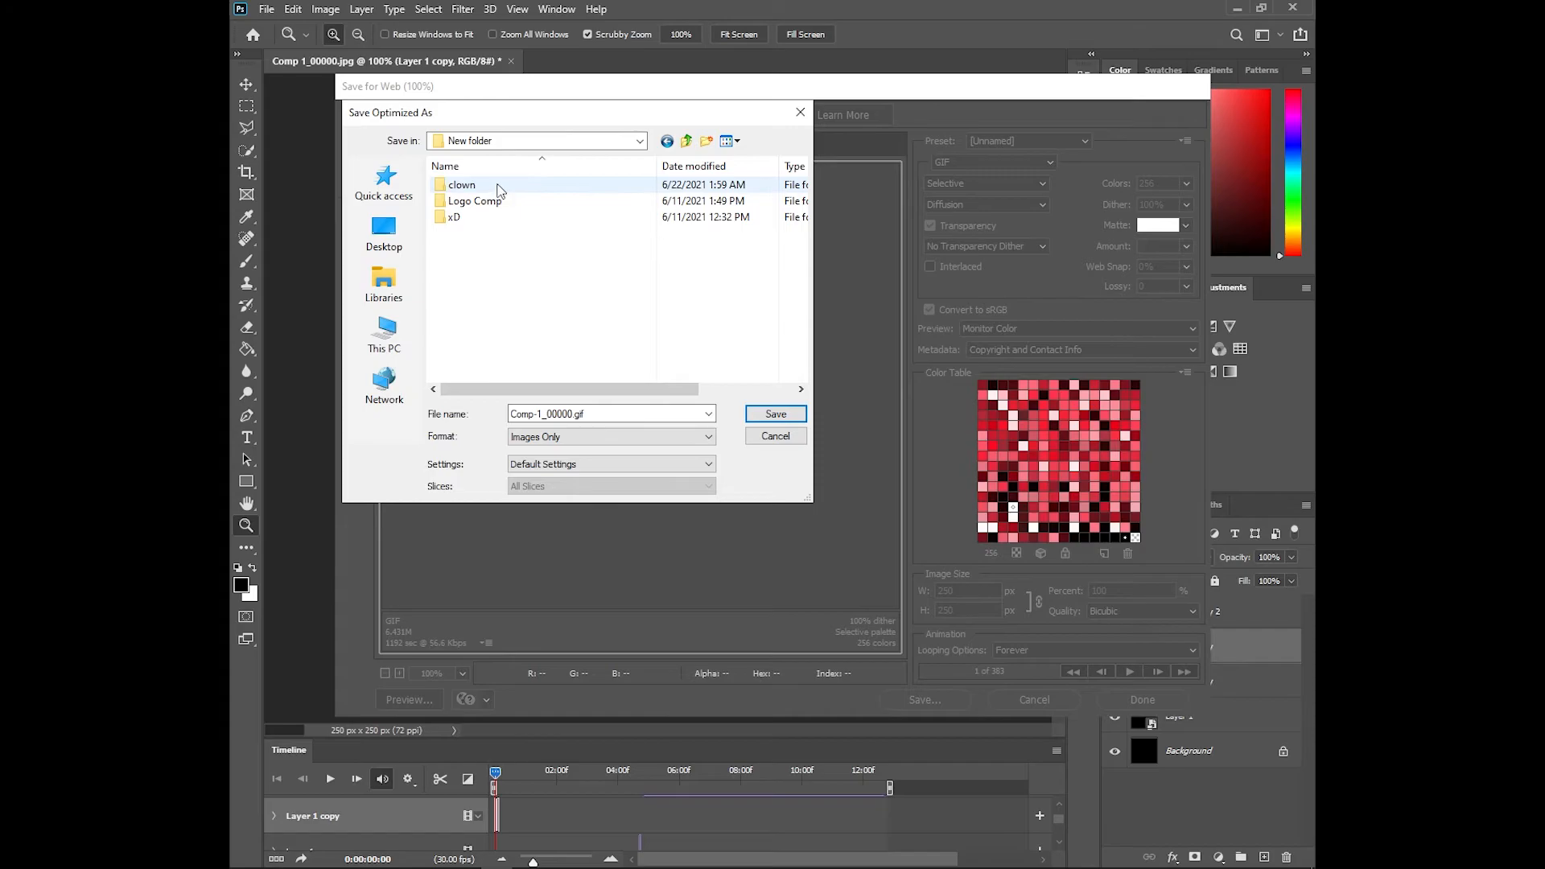
pyautogui.doubleClick(461, 184)
pyautogui.write('tutorial')
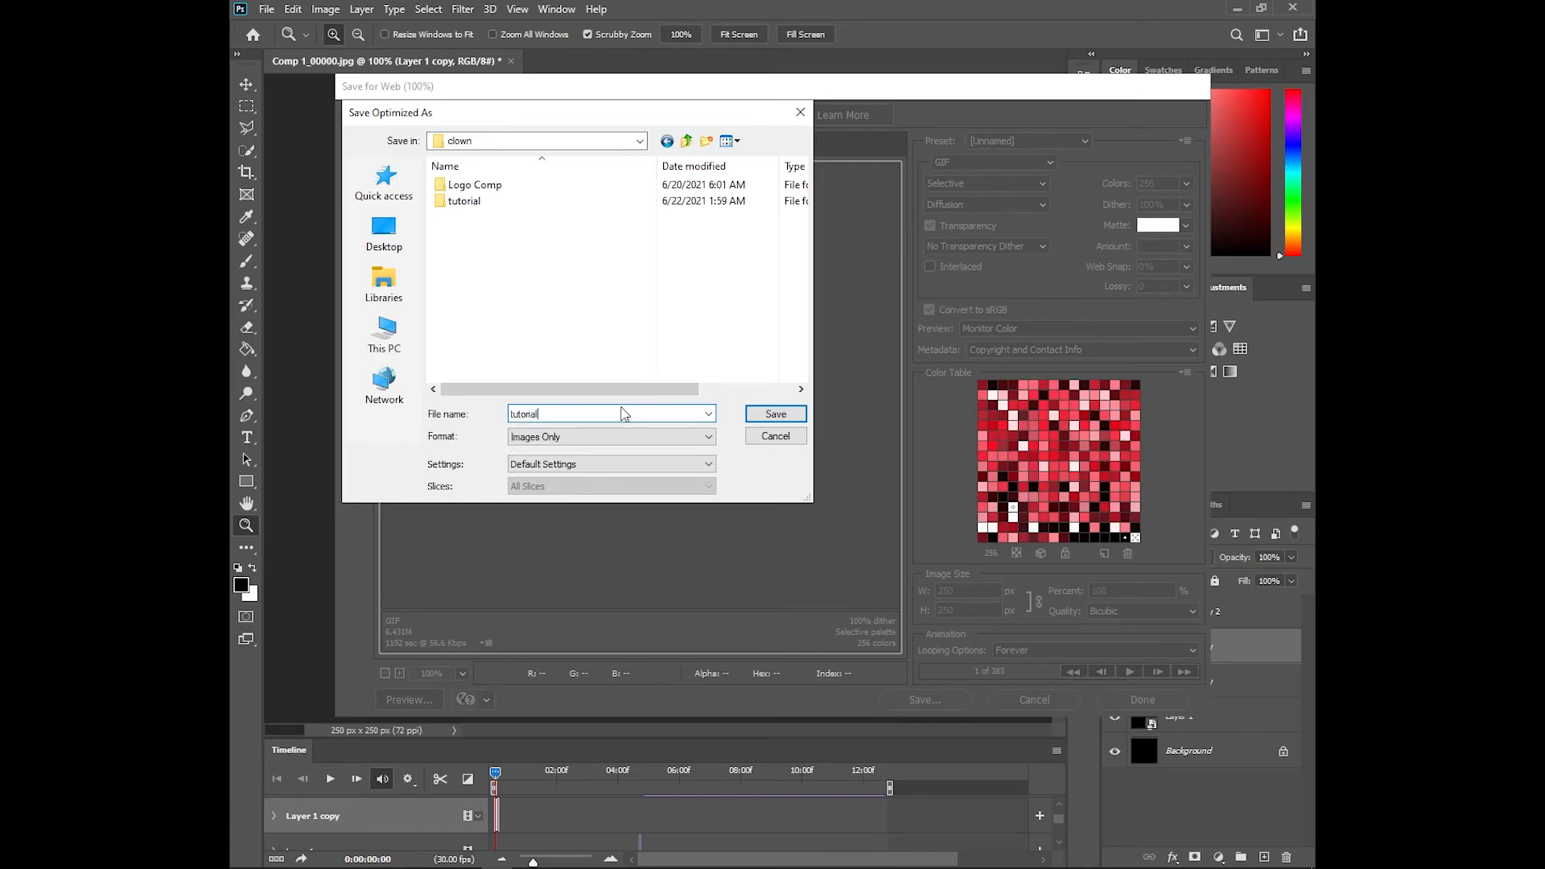
pyautogui.doubleClick(462, 201)
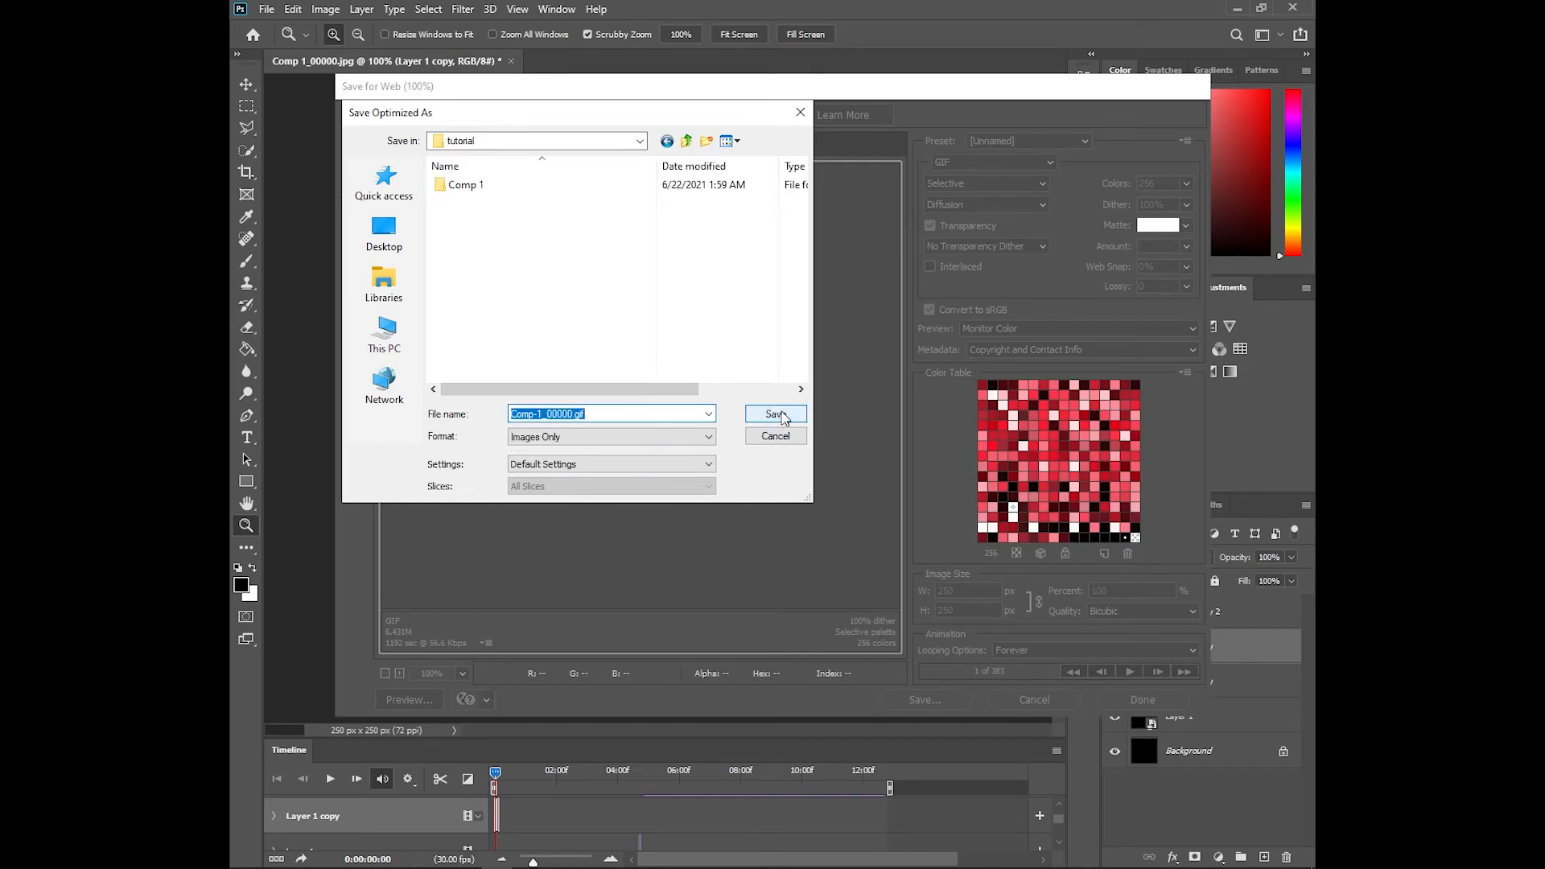
pyautogui.click(686, 141)
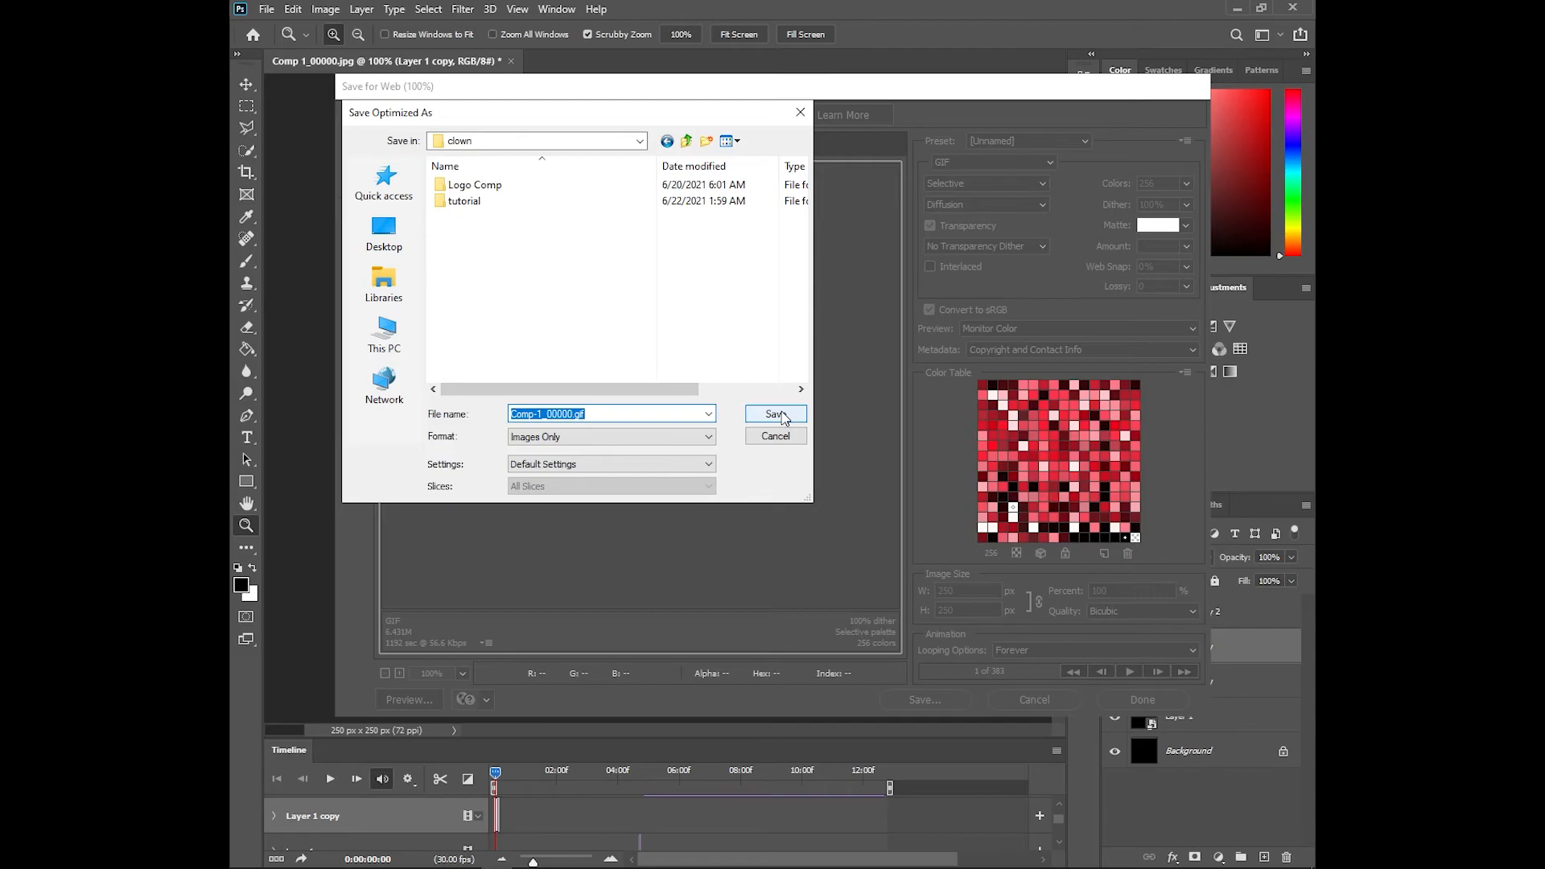
pyautogui.click(775, 414)
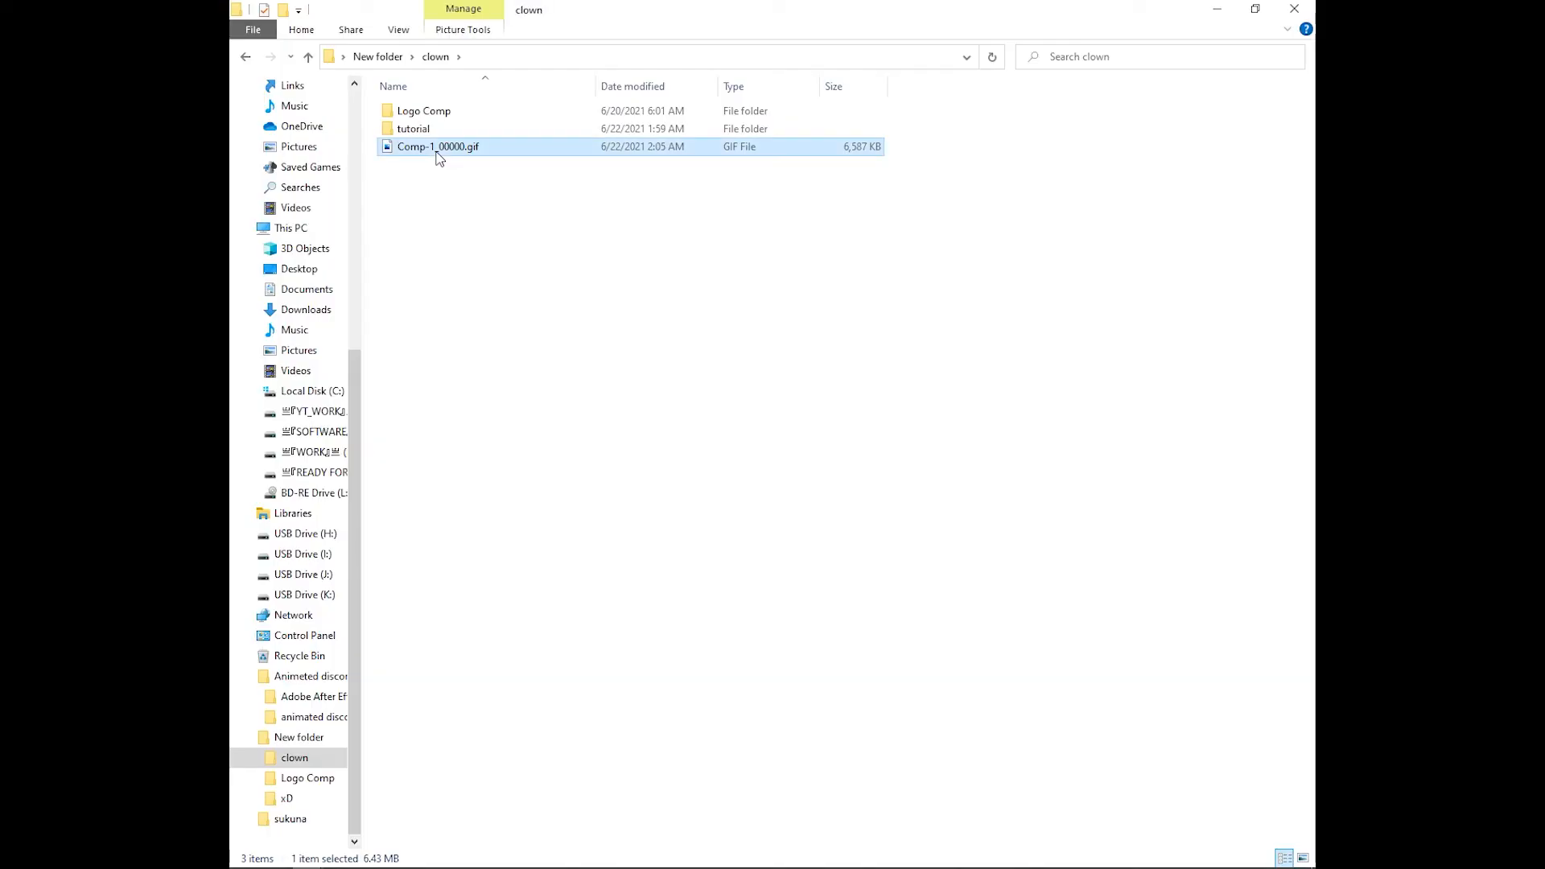
# - Open Comp-1_00000.gif from the clown folder to preview the loop
pyautogui.doubleClick(438, 147)
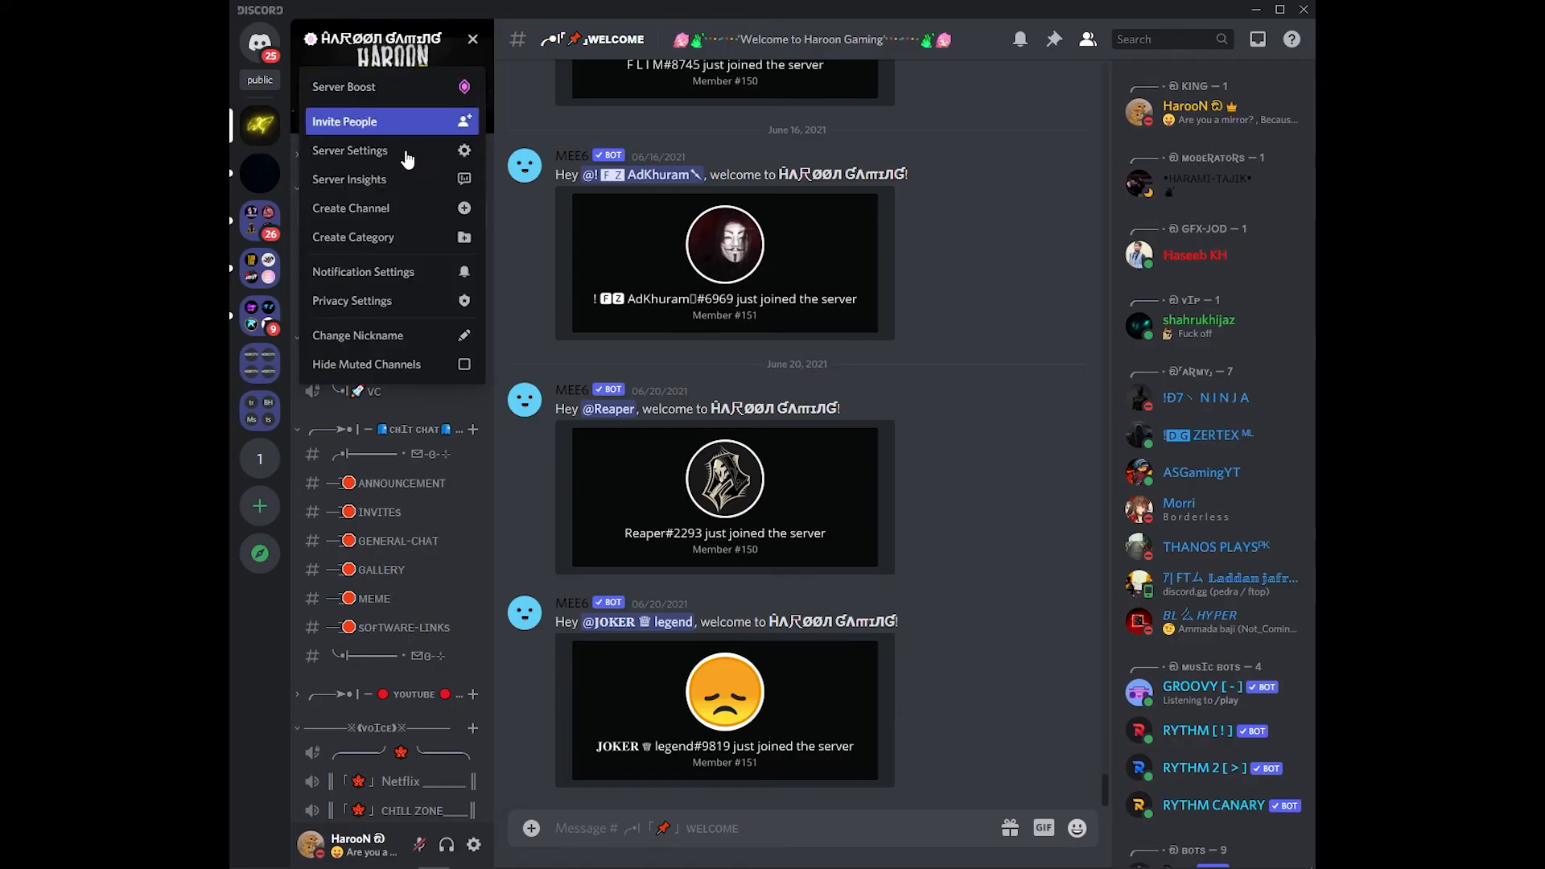
# - Open Haroon Gaming's Server Settings and start uploading a new server image
pyautogui.click(349, 151)
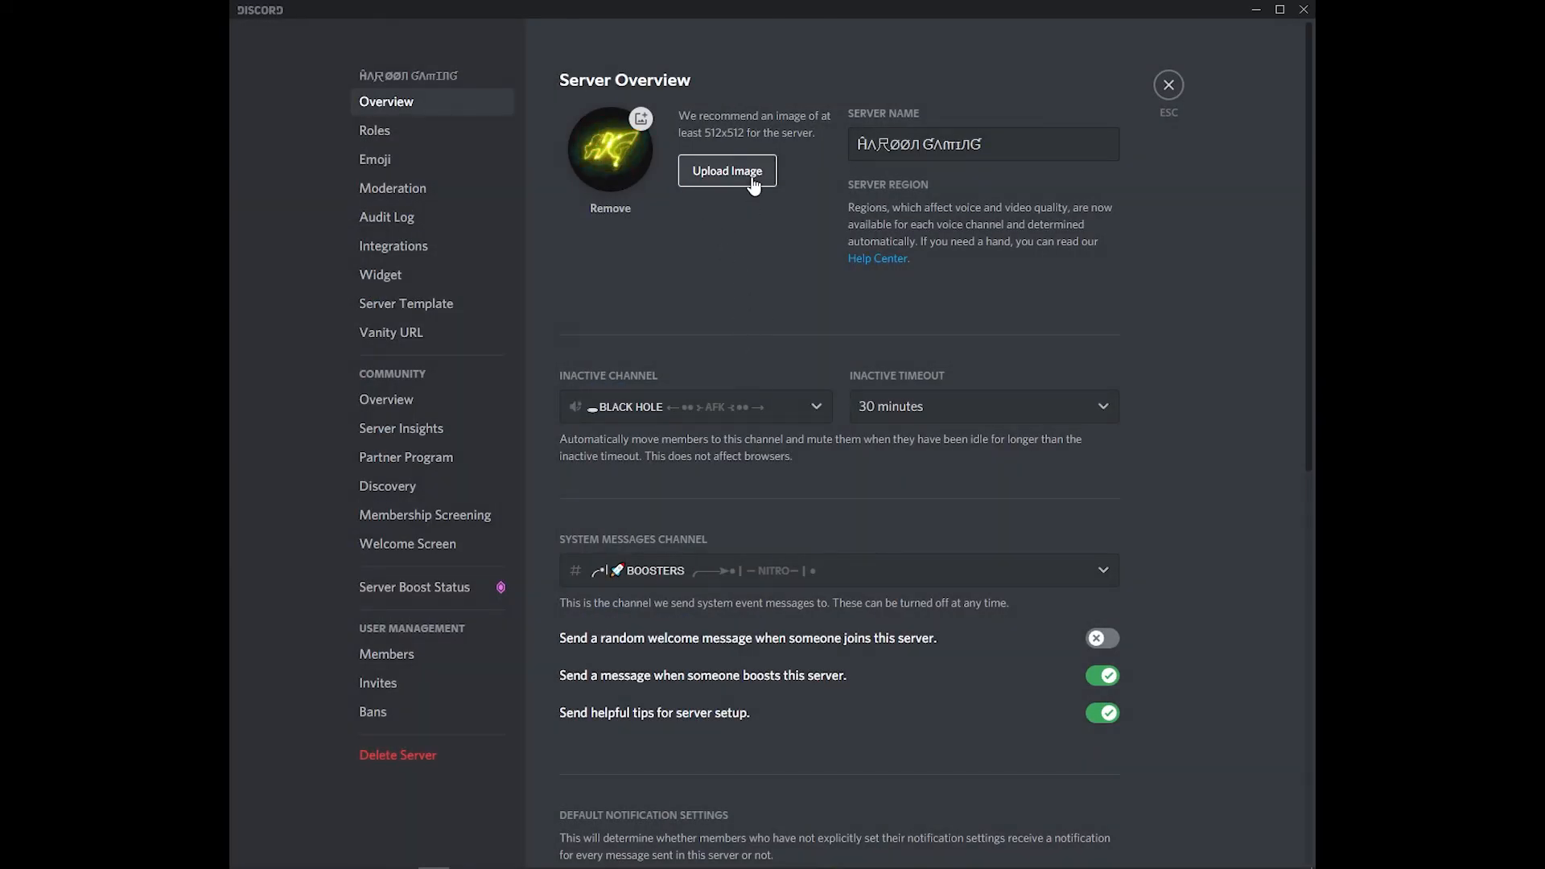
pyautogui.click(726, 171)
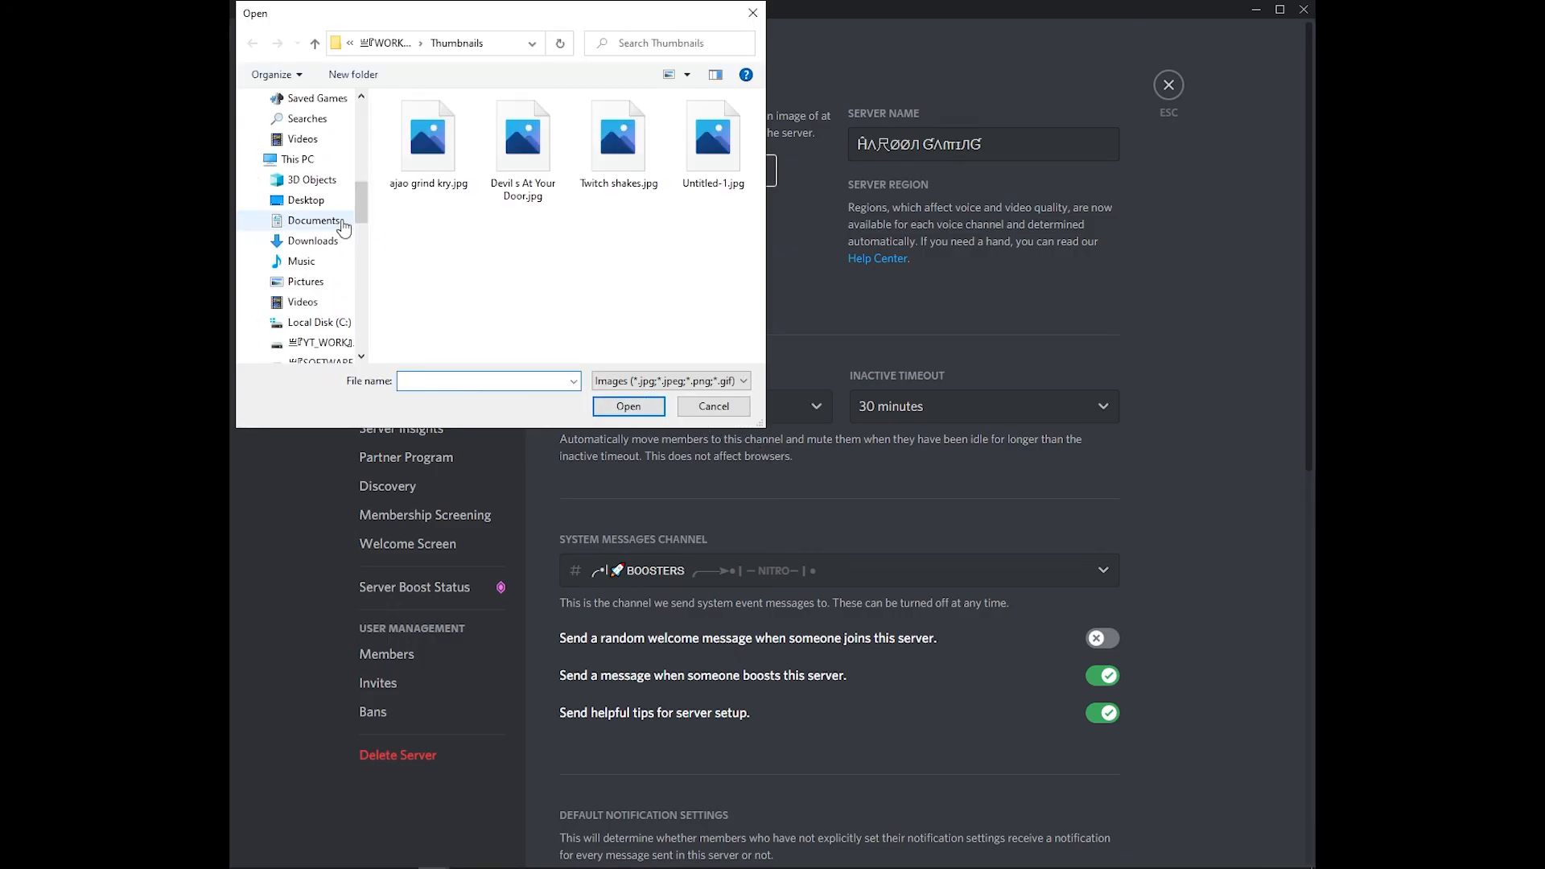
# - Choose Comp-1_00000.gif from Desktop > New folder > clown as the server icon
pyautogui.click(306, 199)
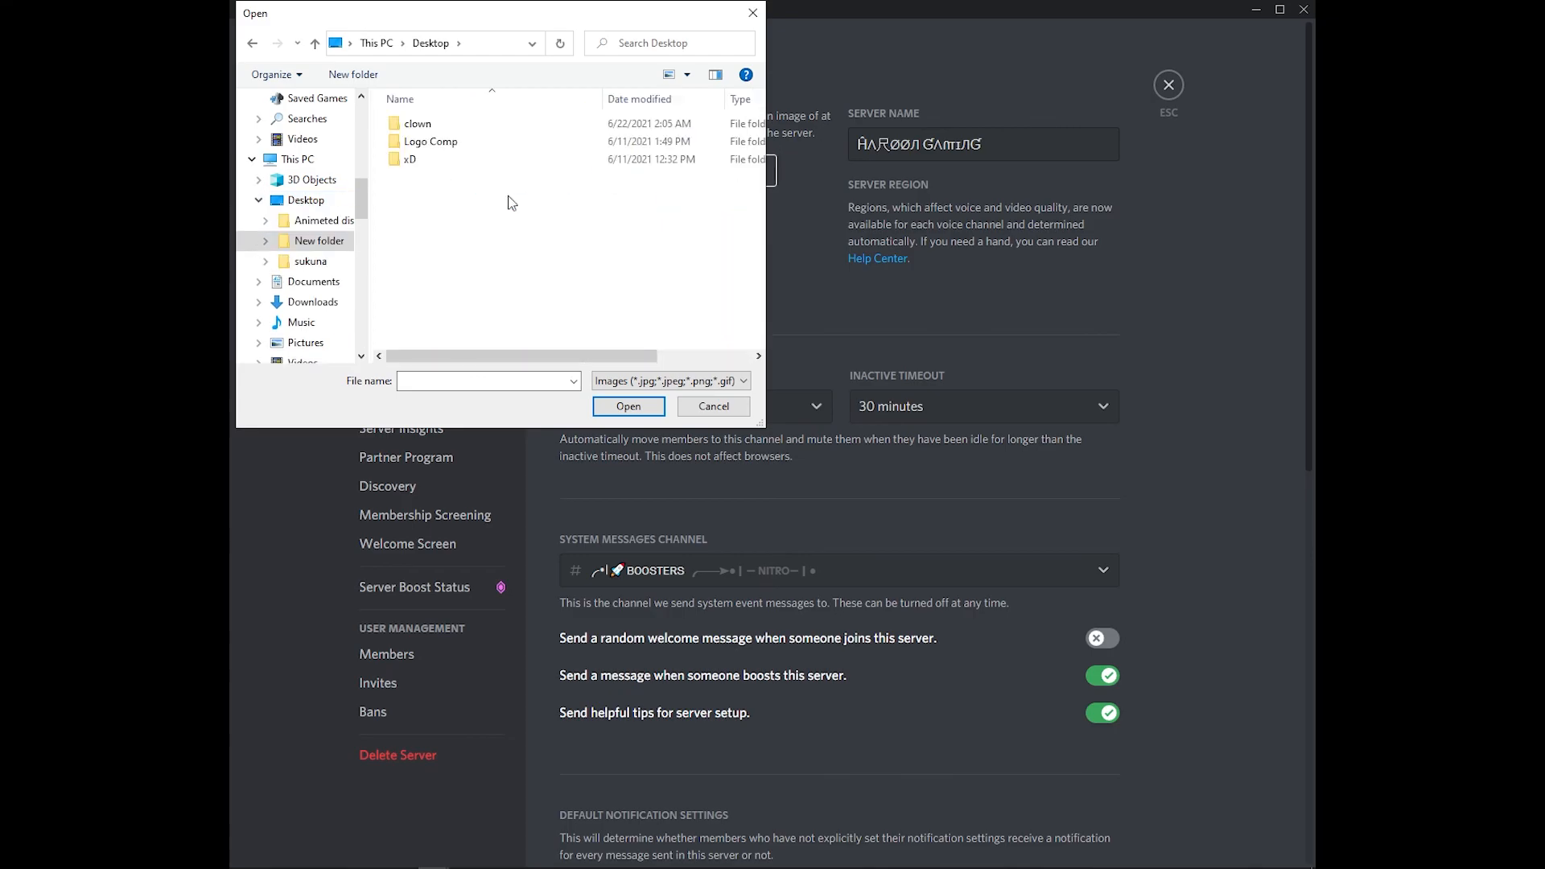
pyautogui.doubleClick(417, 123)
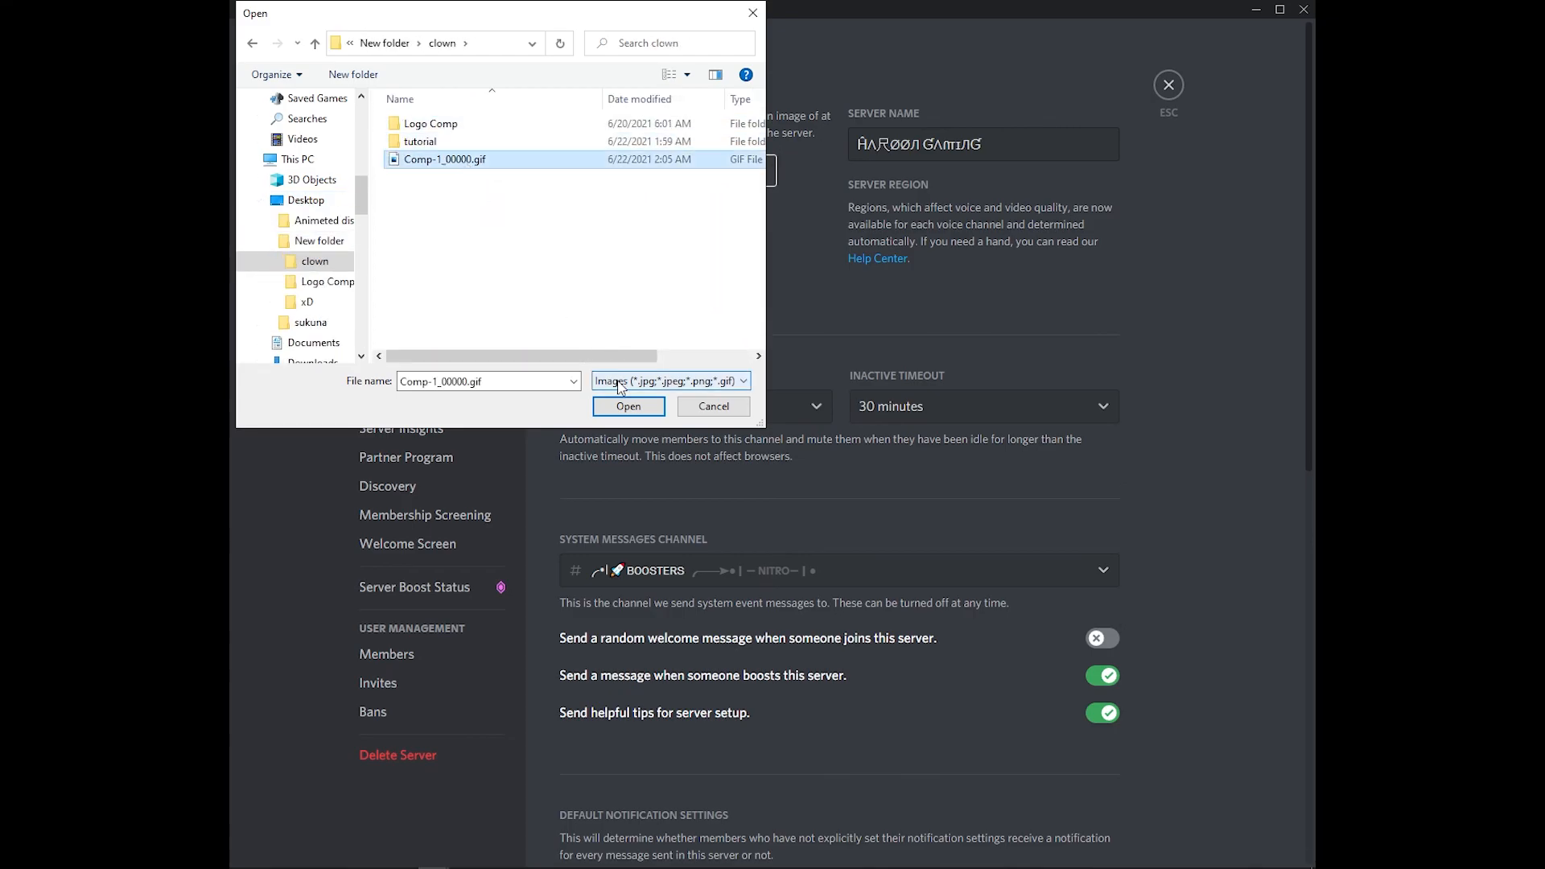
pyautogui.click(628, 406)
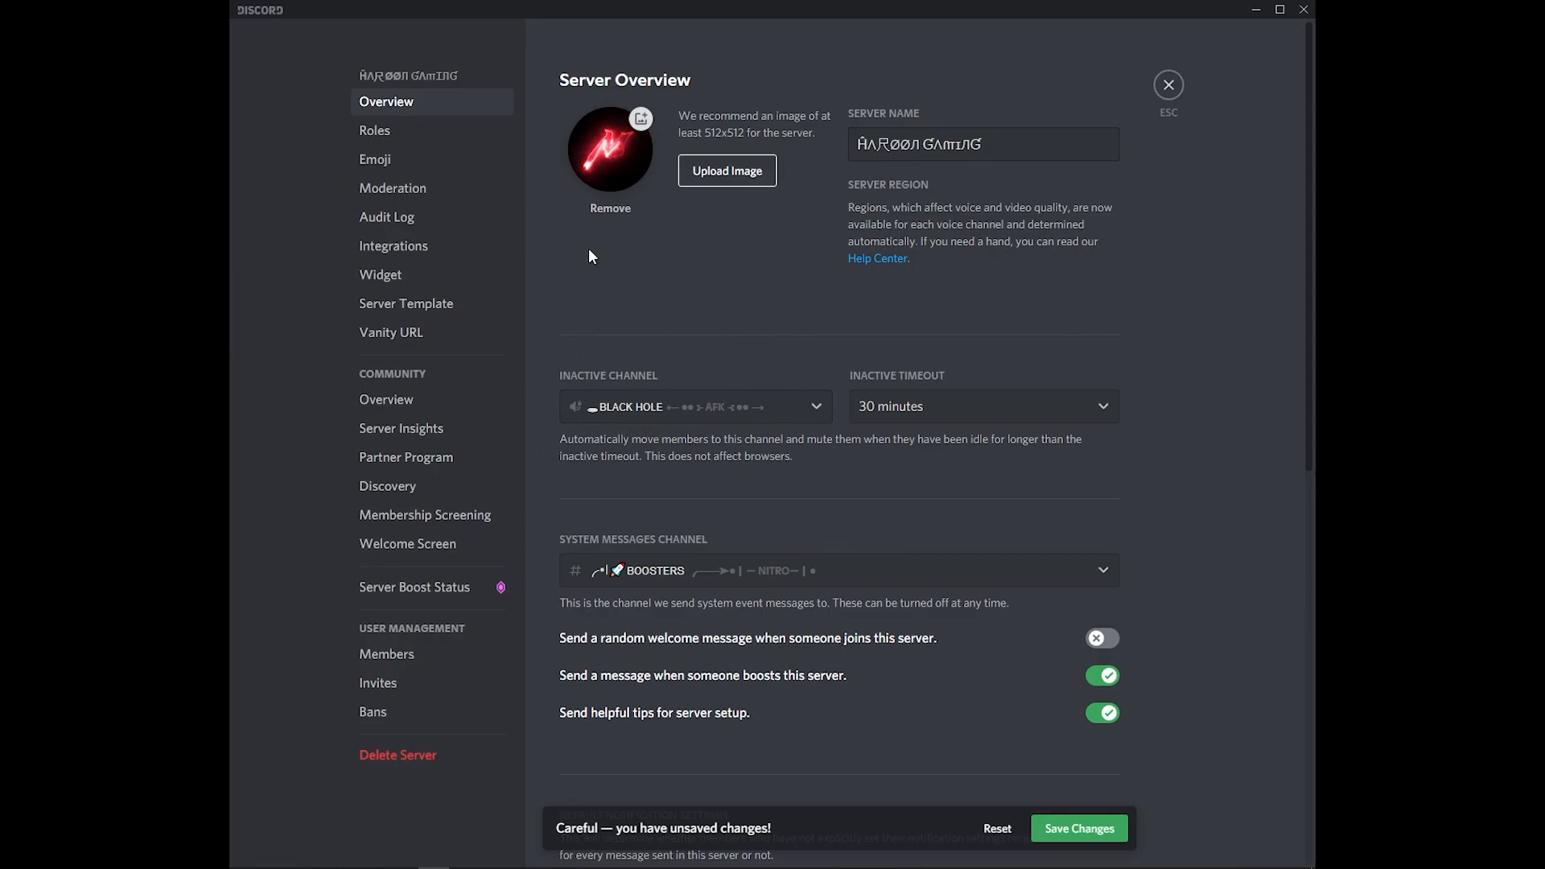
pyautogui.moveTo(1002, 402)
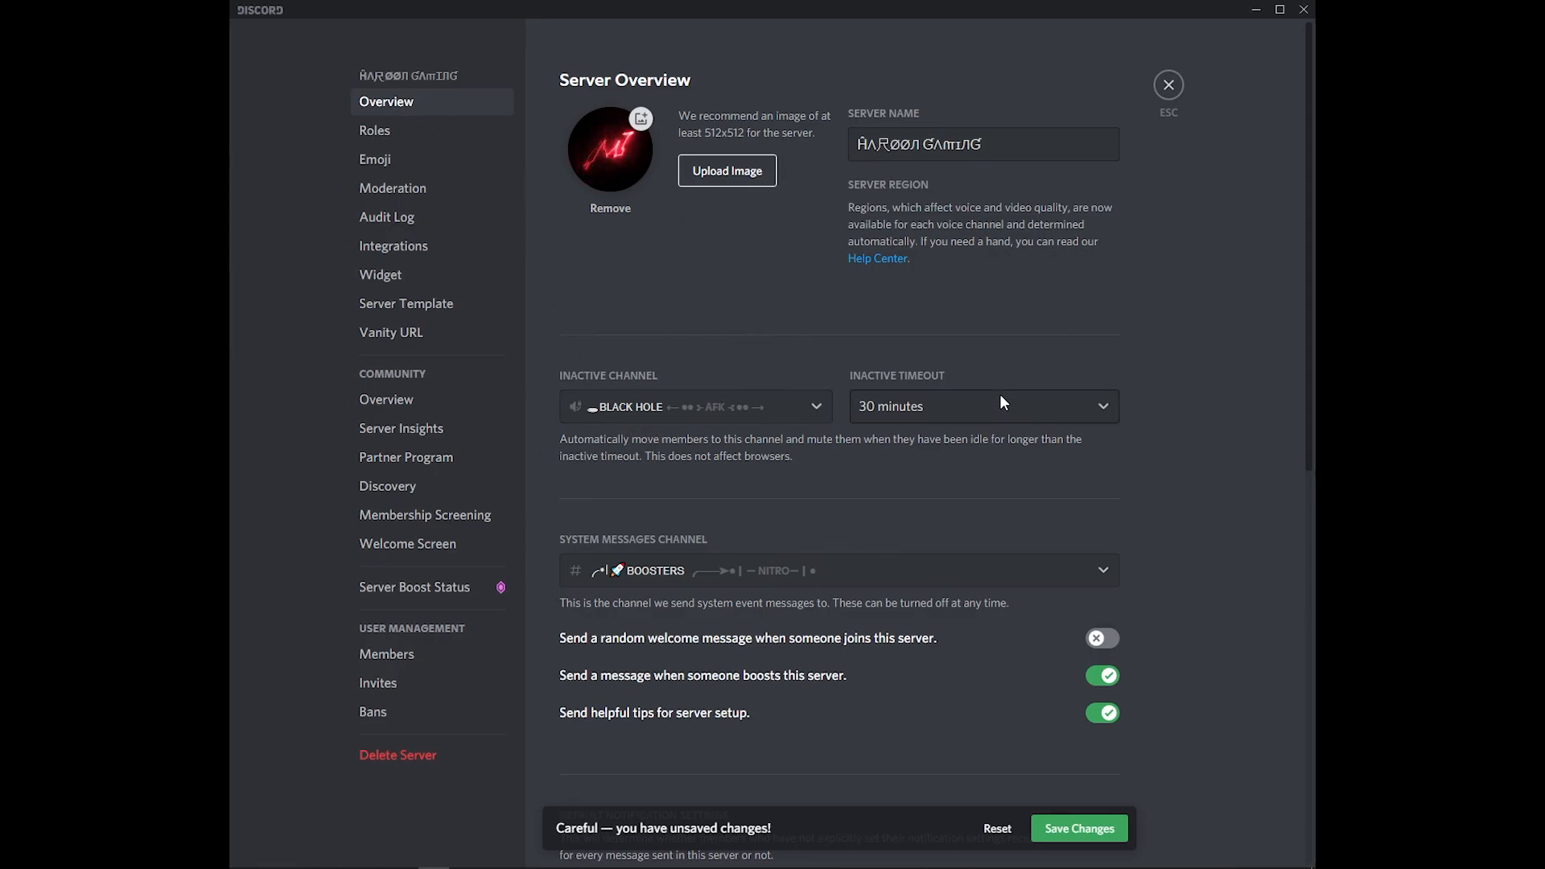